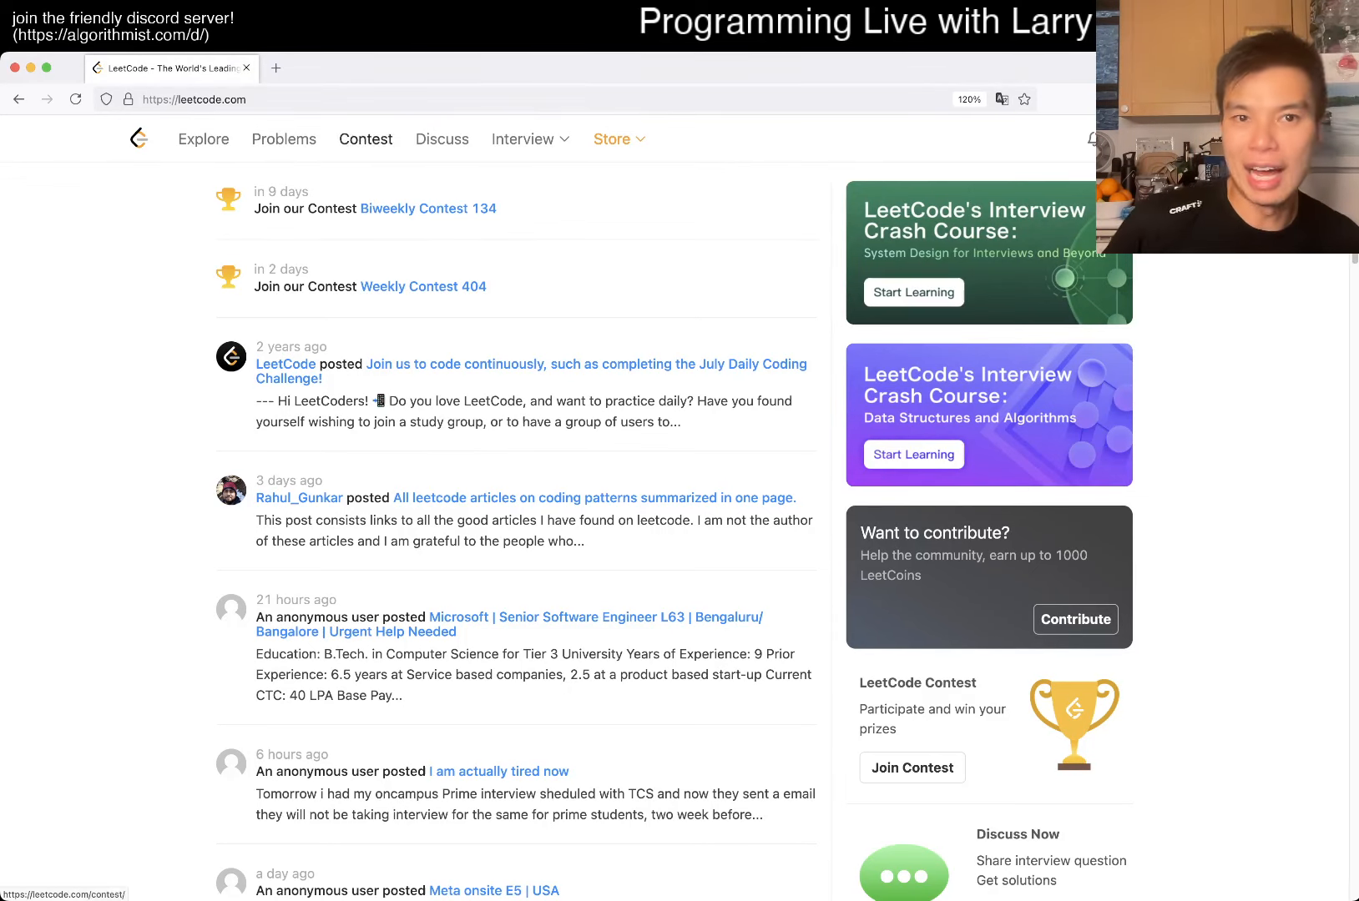
Step: Filter the LeetCode problem list to algorithm problems not yet started
{"action": "left_click", "coordinate": [284, 139]}
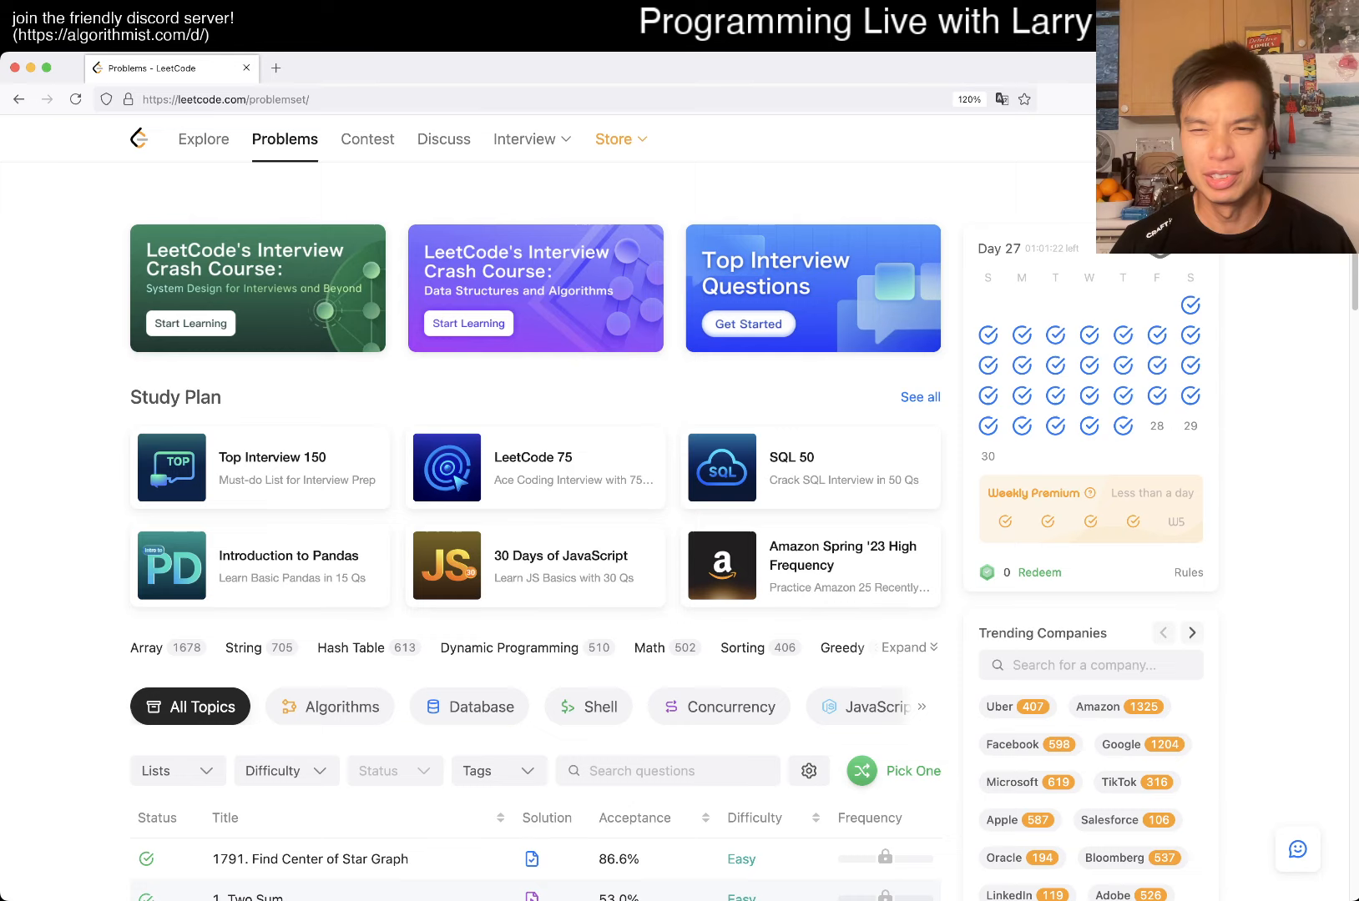
{"action": "left_click", "coordinate": [329, 706]}
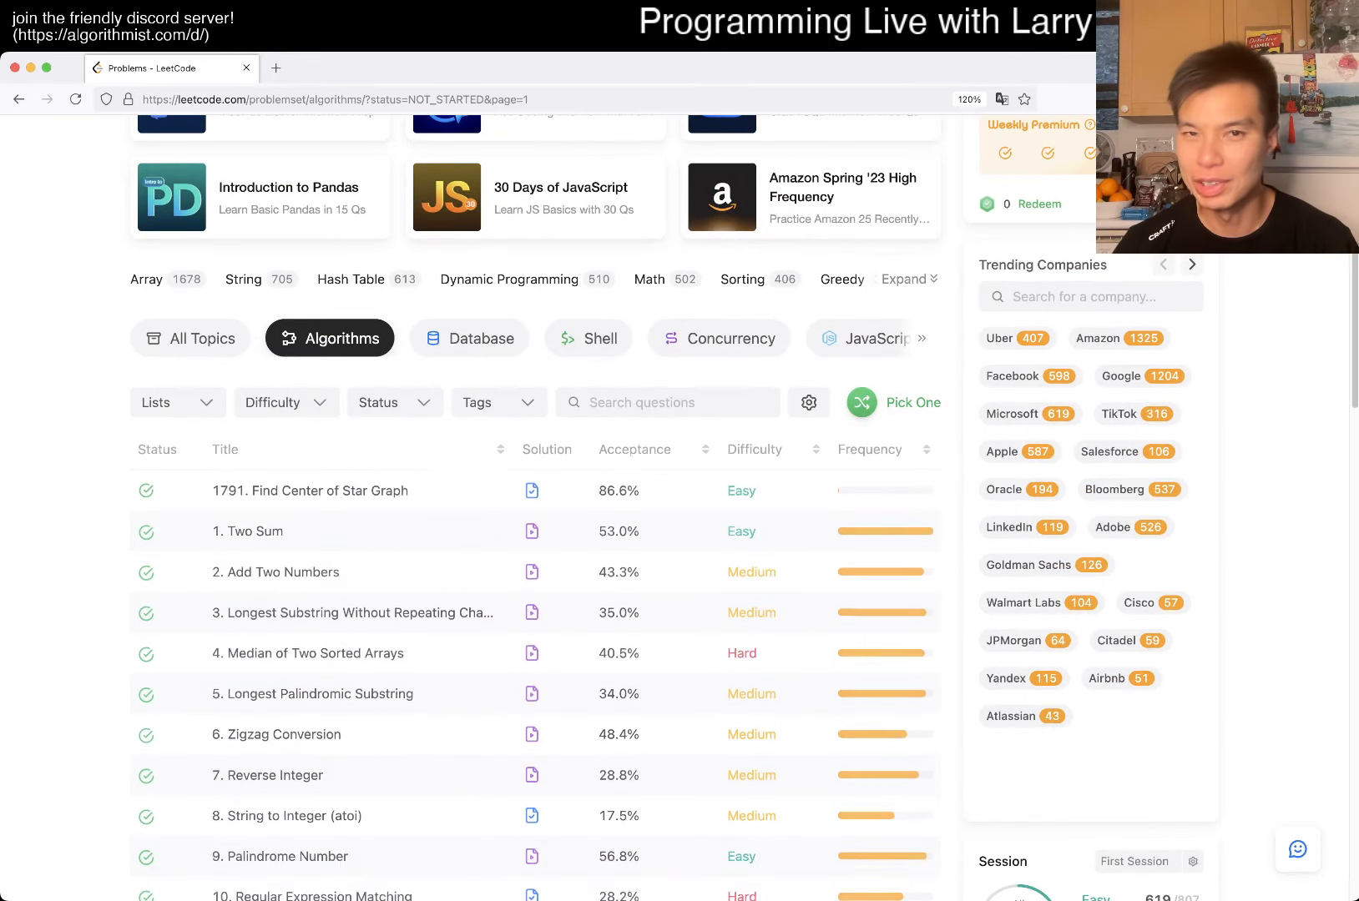
{"action": "left_click", "coordinate": [911, 402]}
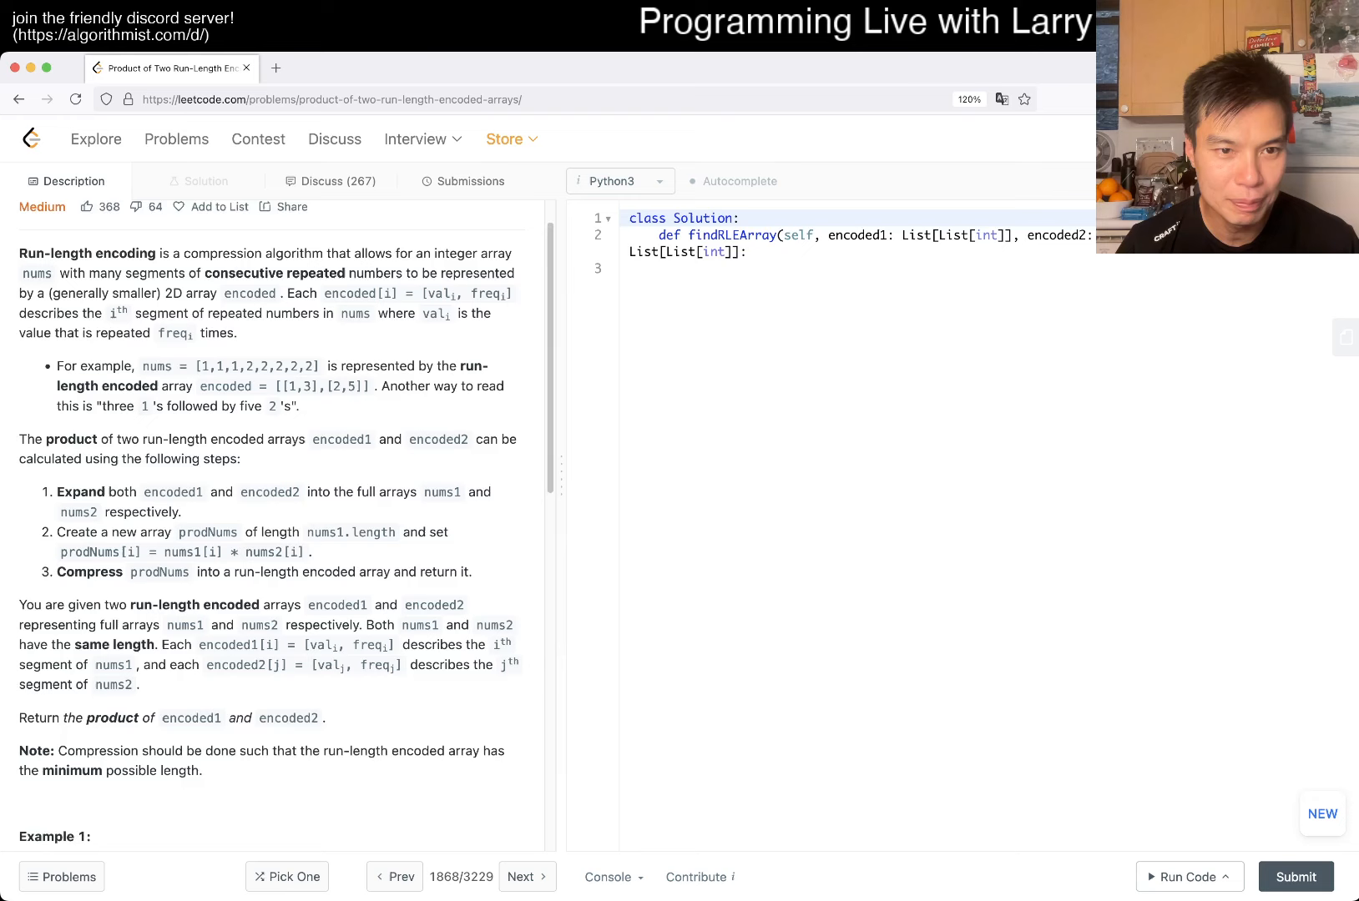
{"action": "scroll", "scroll_direction": "down", "scroll_amount": 3}
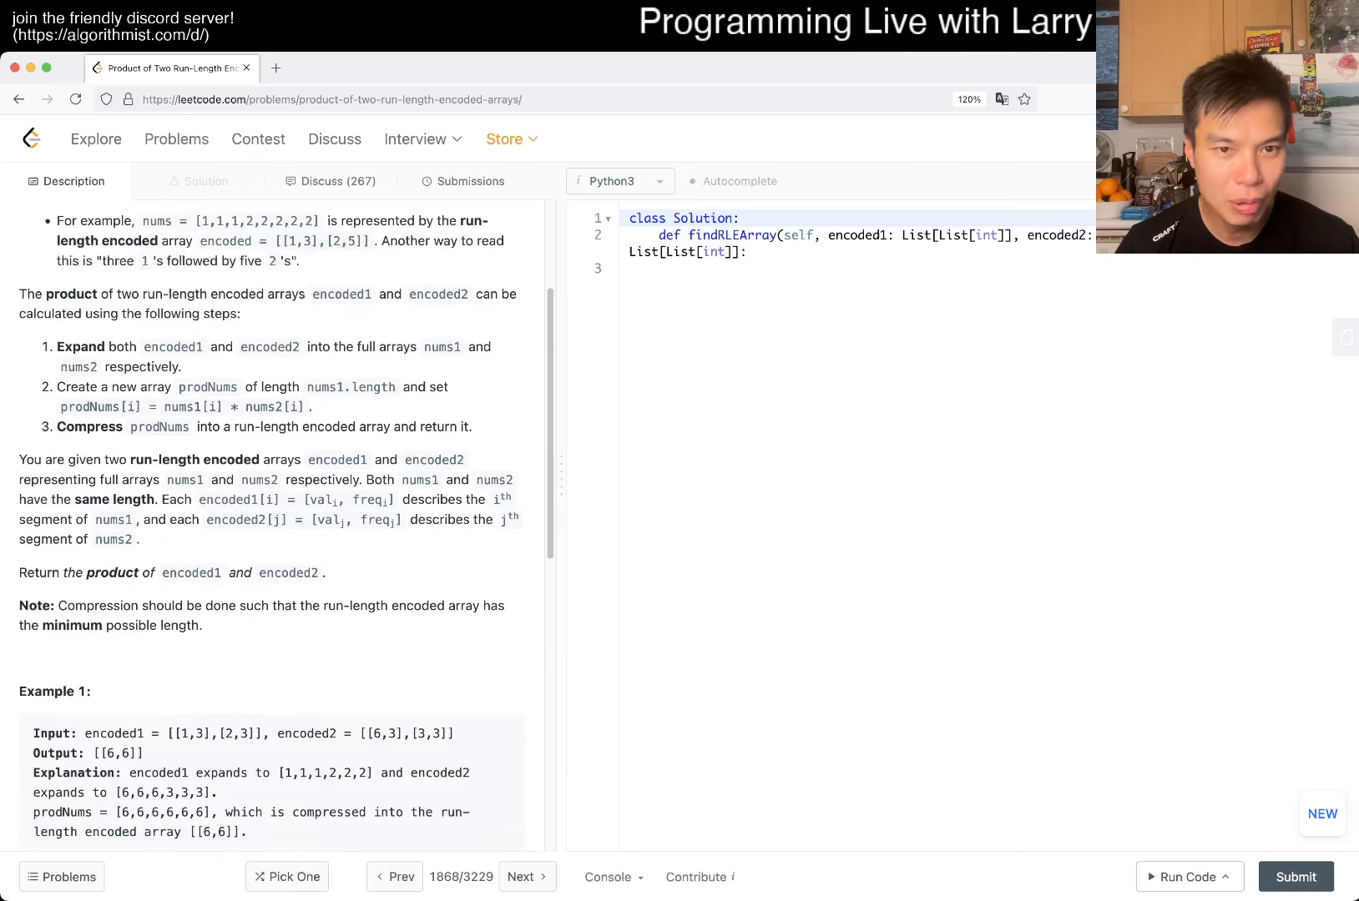
{"action": "scroll", "scroll_direction": "up", "scroll_amount": 3}
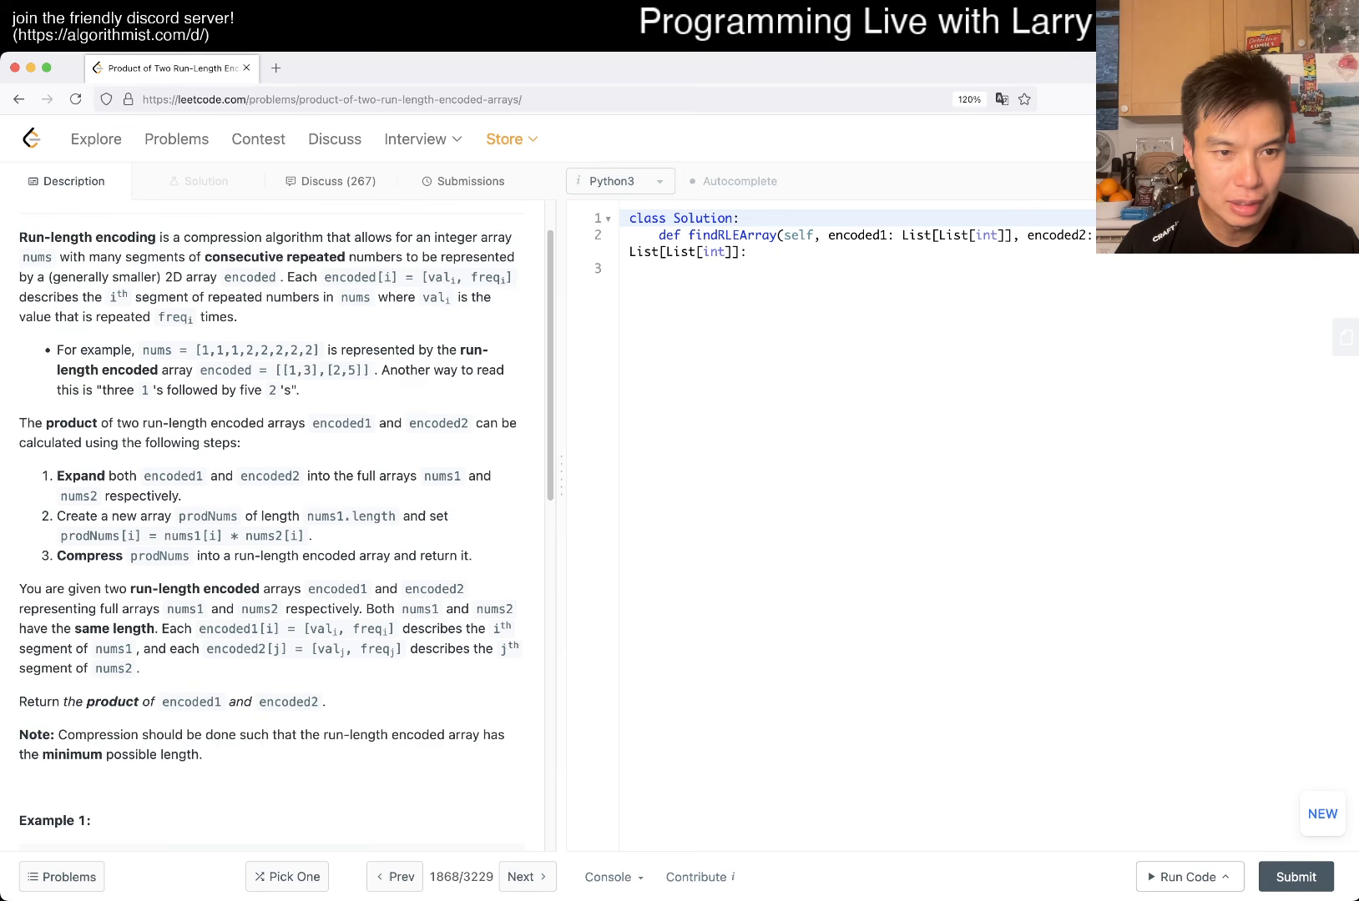
{"action": "scroll", "scroll_direction": "down", "scroll_amount": 3}
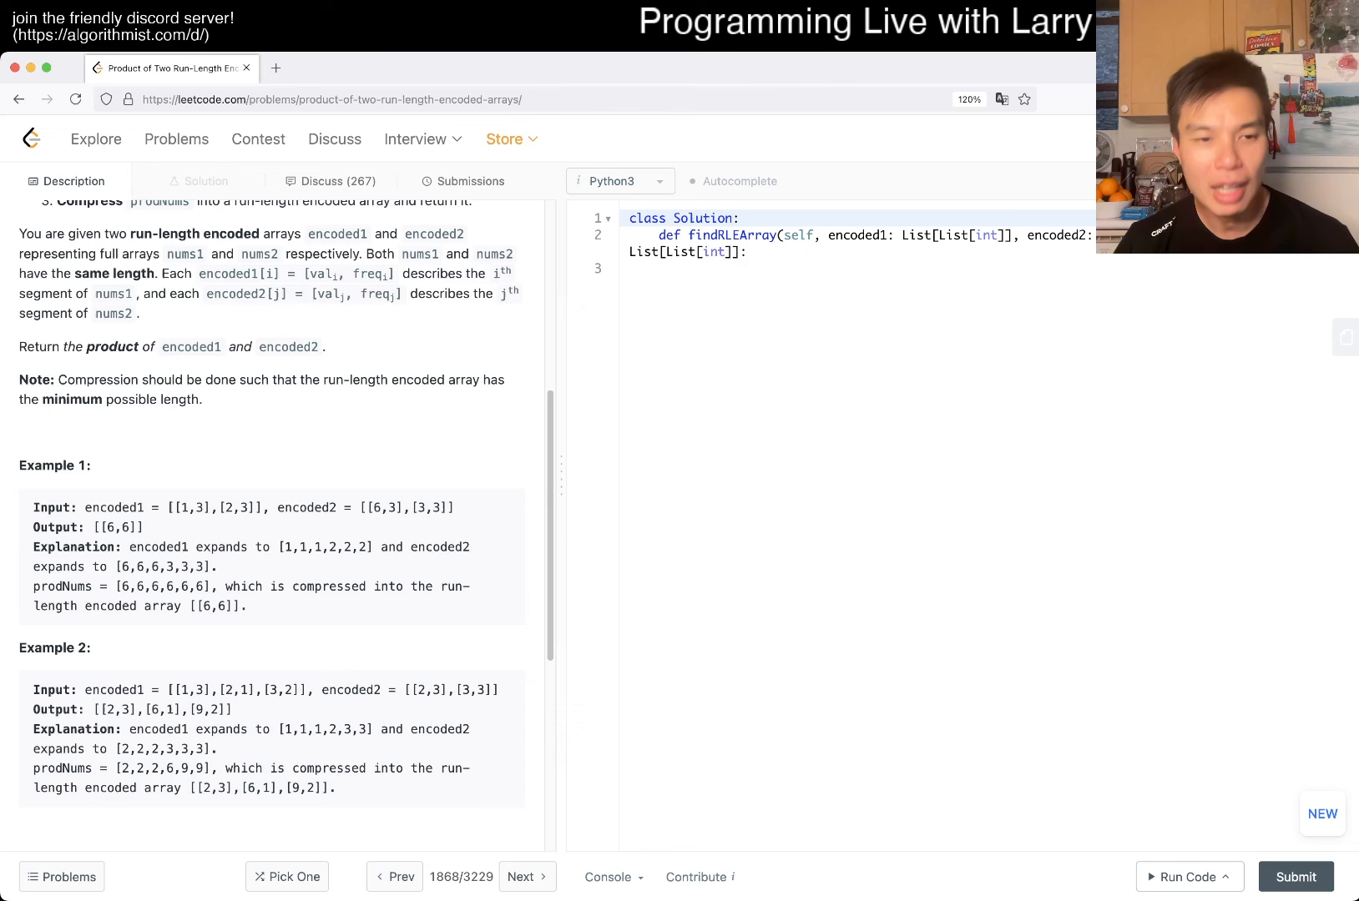
{"action": "scroll", "scroll_direction": "up", "scroll_amount": 3}
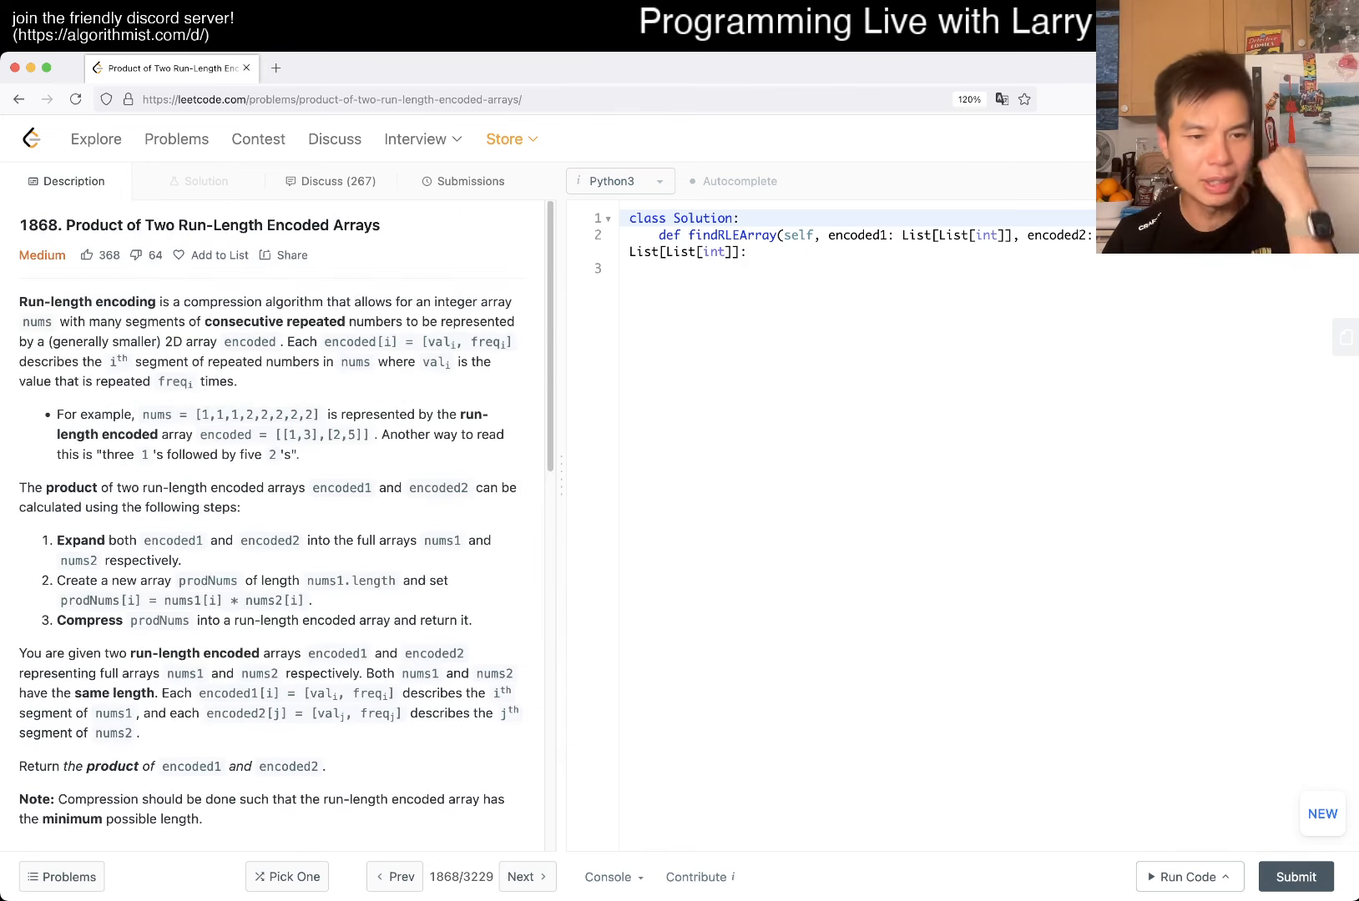
{"action": "scroll", "scroll_direction": "down", "scroll_amount": 3}
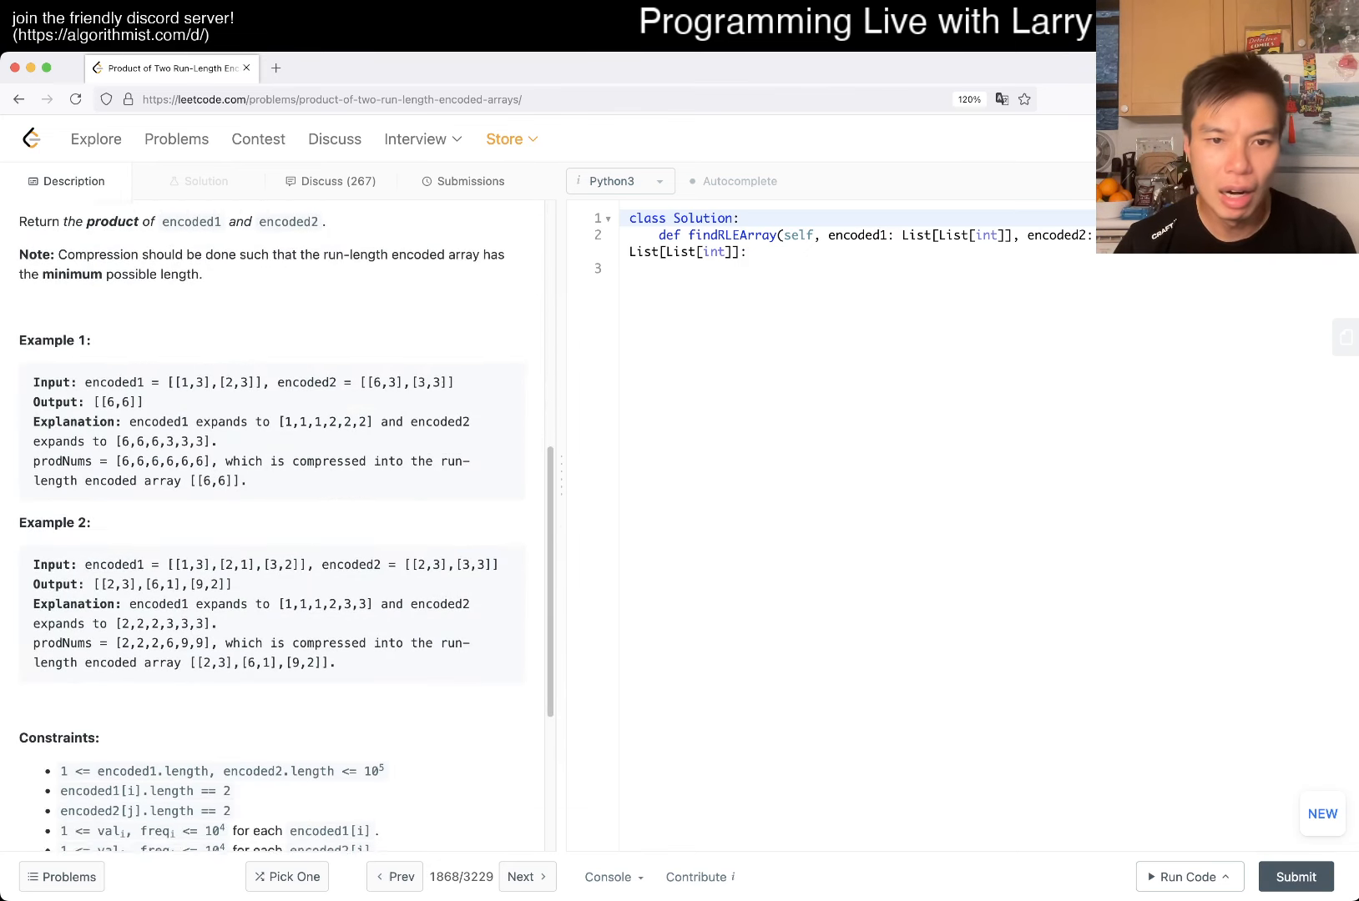
{"action": "scroll", "scroll_direction": "up", "scroll_amount": 3}
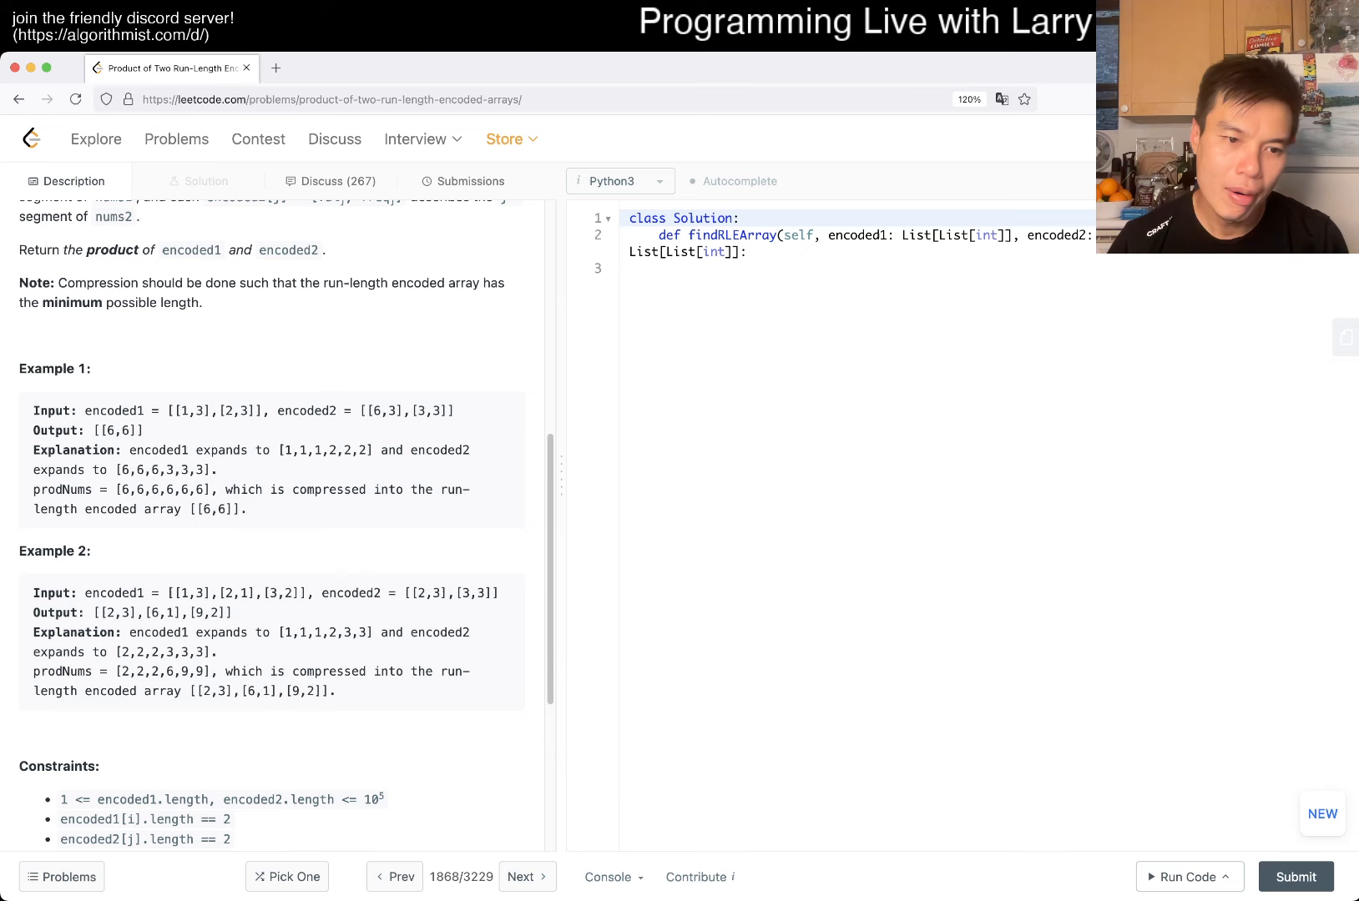
{"action": "scroll", "scroll_direction": "down", "scroll_amount": 3}
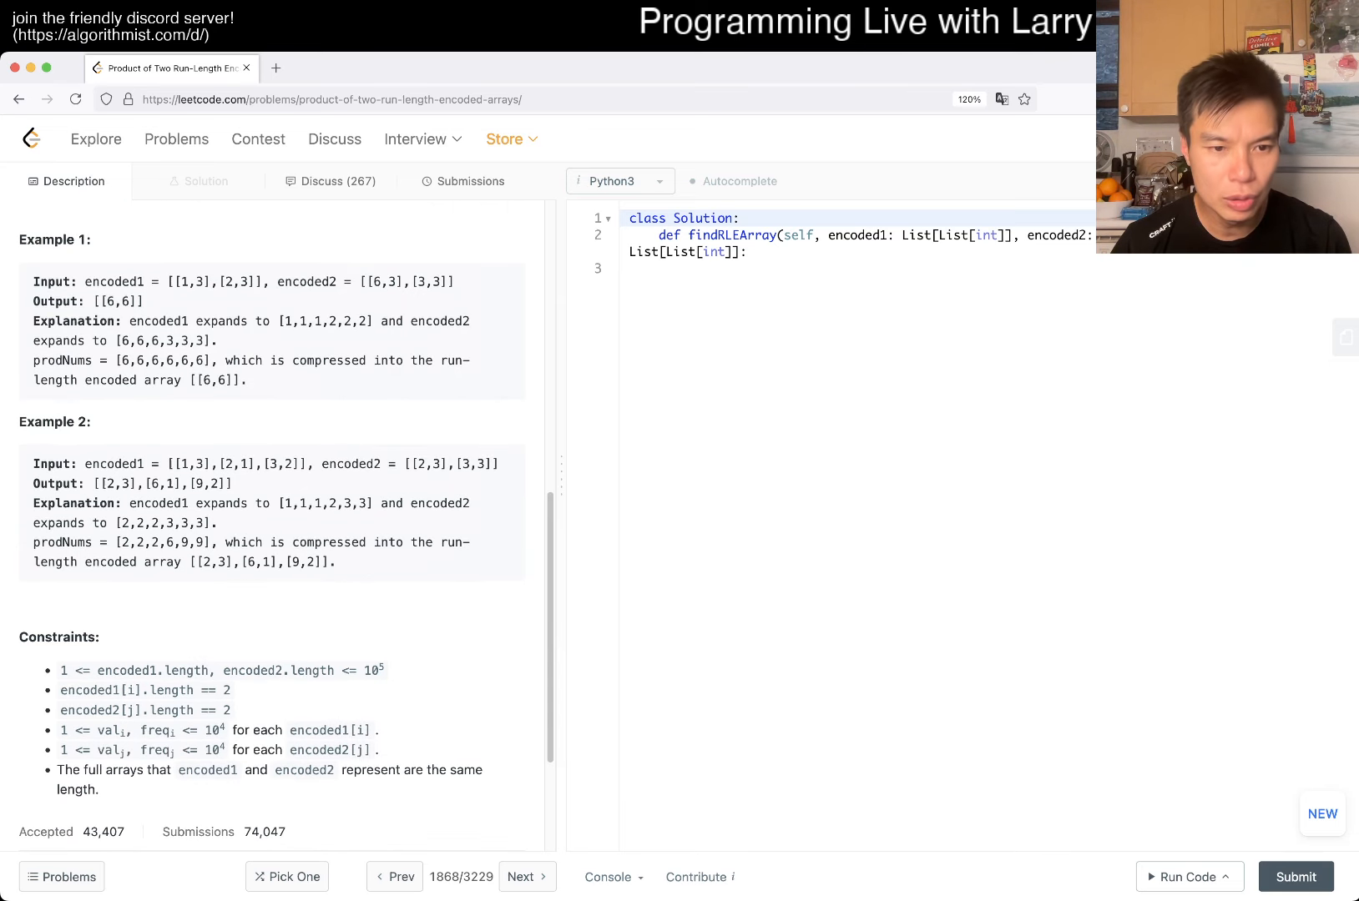
{"action": "scroll", "scroll_direction": "up", "scroll_amount": 3}
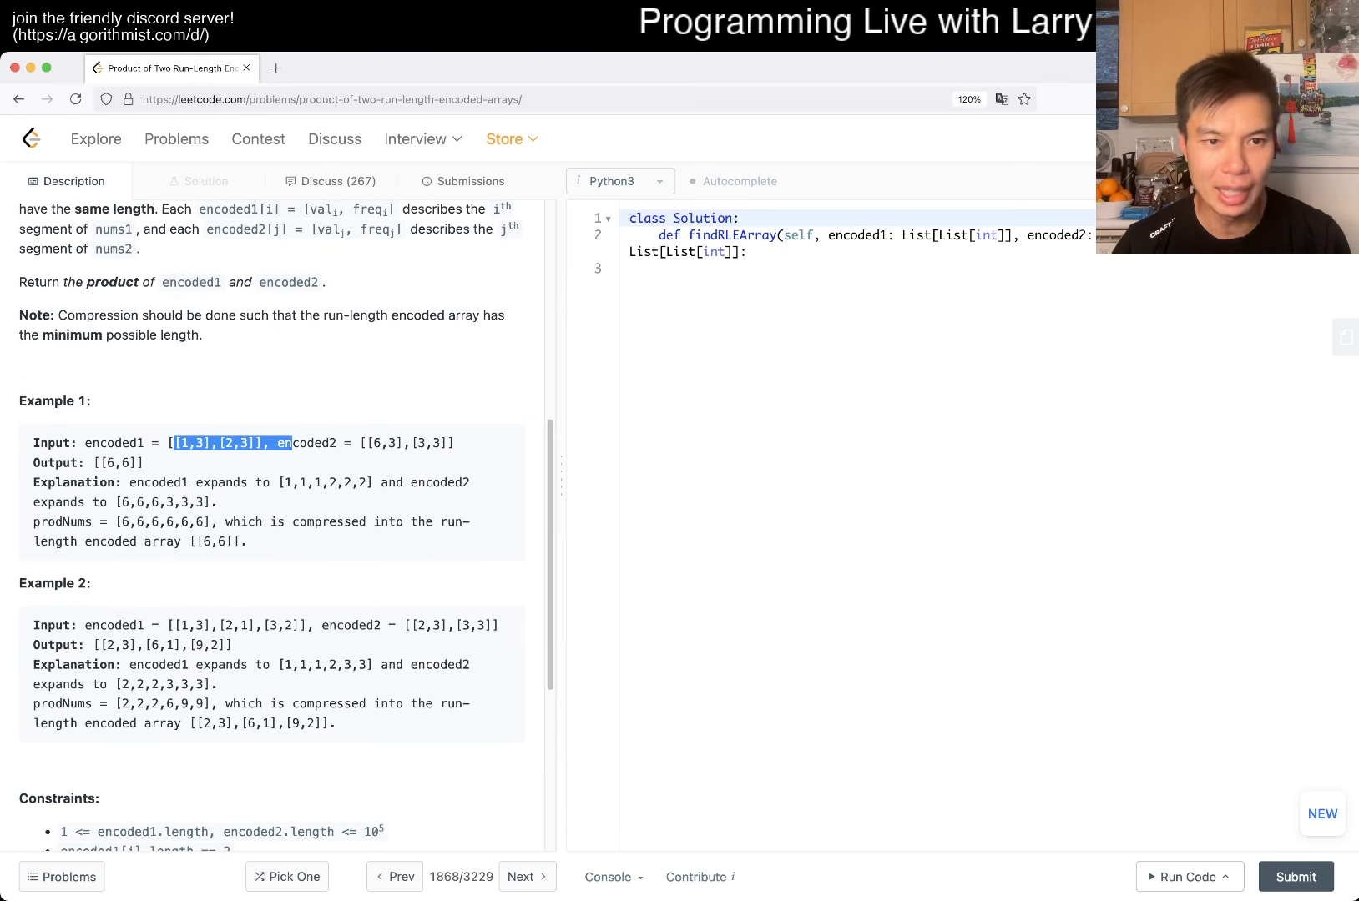
{"action": "left_click", "coordinate": [348, 443]}
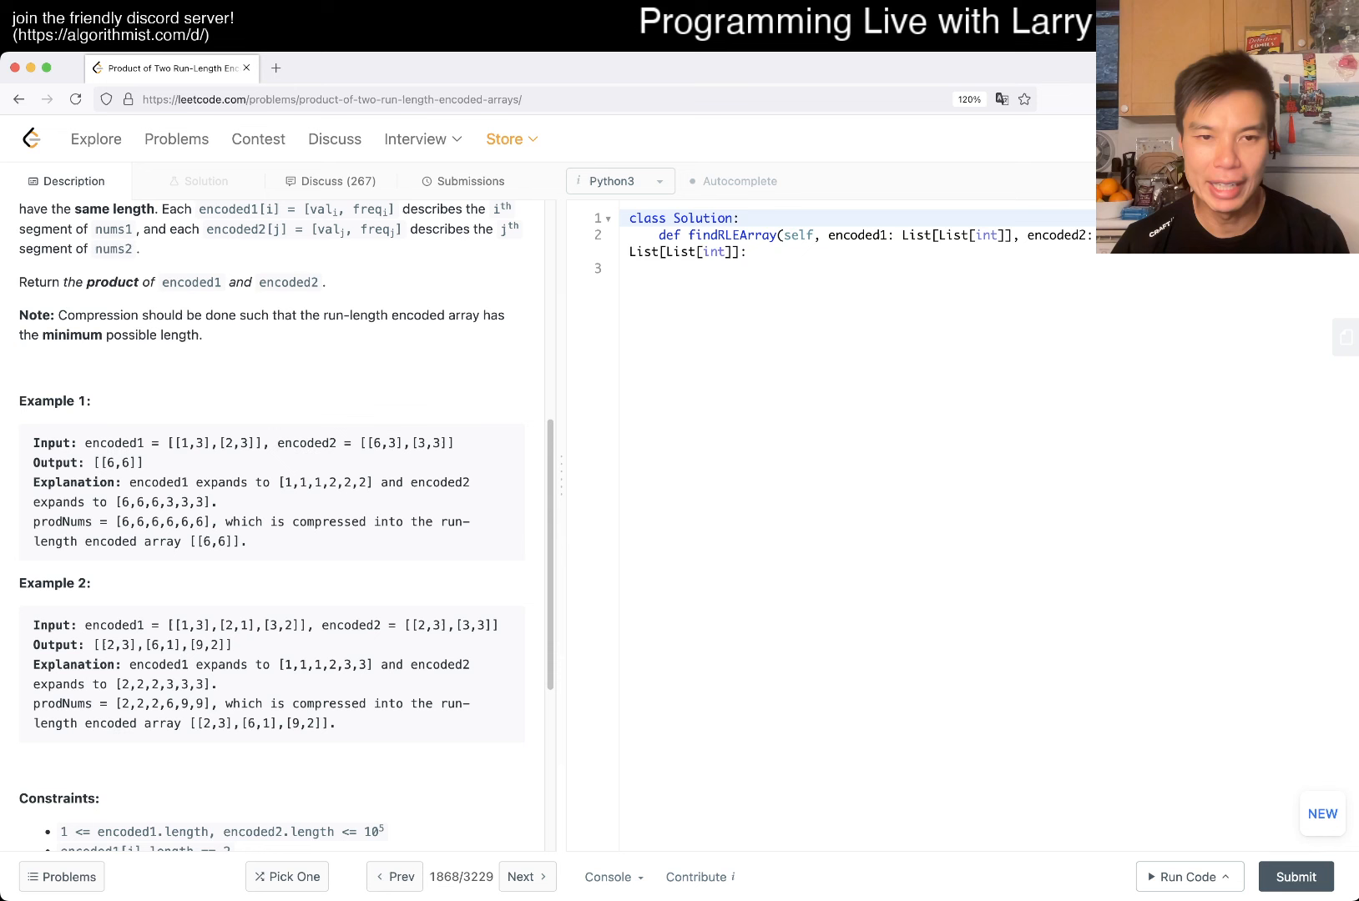
{"action": "double_click", "coordinate": [121, 462]}
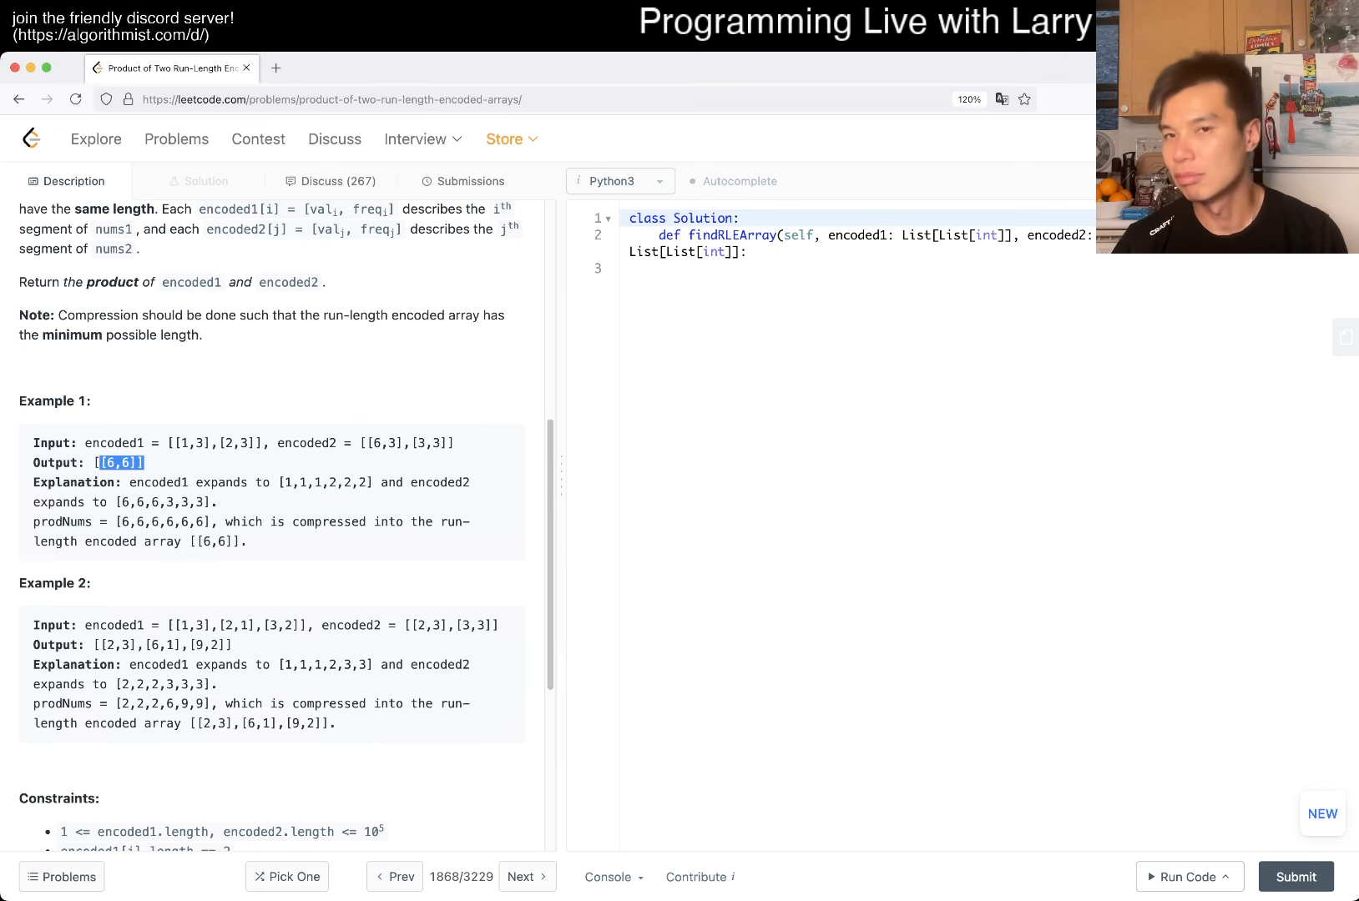
{"action": "scroll", "scroll_direction": "down", "scroll_amount": 3}
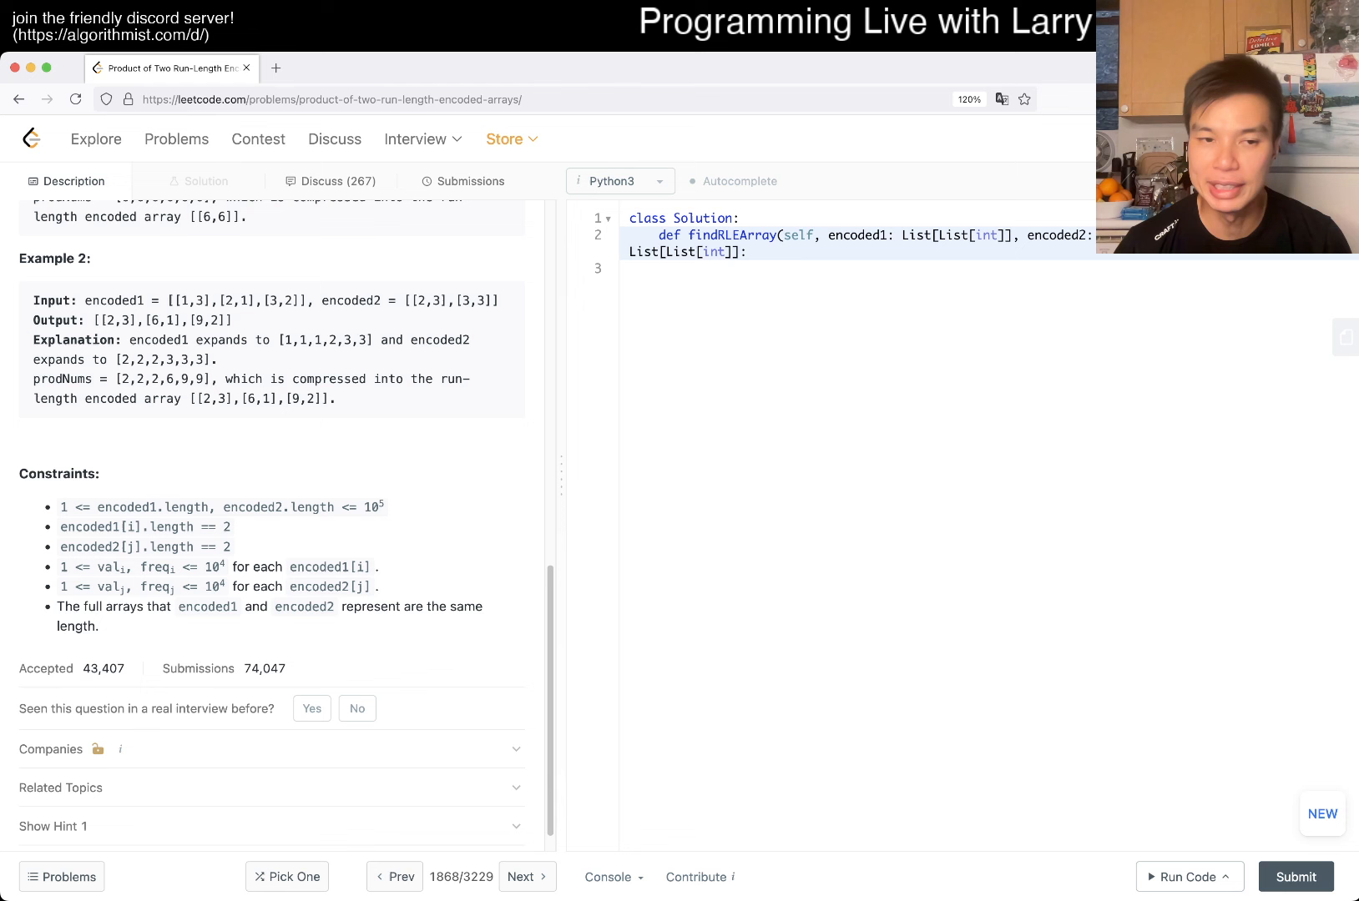
{"action": "scroll", "scroll_direction": "down", "scroll_amount": 3}
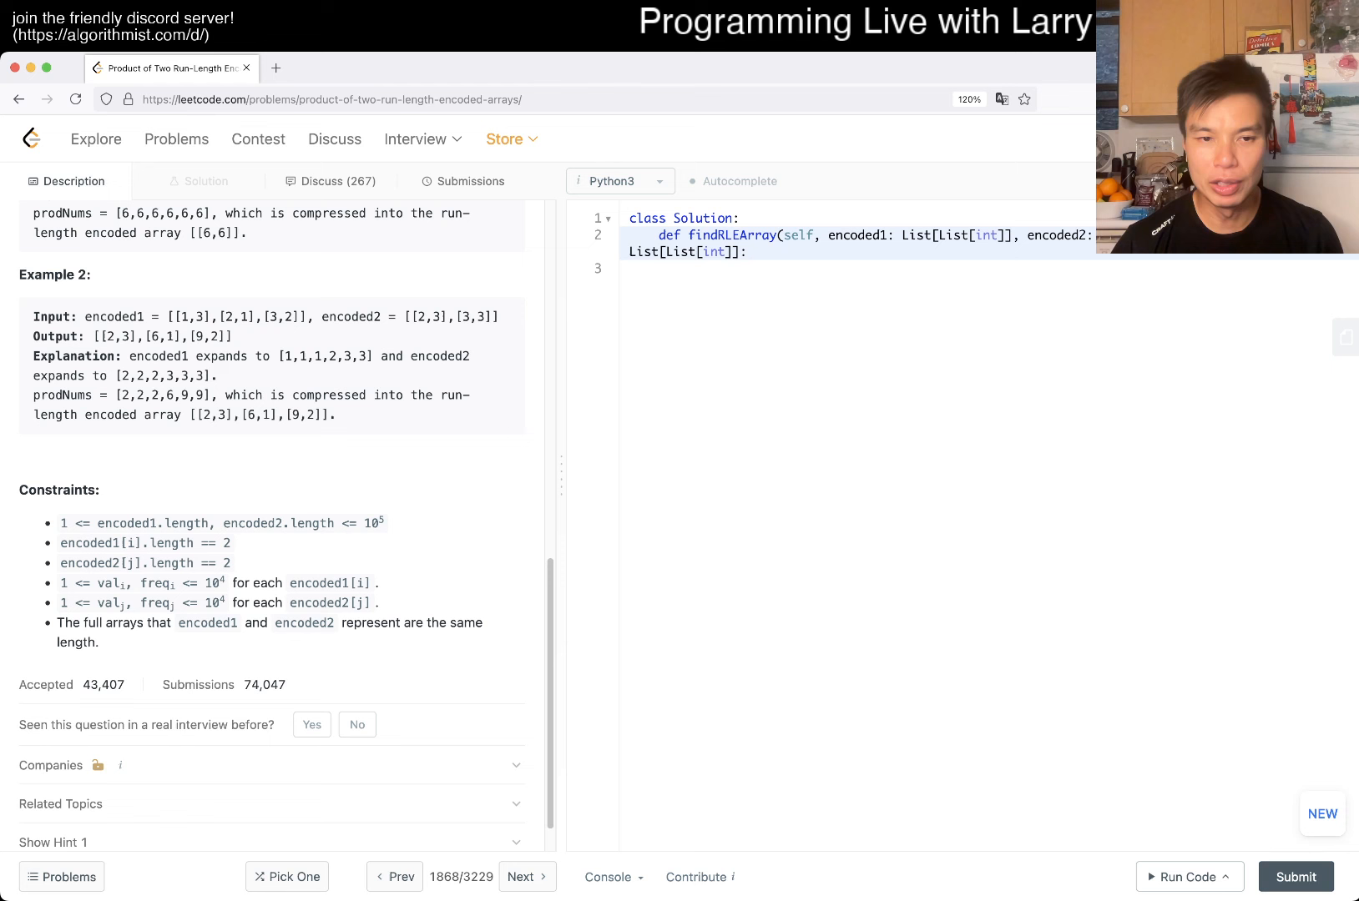
{"action": "double_click", "coordinate": [366, 524]}
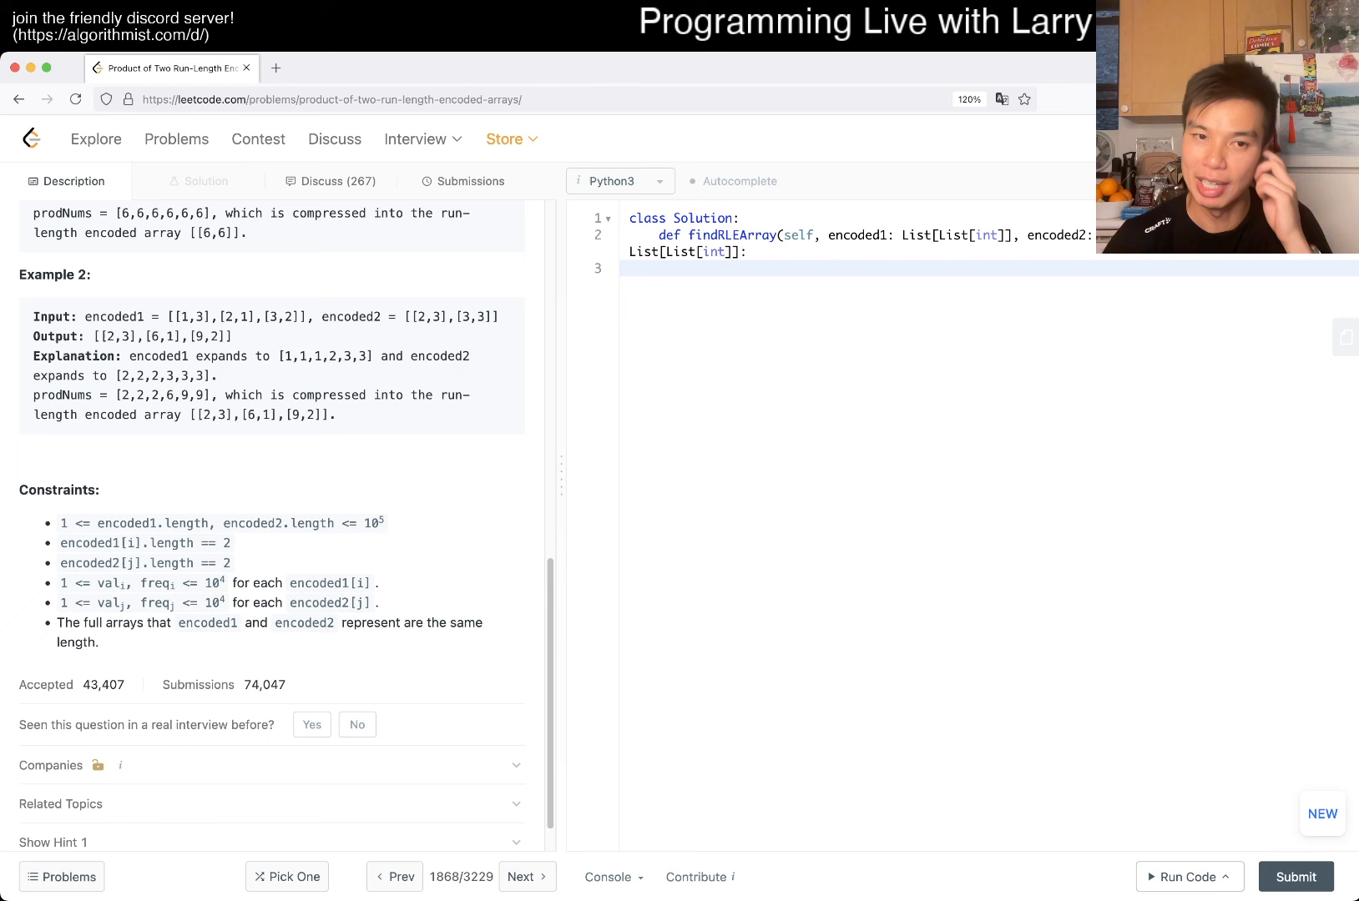
{"action": "double_click", "coordinate": [373, 524]}
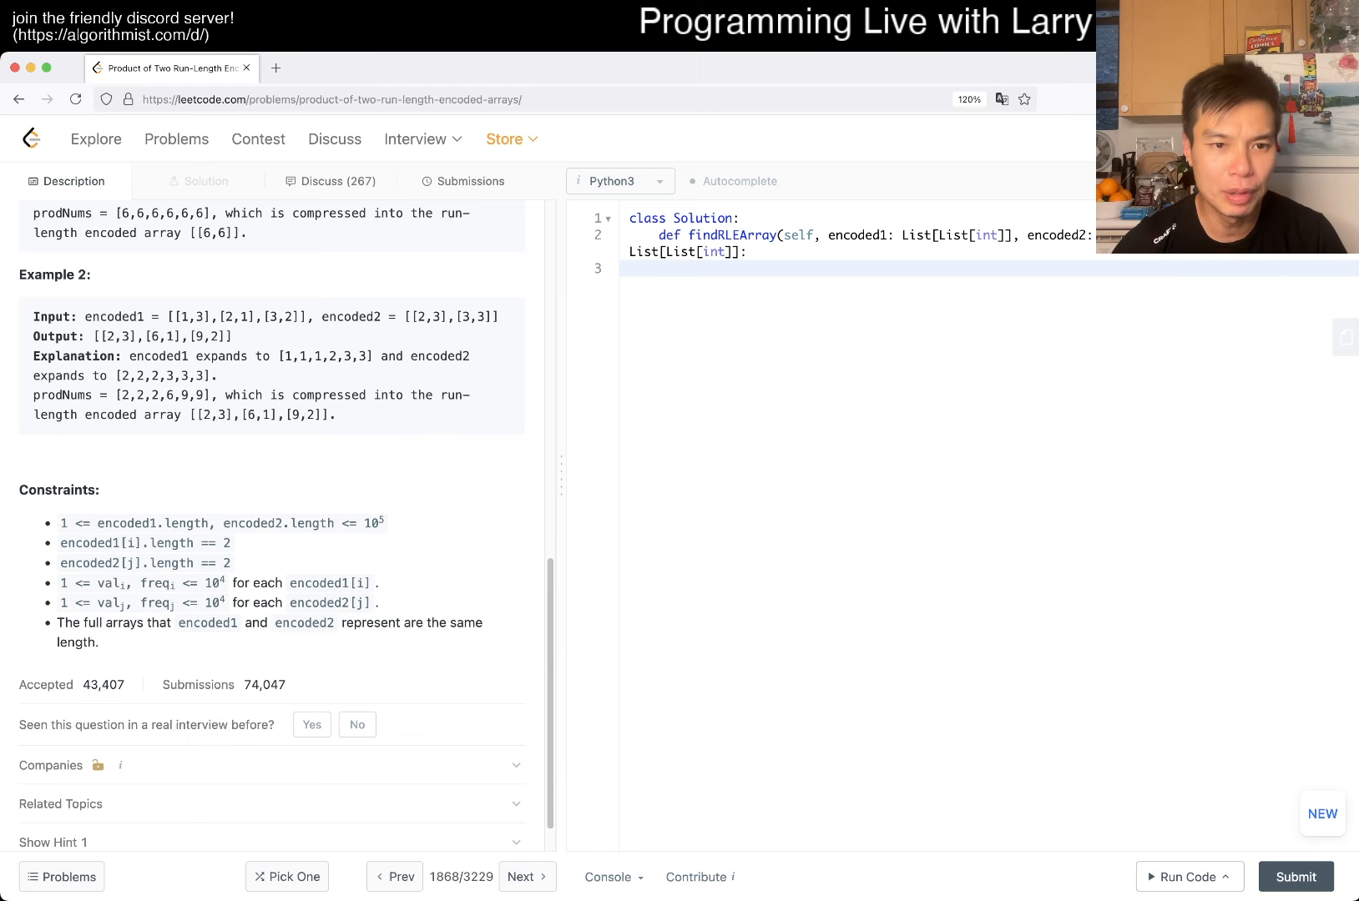
{"action": "double_click", "coordinate": [371, 524]}
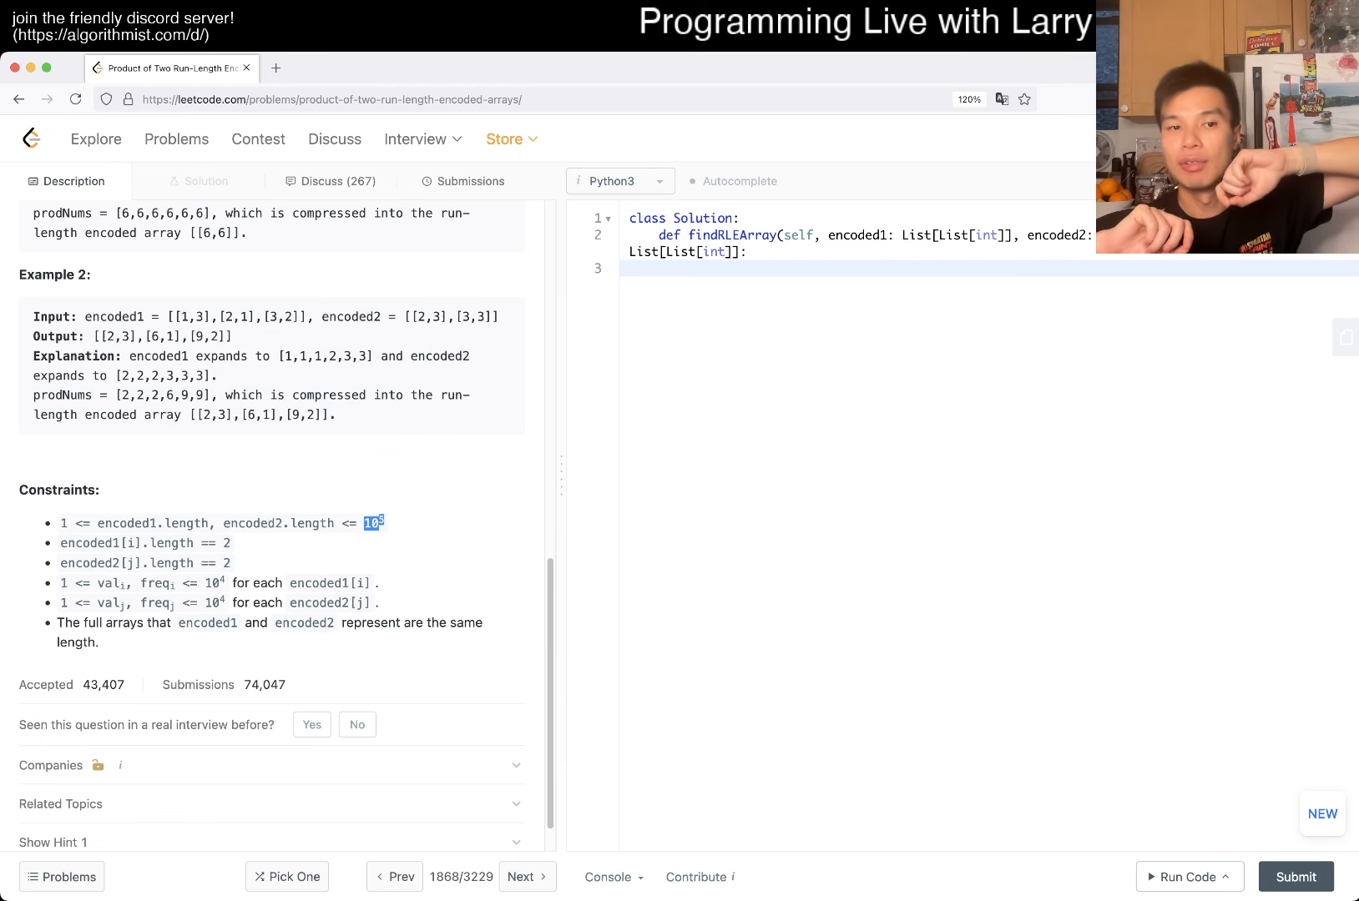
{"action": "scroll", "scroll_direction": "up", "scroll_amount": 3}
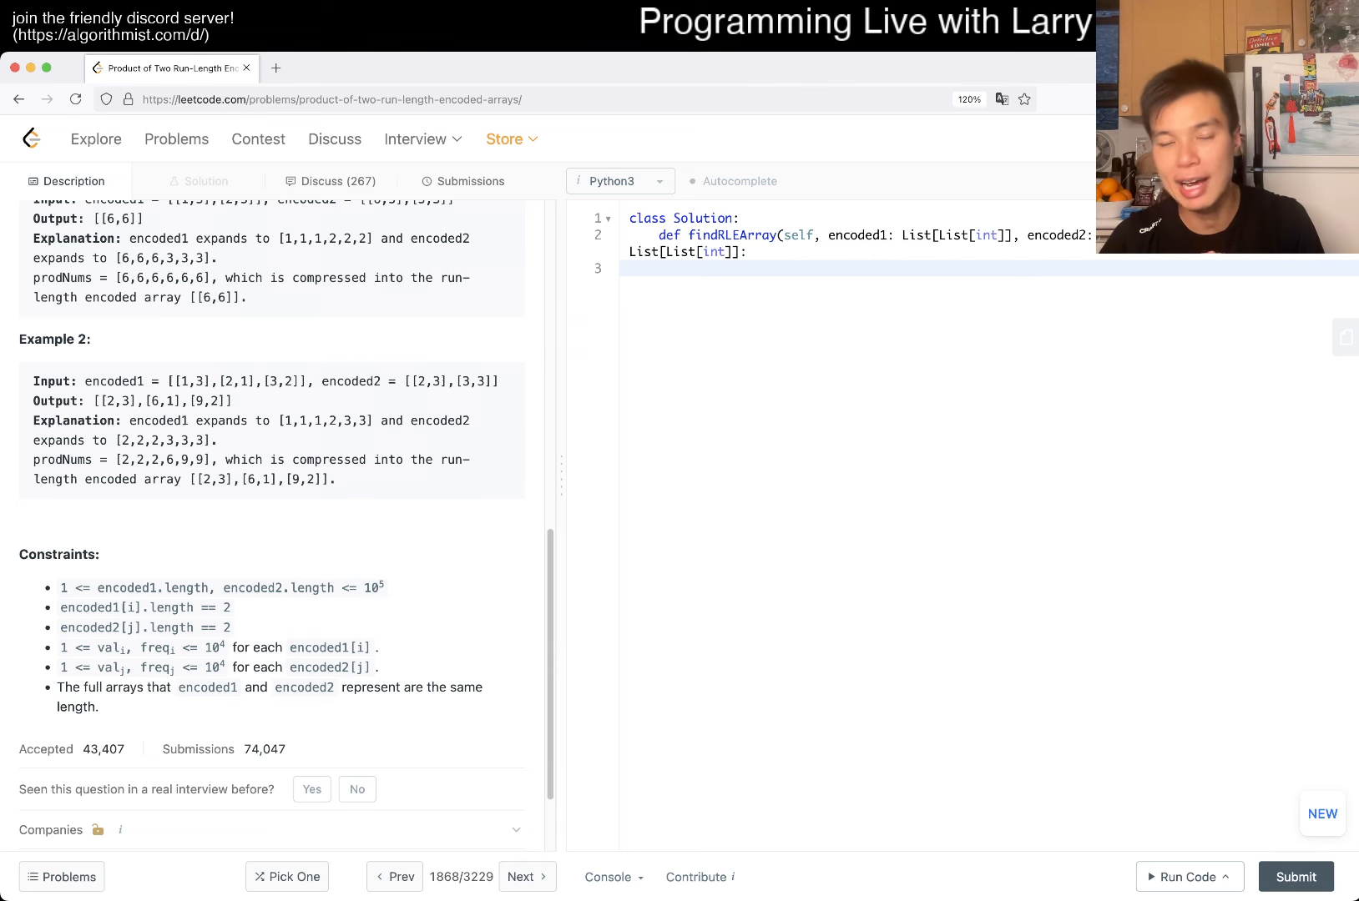
{"action": "double_click", "coordinate": [367, 587]}
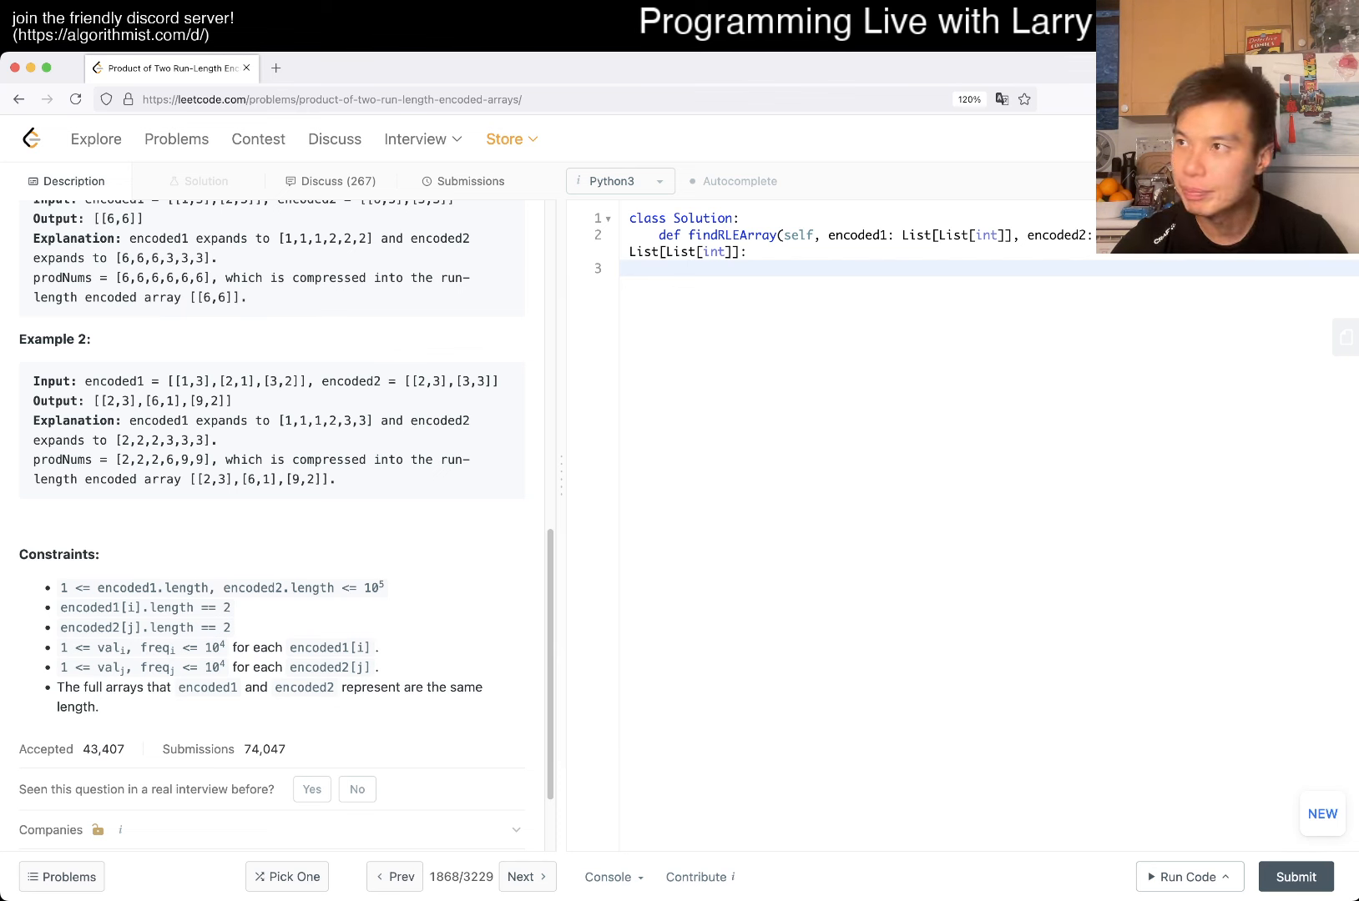
{"action": "left_click", "coordinate": [690, 267]}
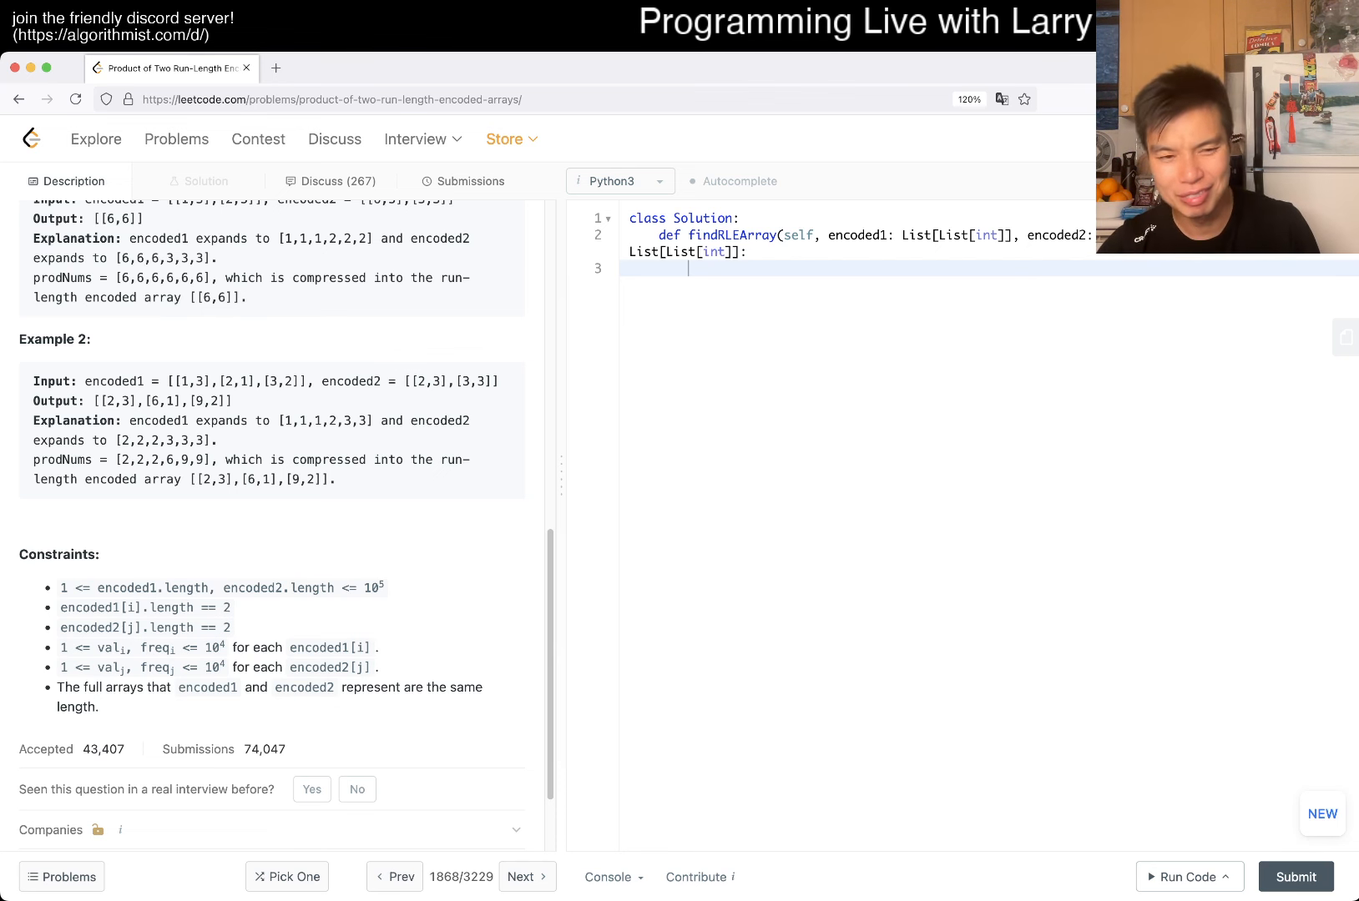
Step: Initialize an empty ans list and deques q1, q2 built from encoded1 and encoded2
{"action": "type", "text": "ans = ["}
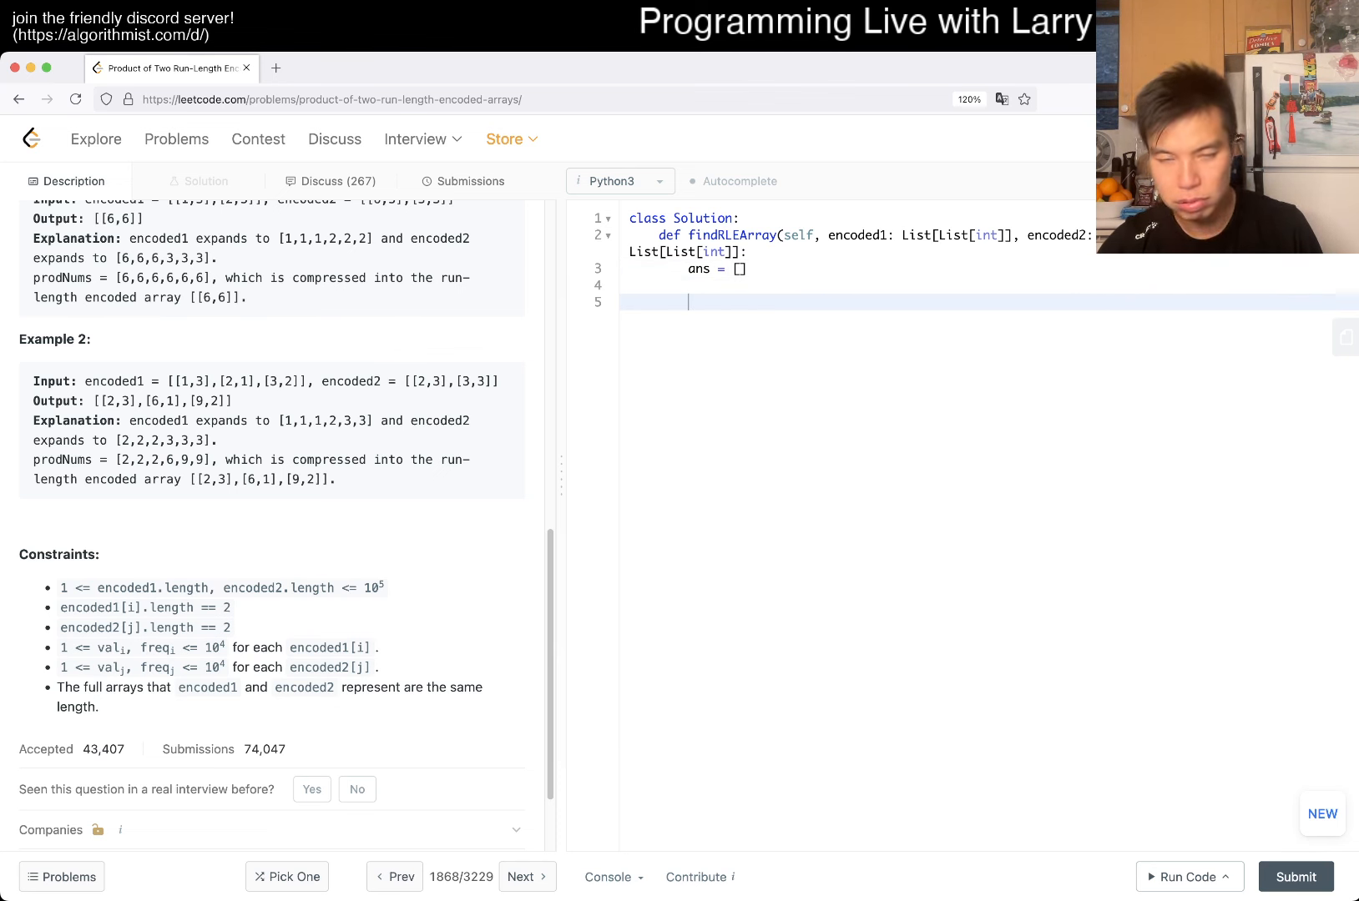
{"action": "type", "text": "q1 ="}
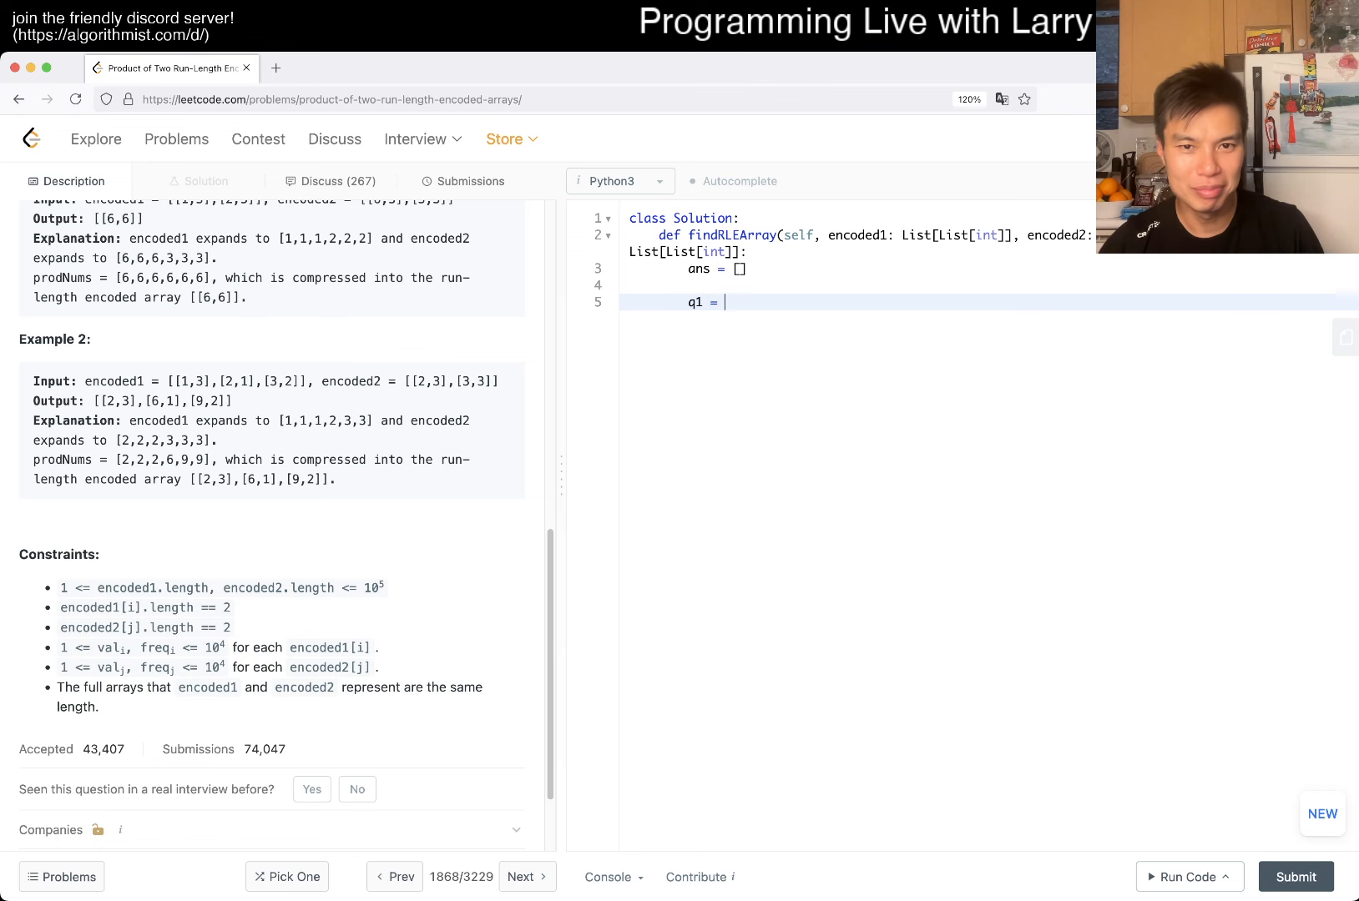
{"action": "type", "text": "collections.deque"}
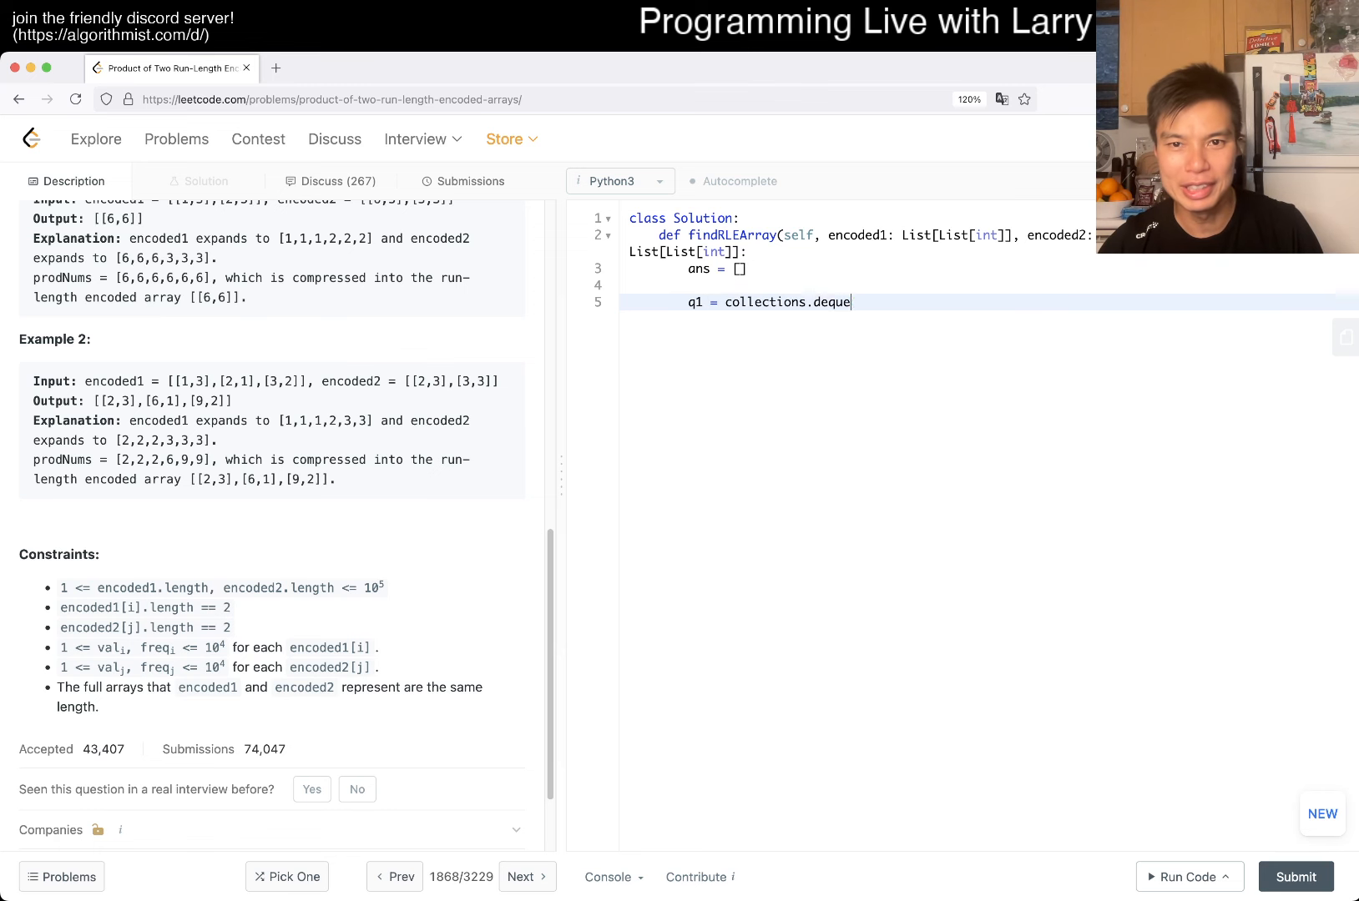
{"action": "type", "text": "(encoded1)"}
{"action": "type", "text": "q2 = collections.de"}
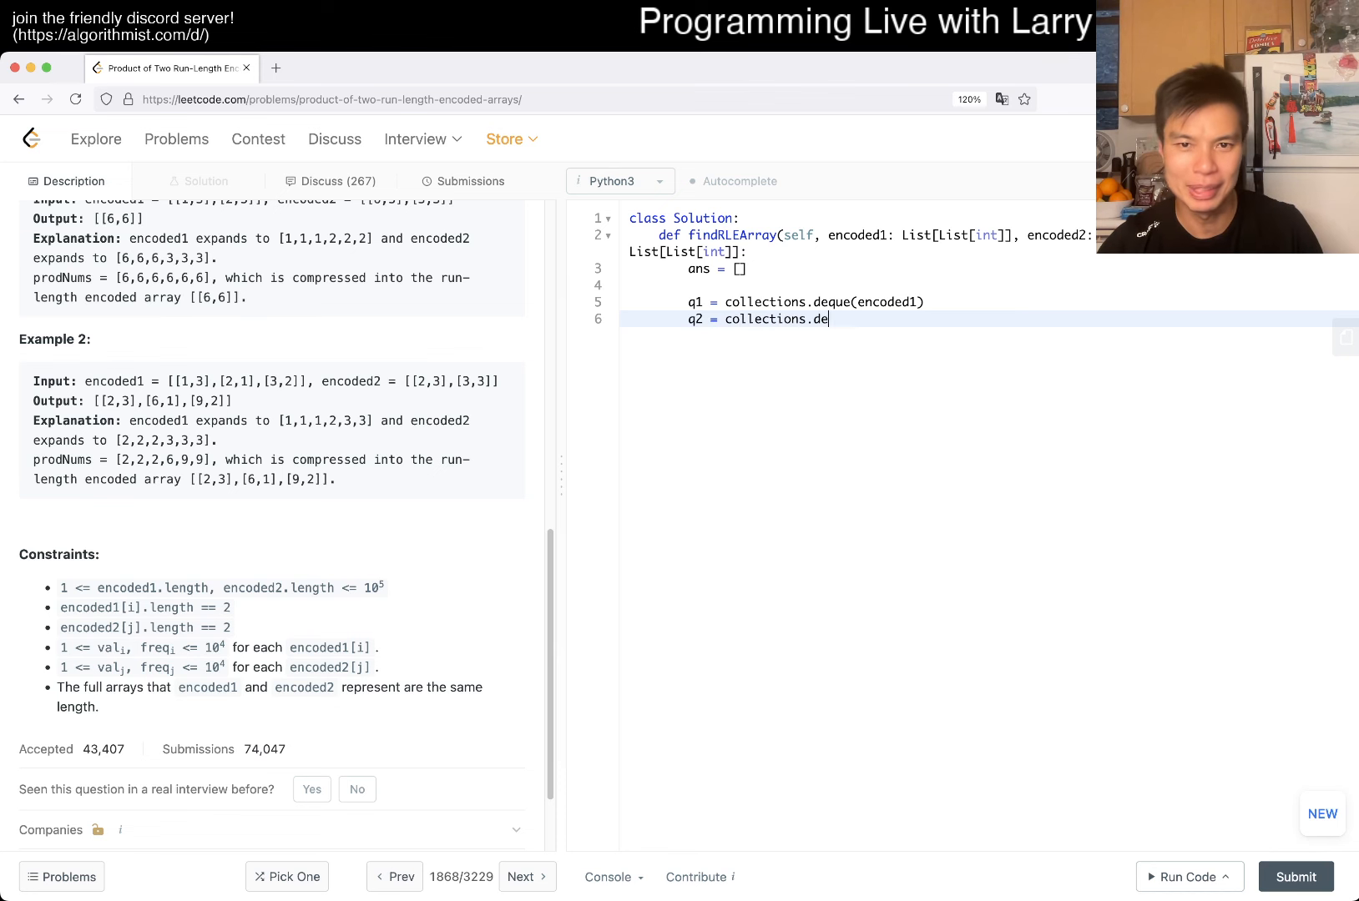
{"action": "type", "text": "que(encoded2)"}
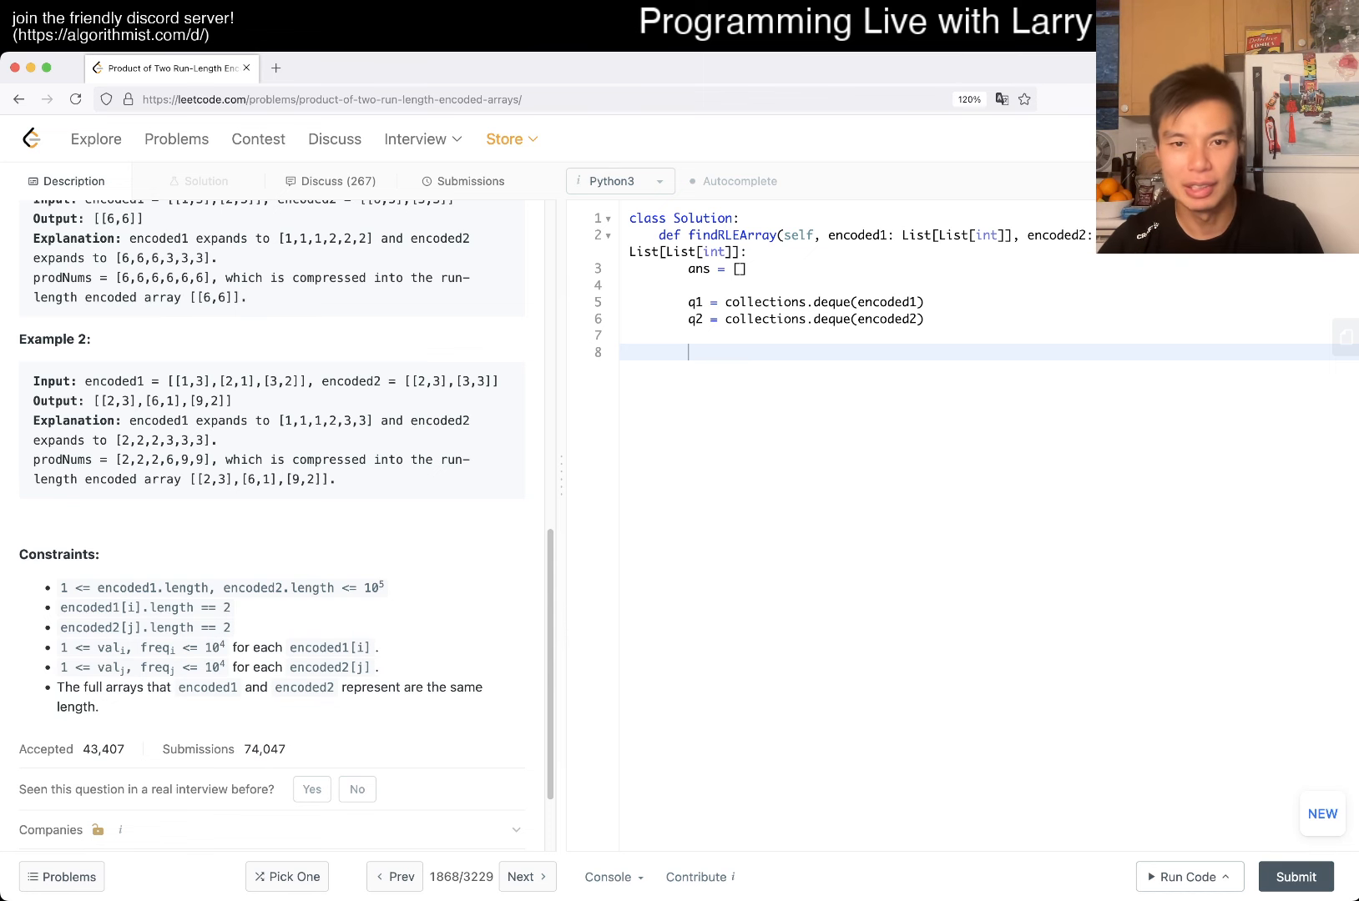
Step: Write 'while len(q1) > 0 and len(q2) > 0:' and start popping from q1
{"action": "type", "text": "while"}
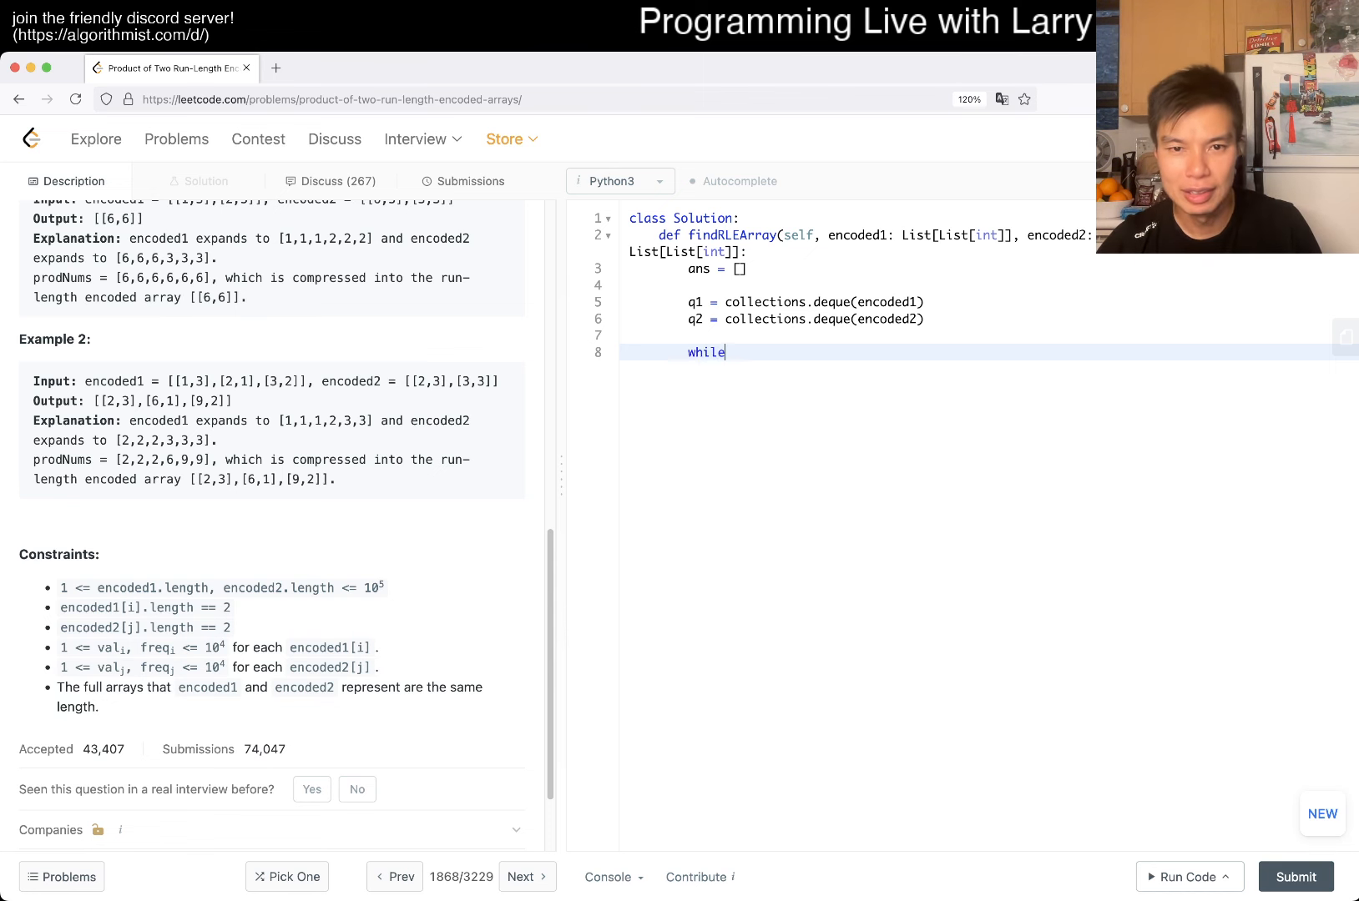
{"action": "type", "text": "len(q1) > 0 and"}
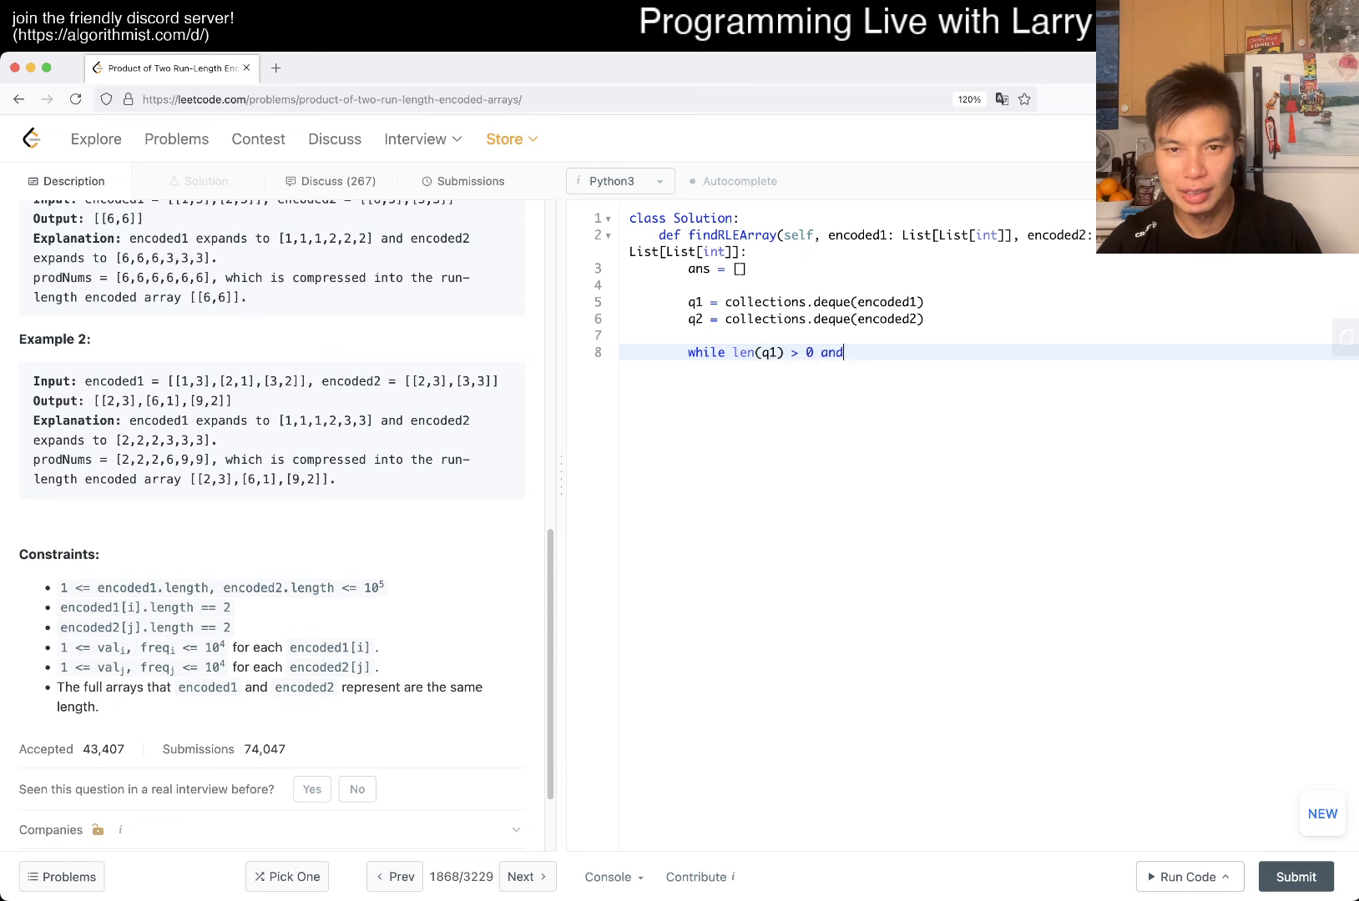
{"action": "type", "text": "len(q2) > 0:"}
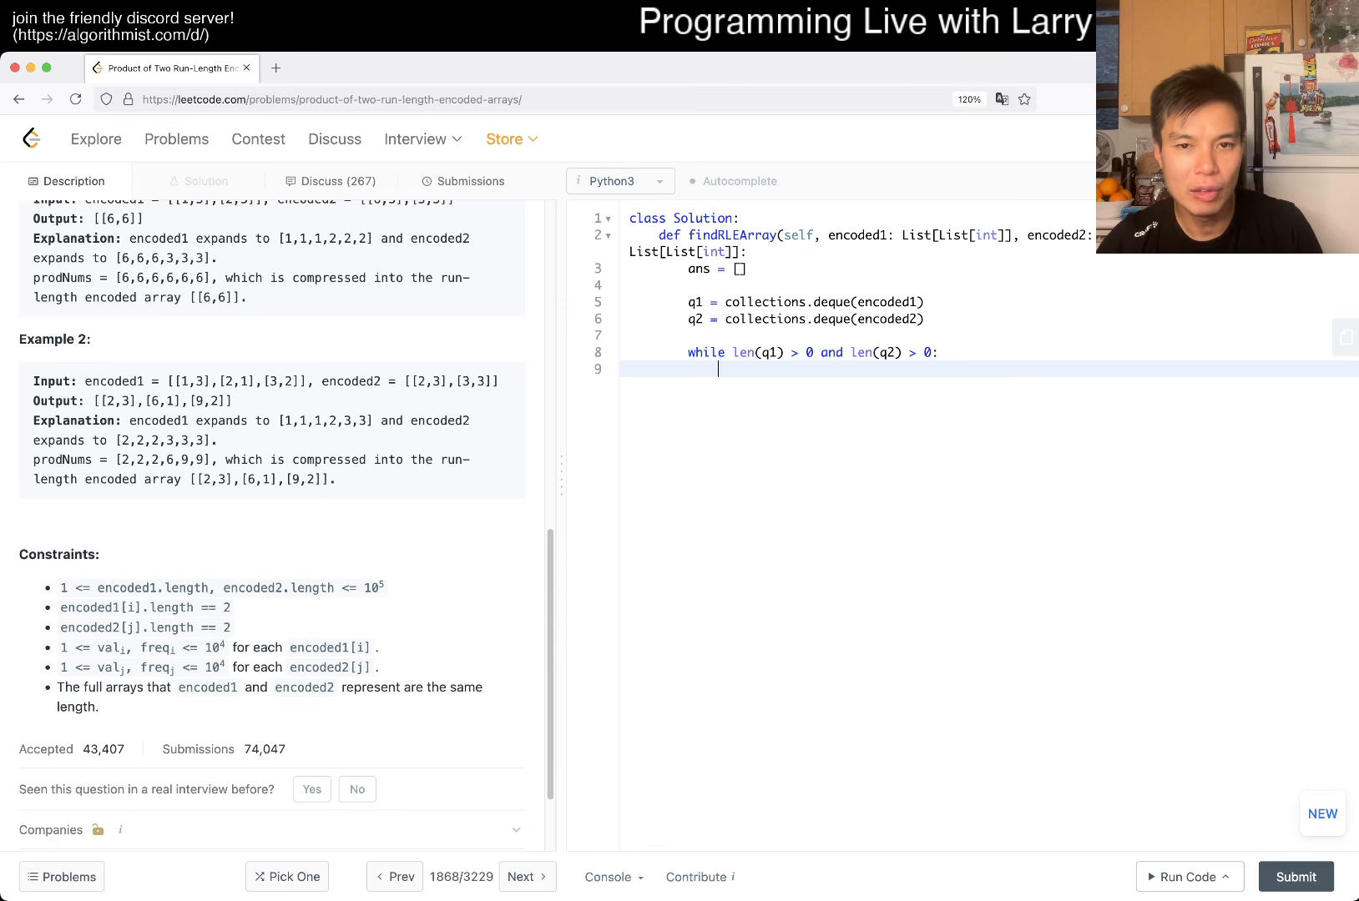
{"action": "type", "text": "q1.popleft()"}
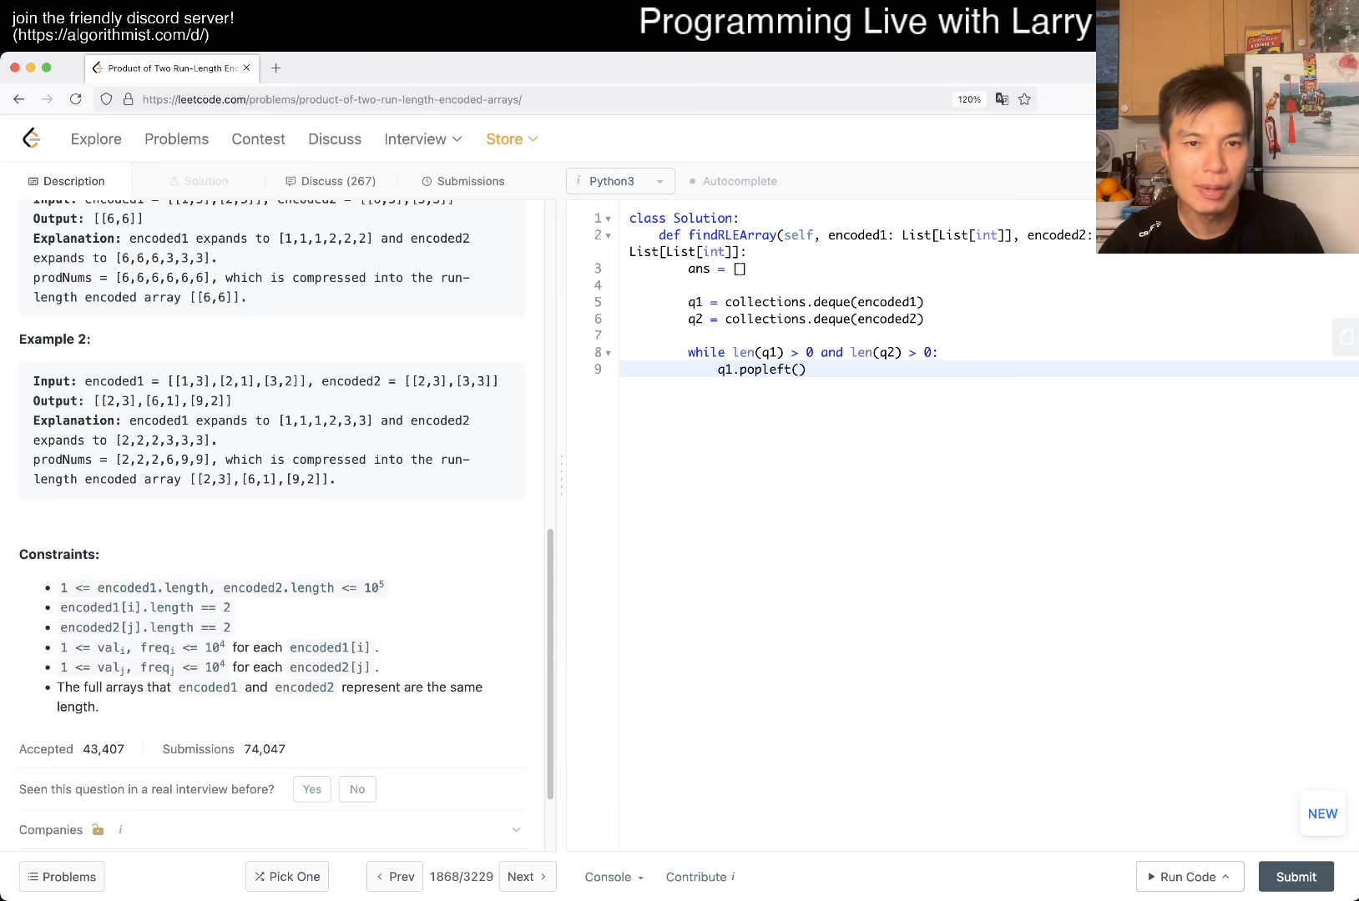
Step: Unpack 'v1, f1 = q1.popleft()' and 'v2, f2 = q2.popleft()' inside the loop
{"action": "scroll", "scroll_direction": "up", "scroll_amount": 3}
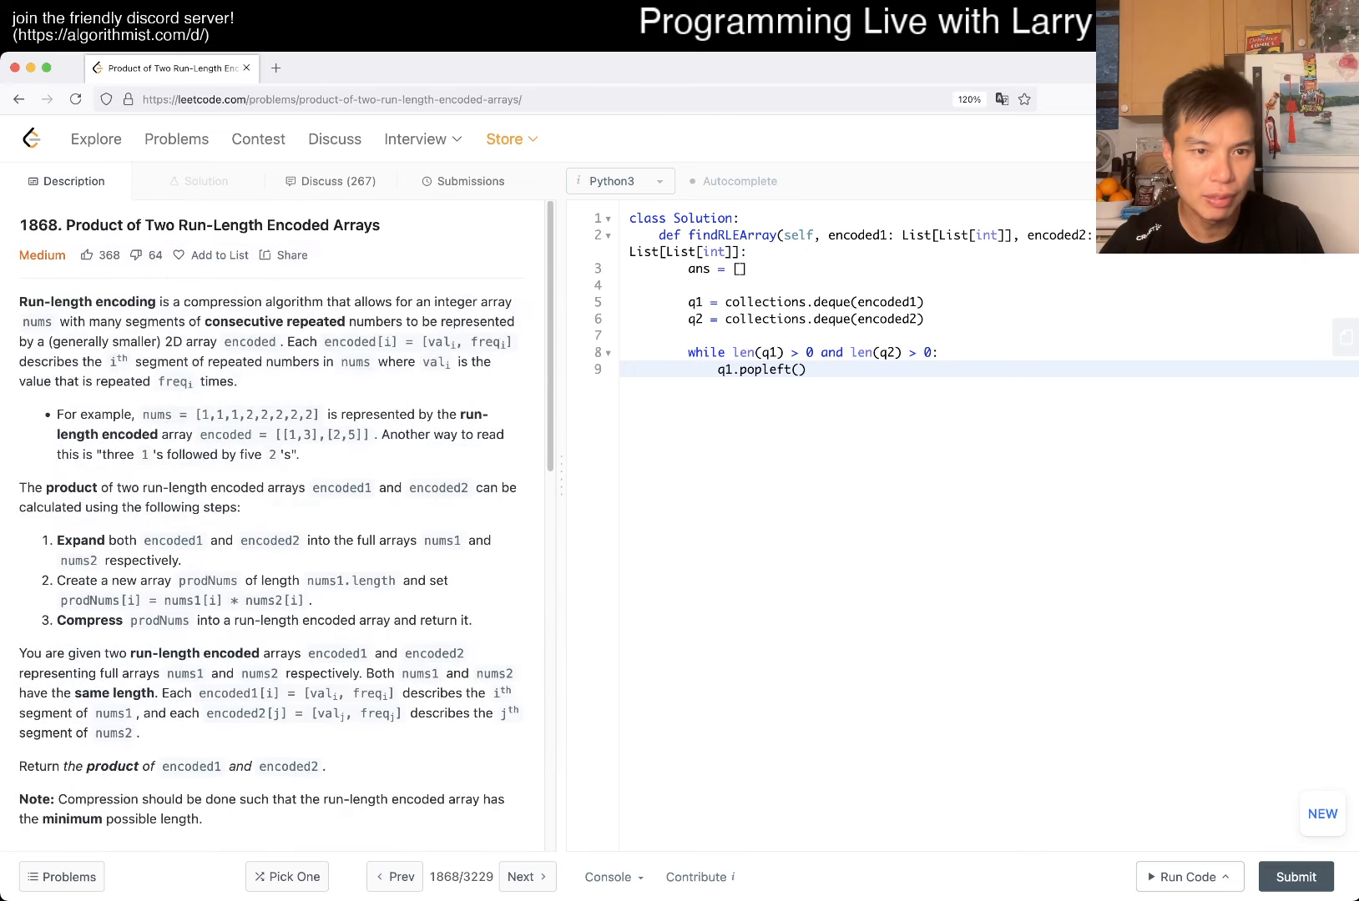
{"action": "type", "text": "v,"}
{"action": "type", "text": "v2"}
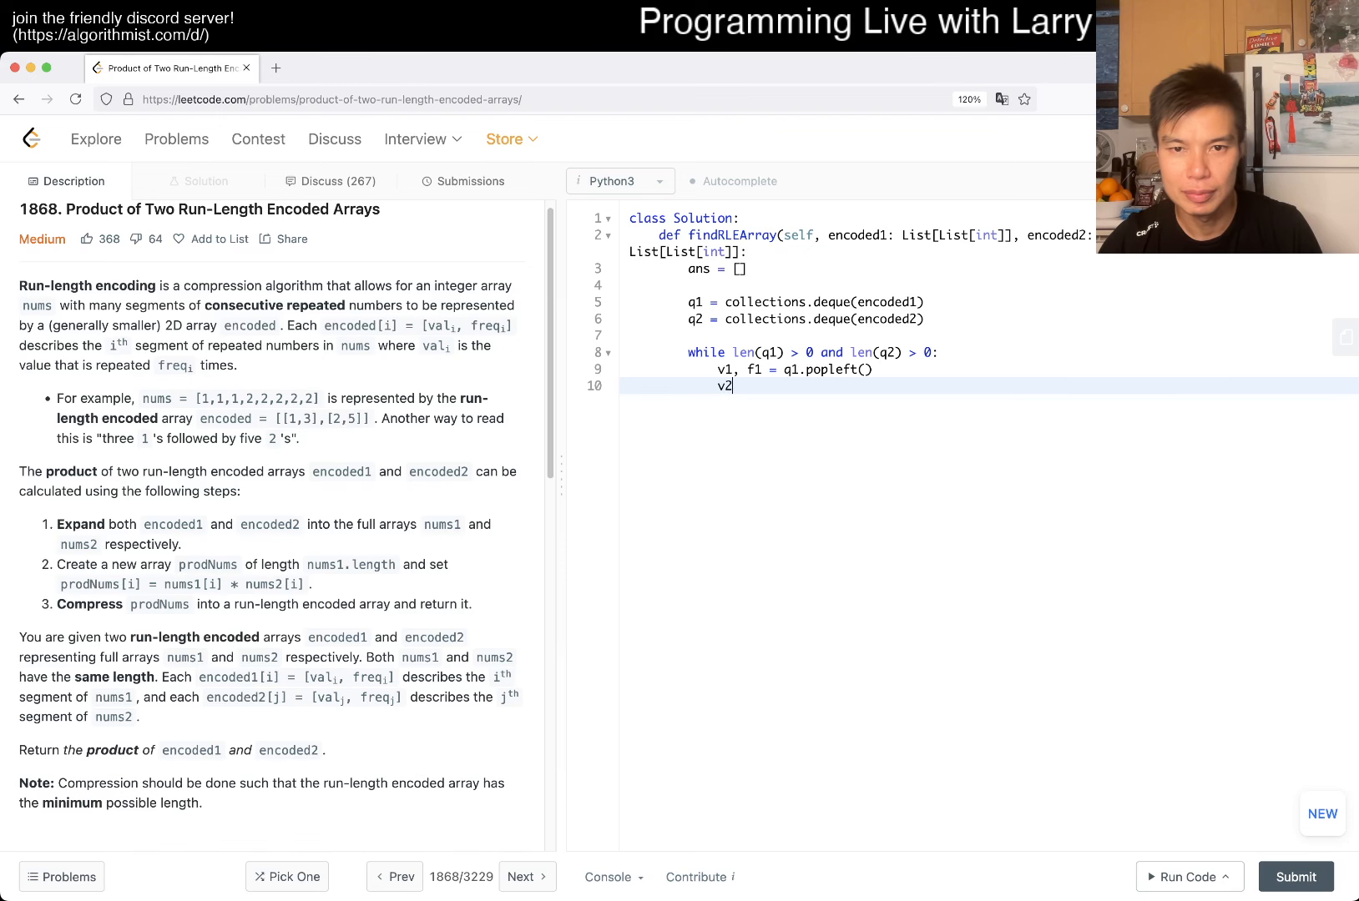
{"action": "type", "text": ", f2 = q2.popleft()"}
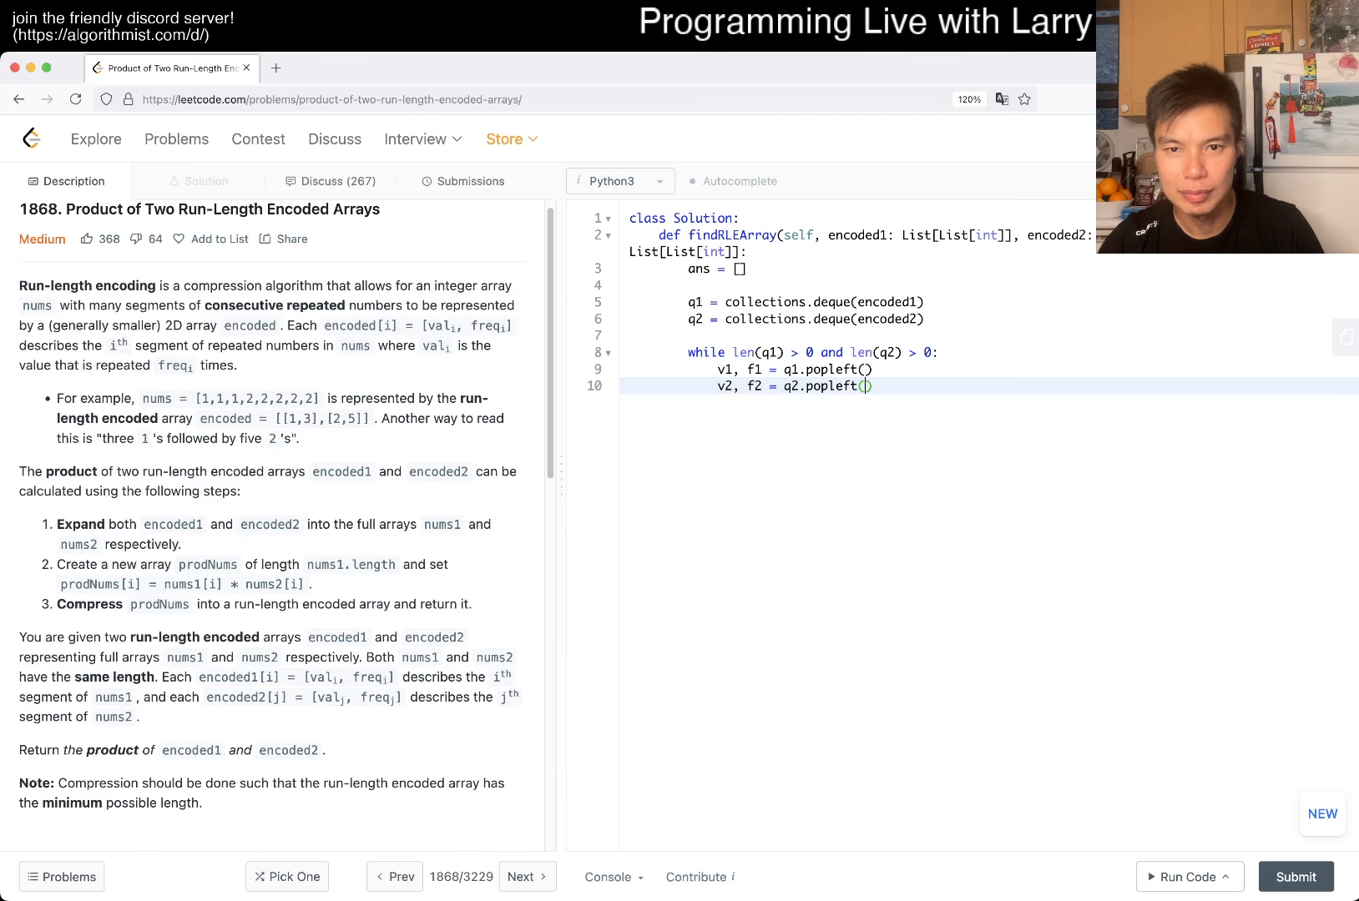
{"action": "key", "text": "enter"}
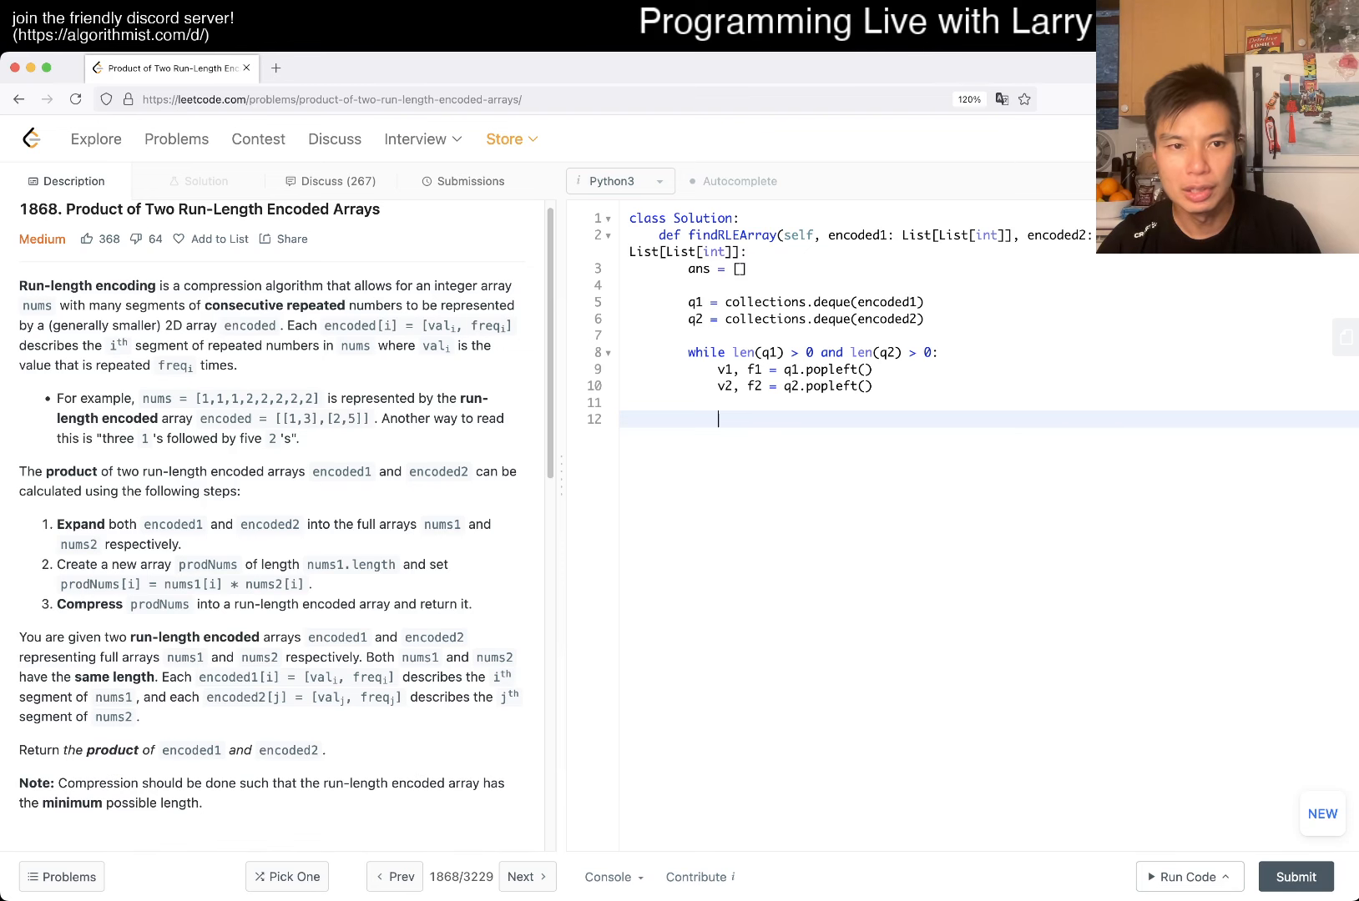
Step: Compute nv = v1 * v2 and nf = min(f1, f2), subtracting nf from f1 and f2
{"action": "type", "text": "v1"}
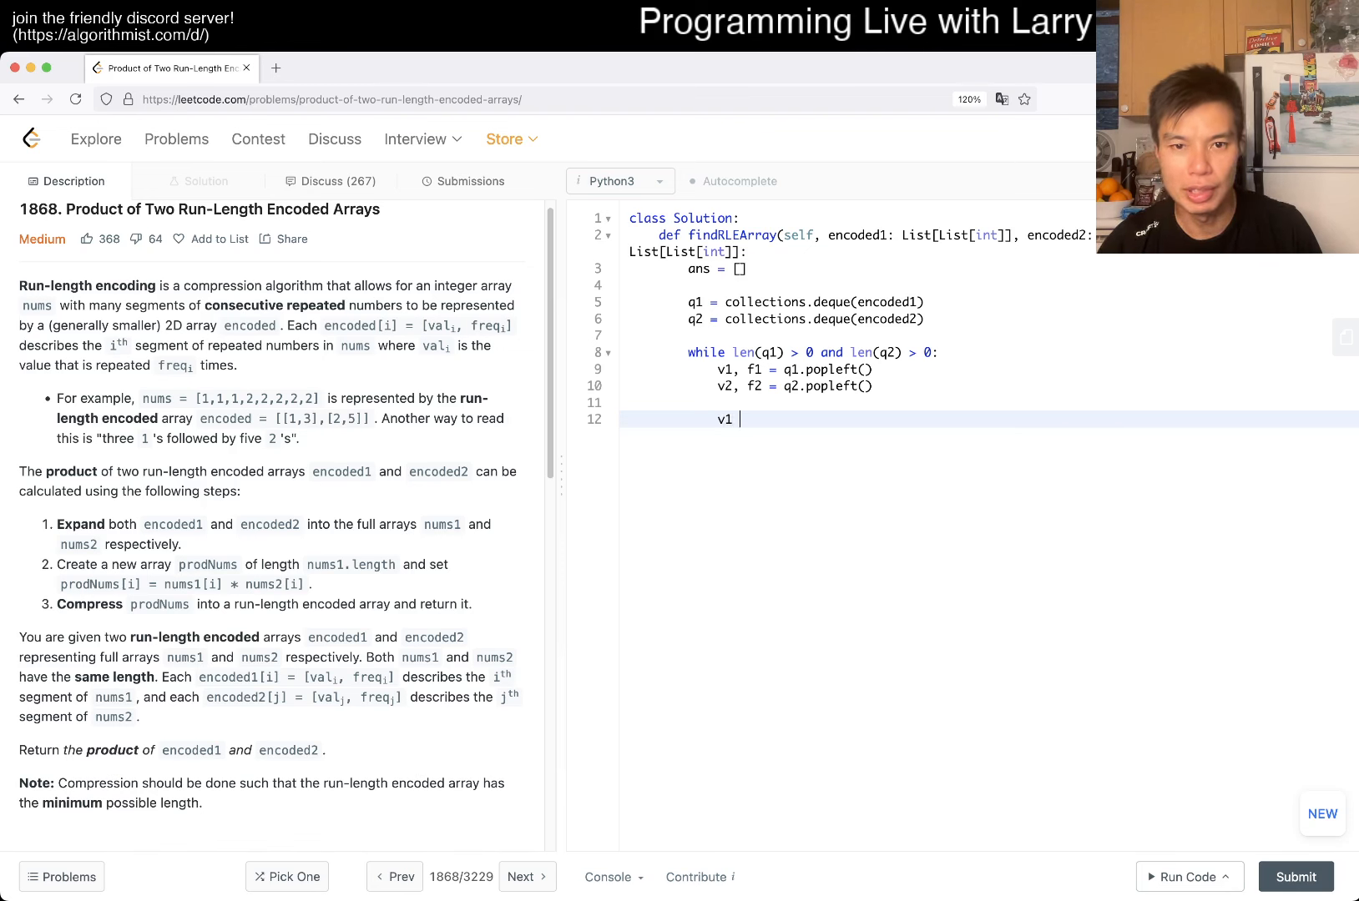
{"action": "type", "text": "v = v1 * v2"}
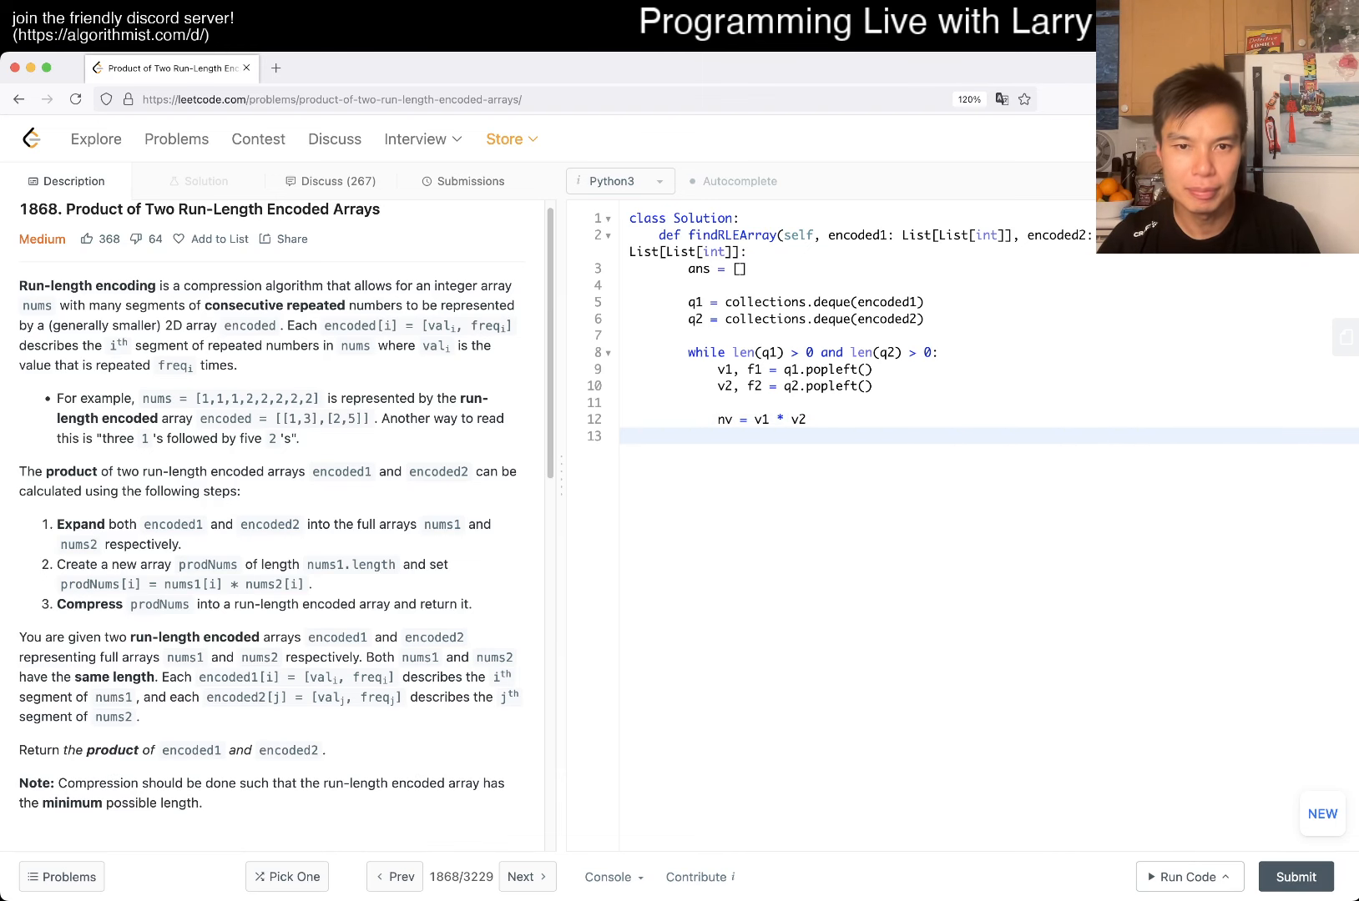
{"action": "type", "text": "nf = min(f1,"}
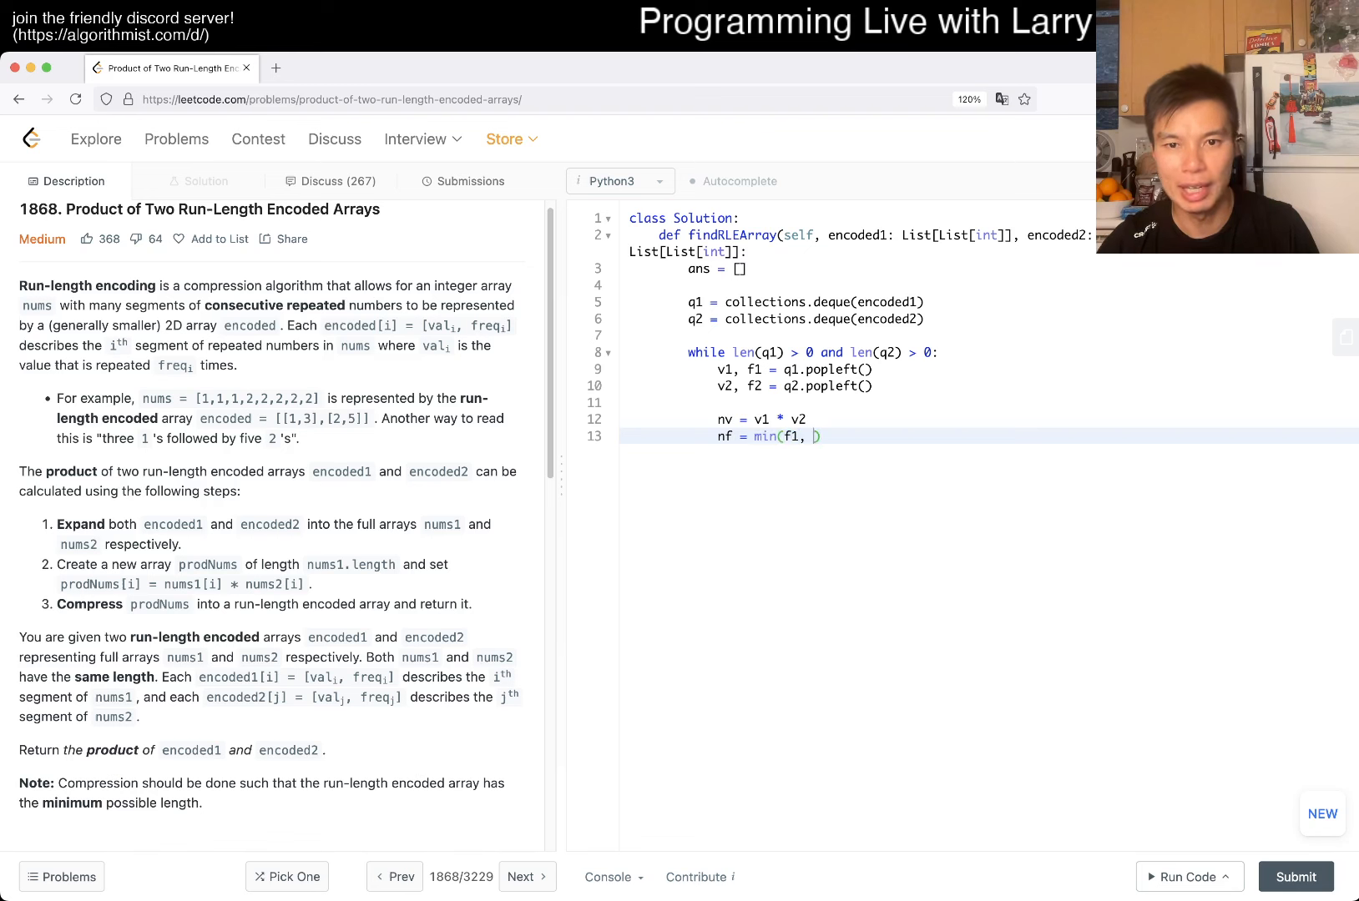
{"action": "type", "text": "f2)"}
{"action": "type", "text": "f1"}
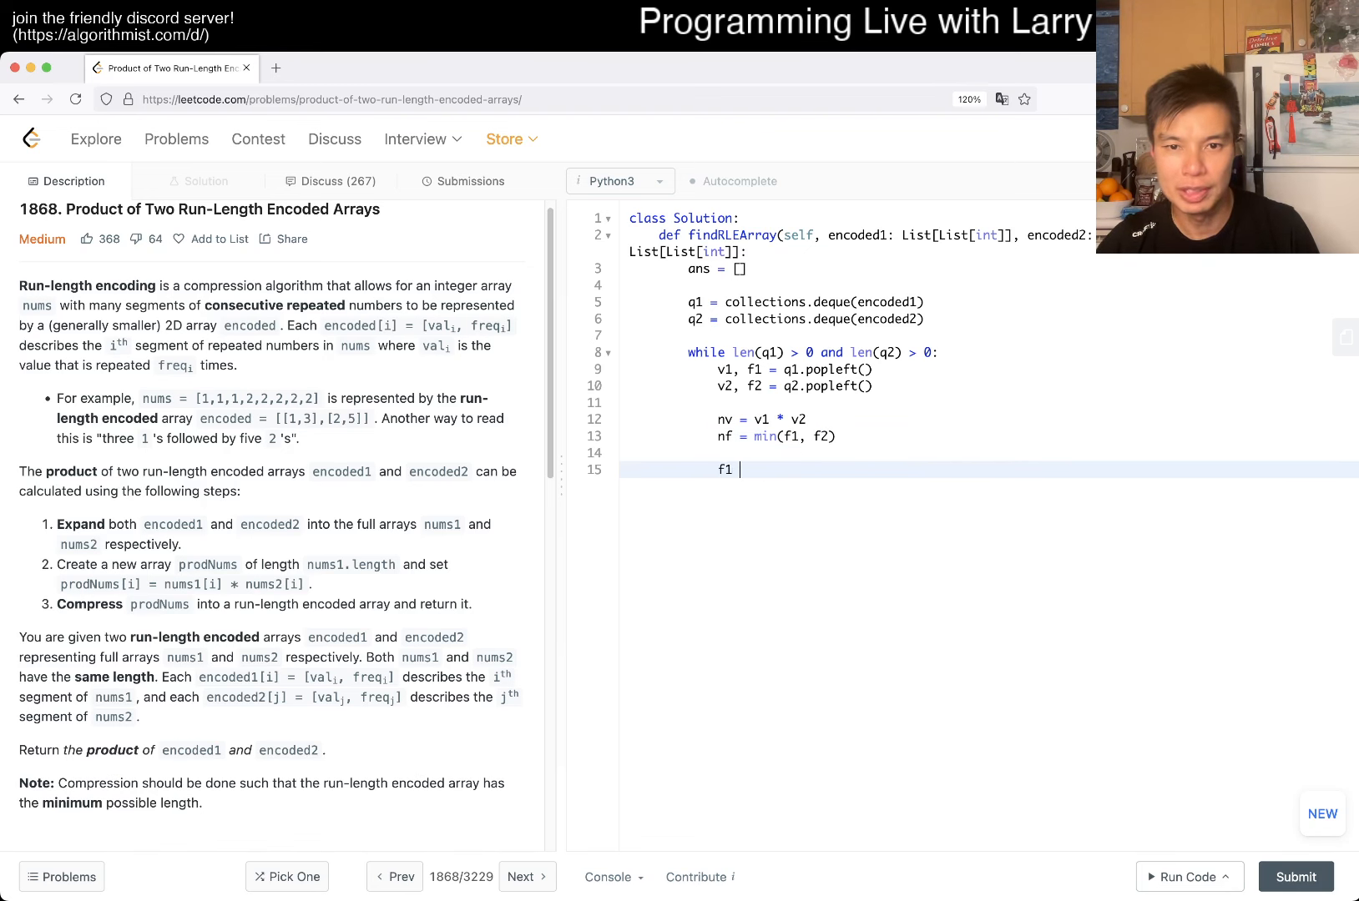
{"action": "type", "text": "-= nf"}
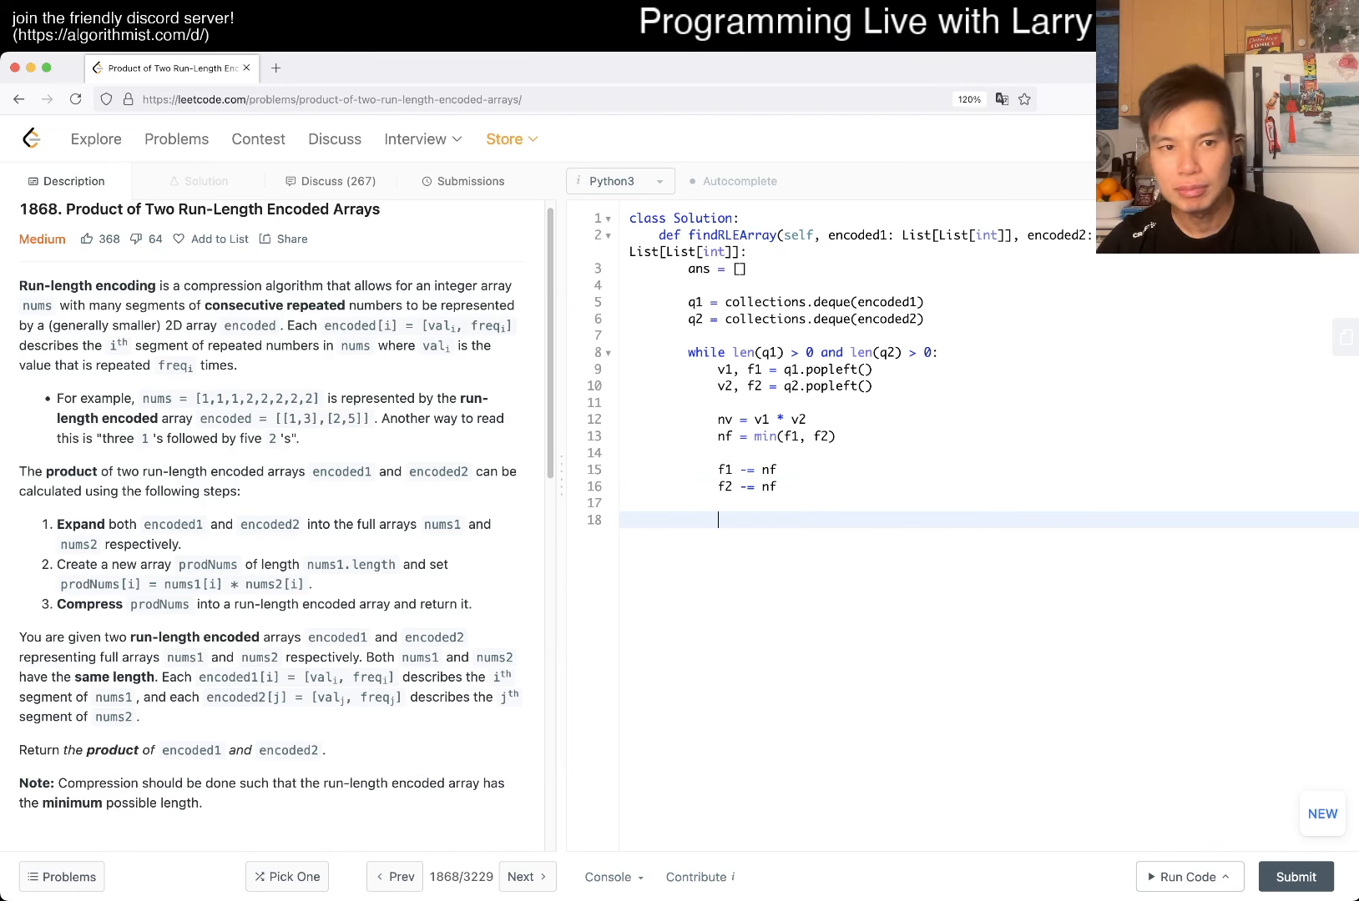
Step: Write the condition 'if len(ans) > 0 and ans[-1][0] == nv:' for merging runs
{"action": "type", "text": "if len"}
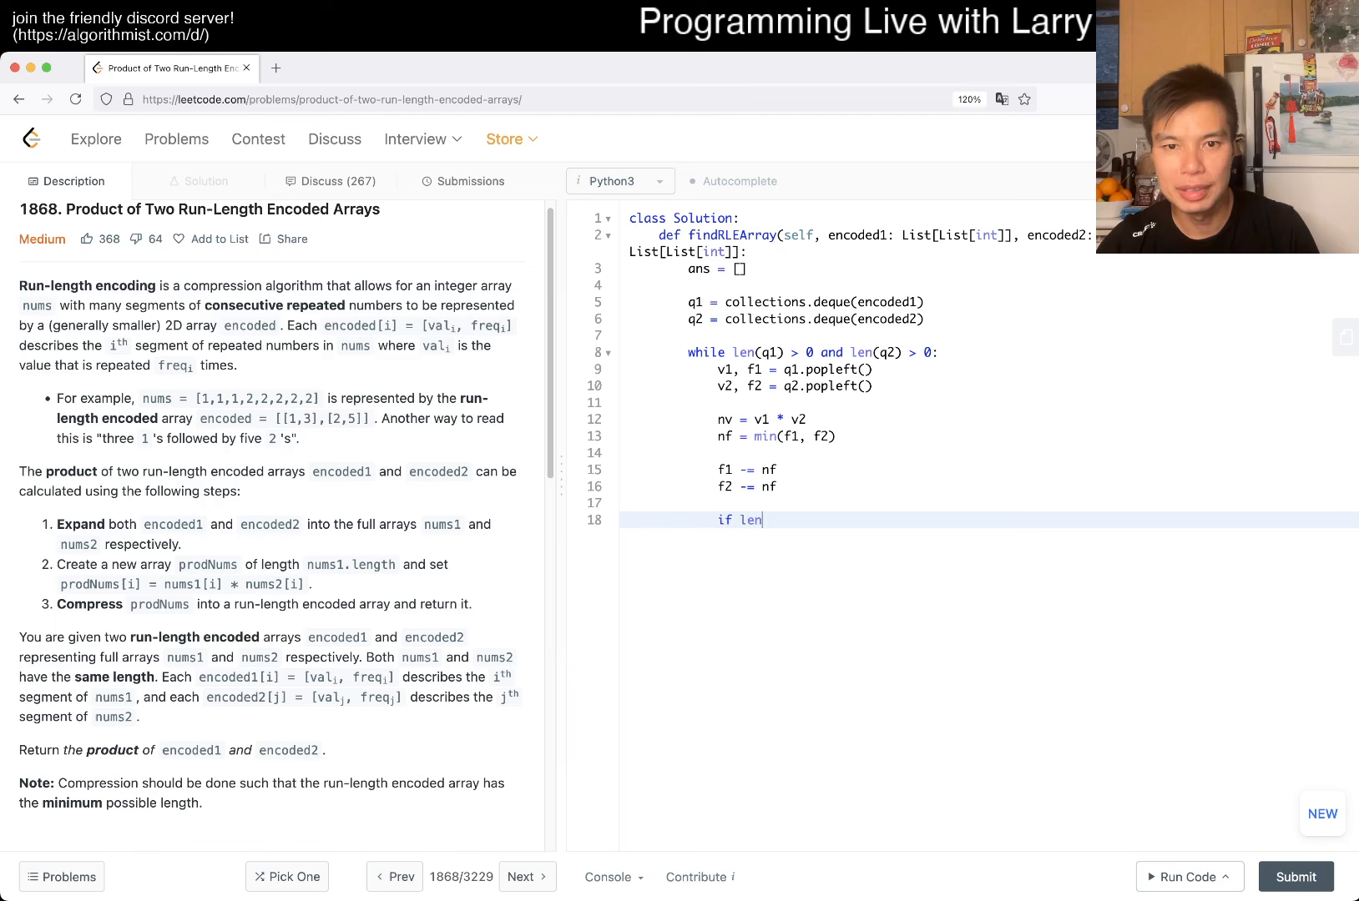
{"action": "type", "text": "(ans) > 0:"}
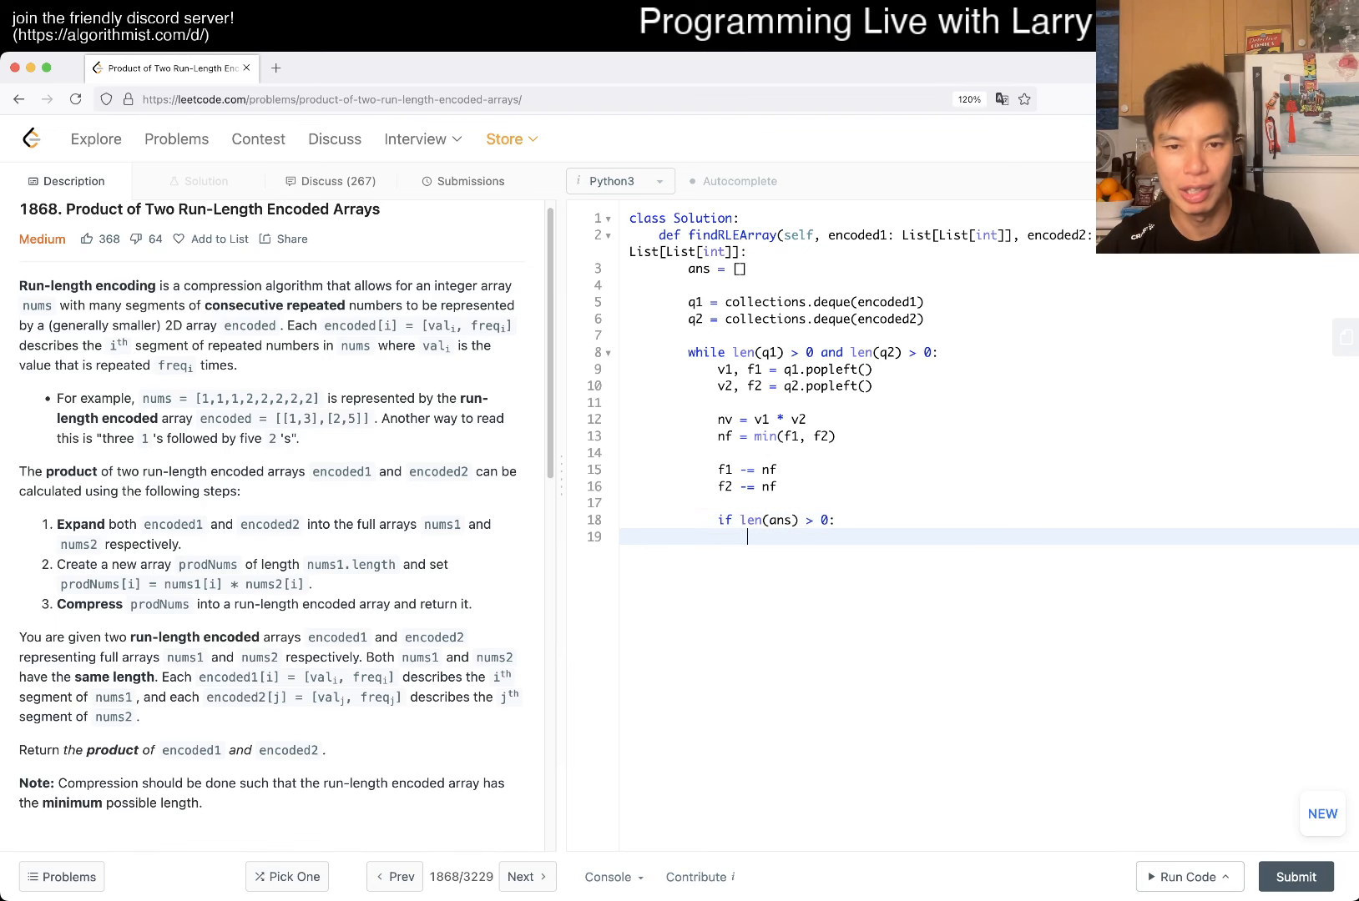
{"action": "type", "text": "an"}
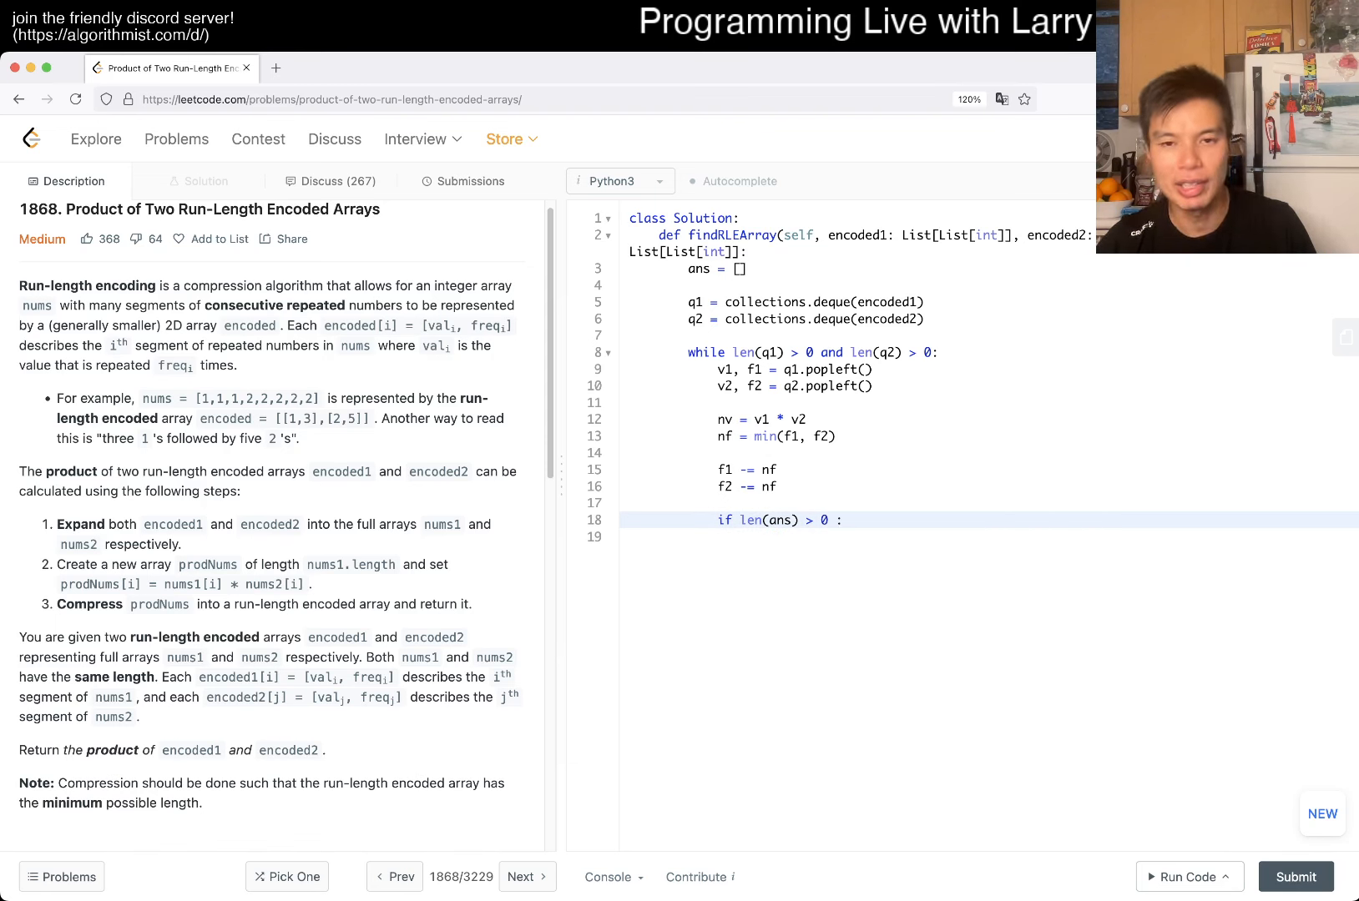
{"action": "type", "text": "and"}
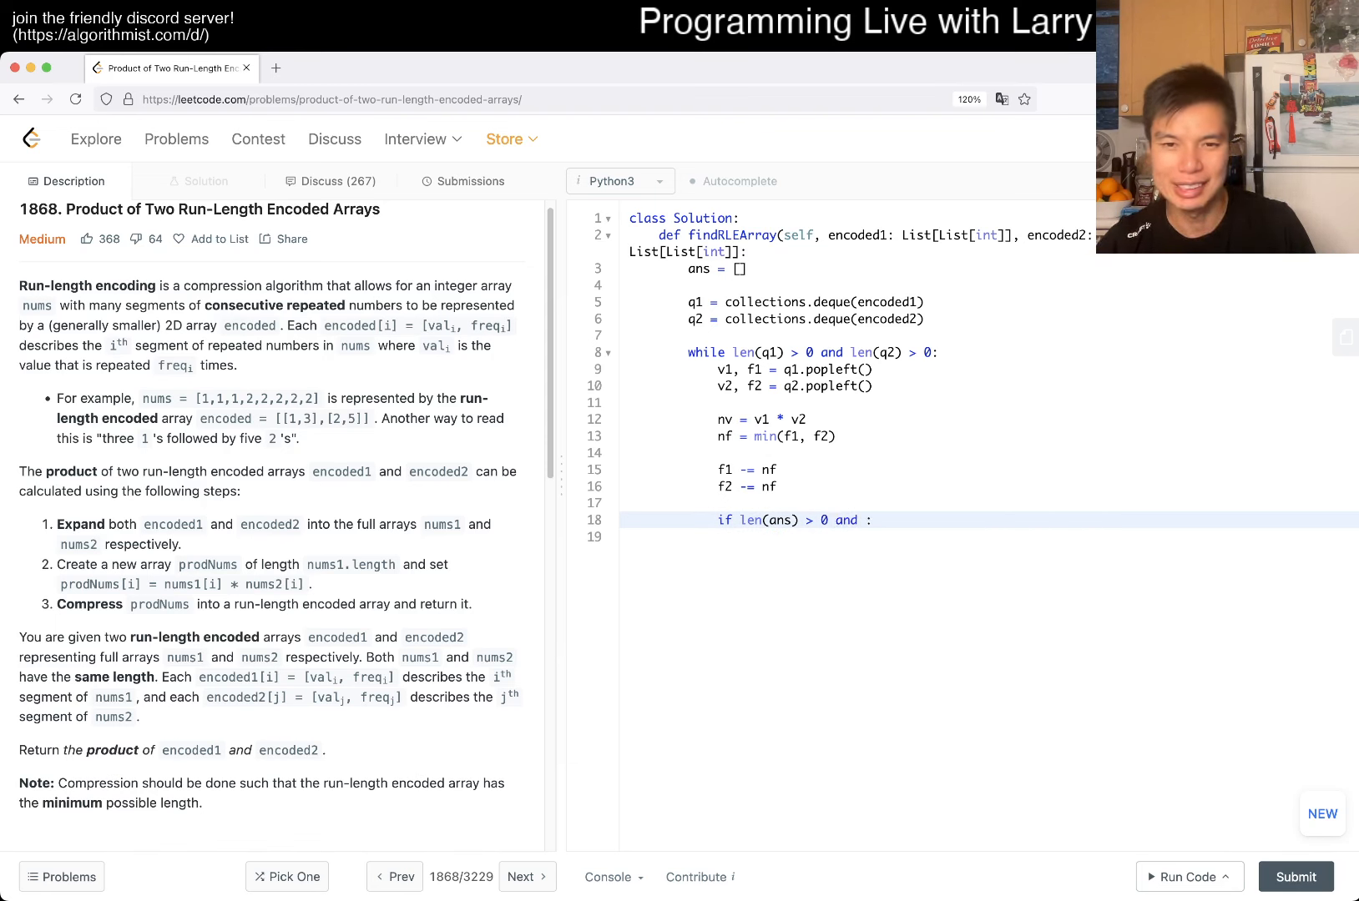
{"action": "type", "text": "ans[-1]"}
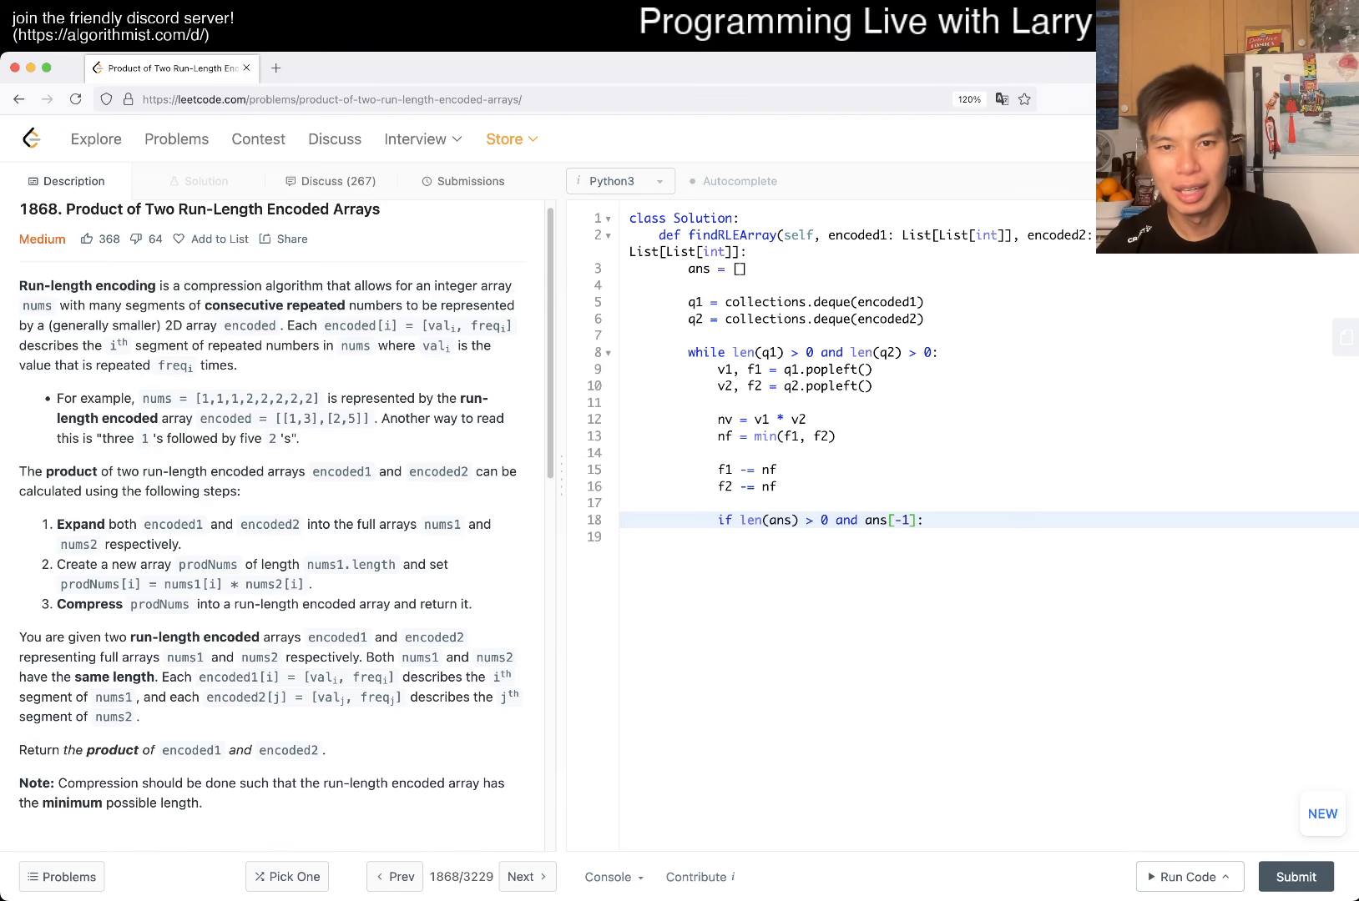
{"action": "type", "text": "[0]"}
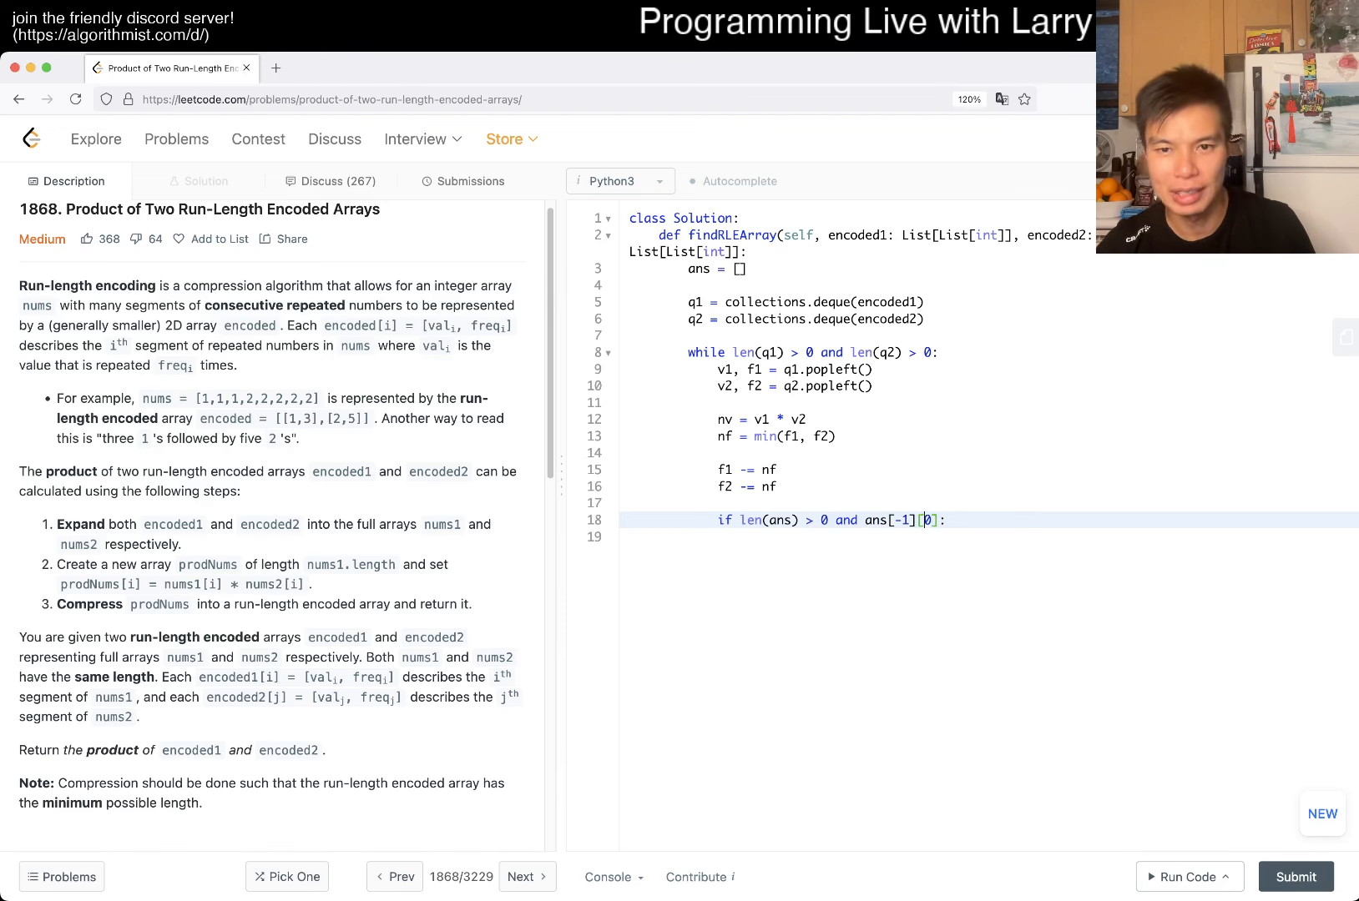
{"action": "scroll", "scroll_direction": "down", "scroll_amount": 3}
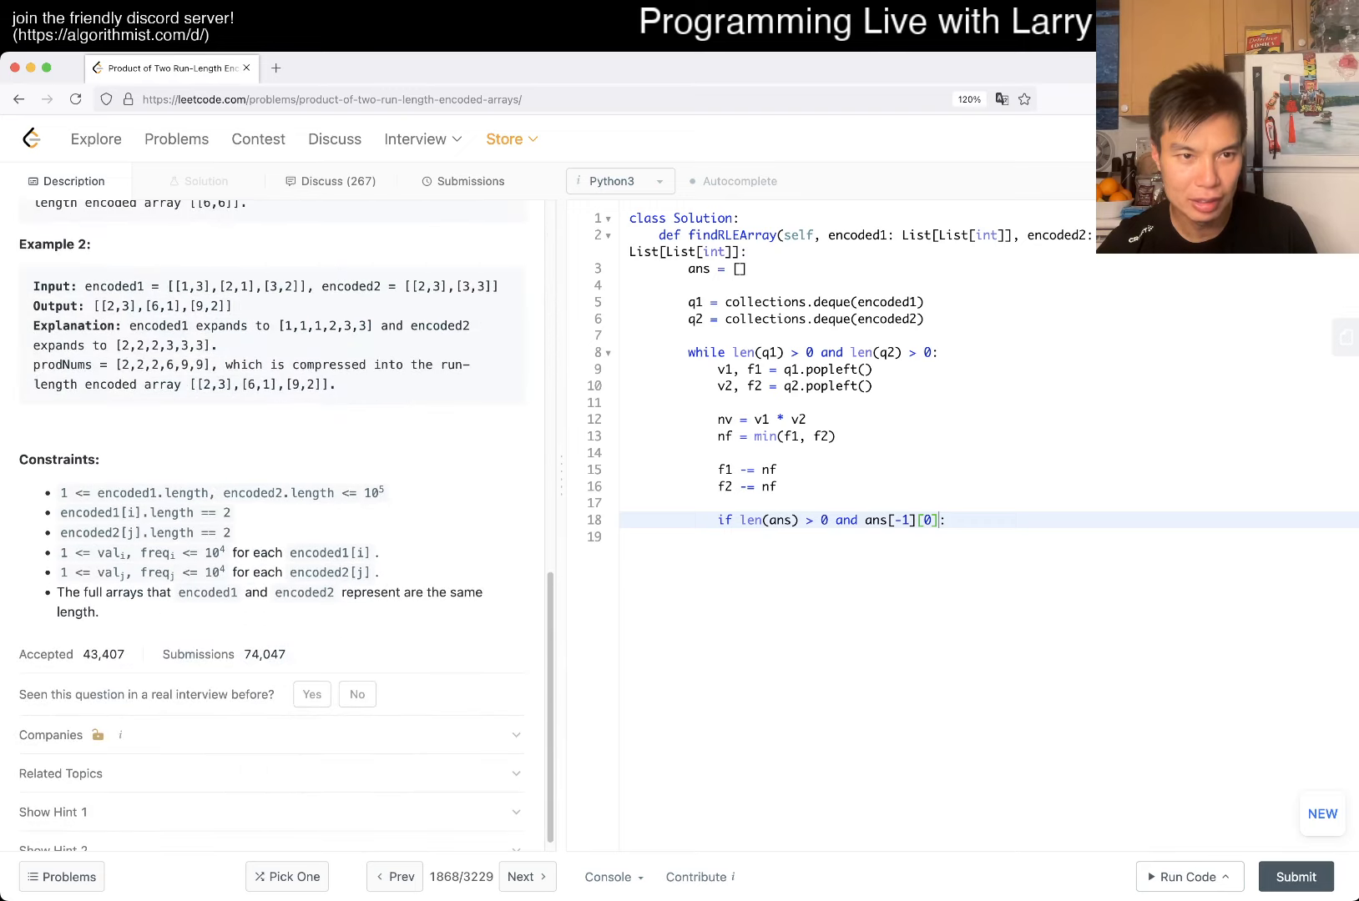
{"action": "scroll", "scroll_direction": "up", "scroll_amount": 3}
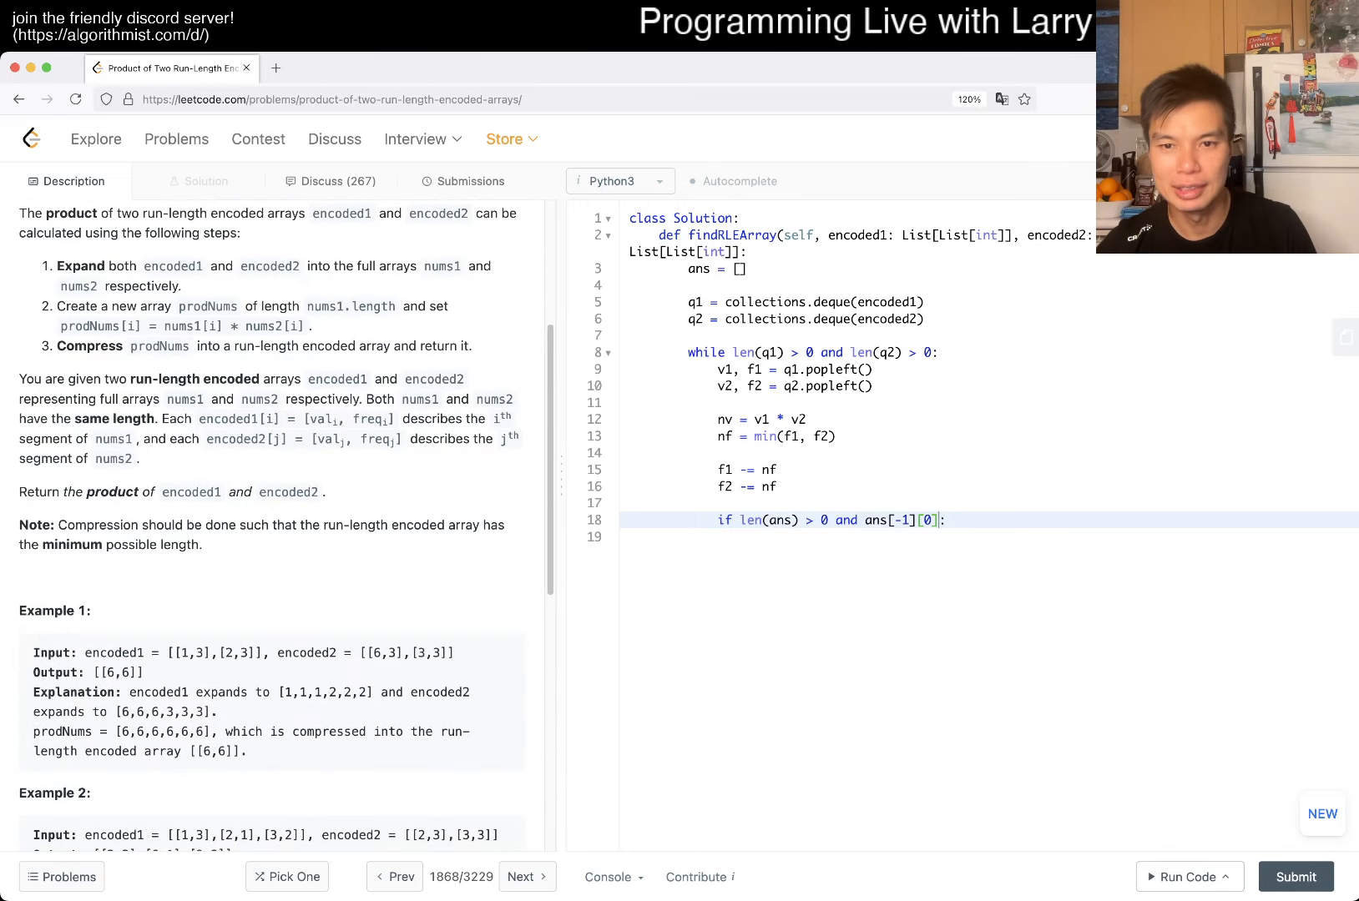
{"action": "type", "text": "== nv"}
{"action": "left_click", "coordinate": [988, 538]}
{"action": "type", "text": "nf"}
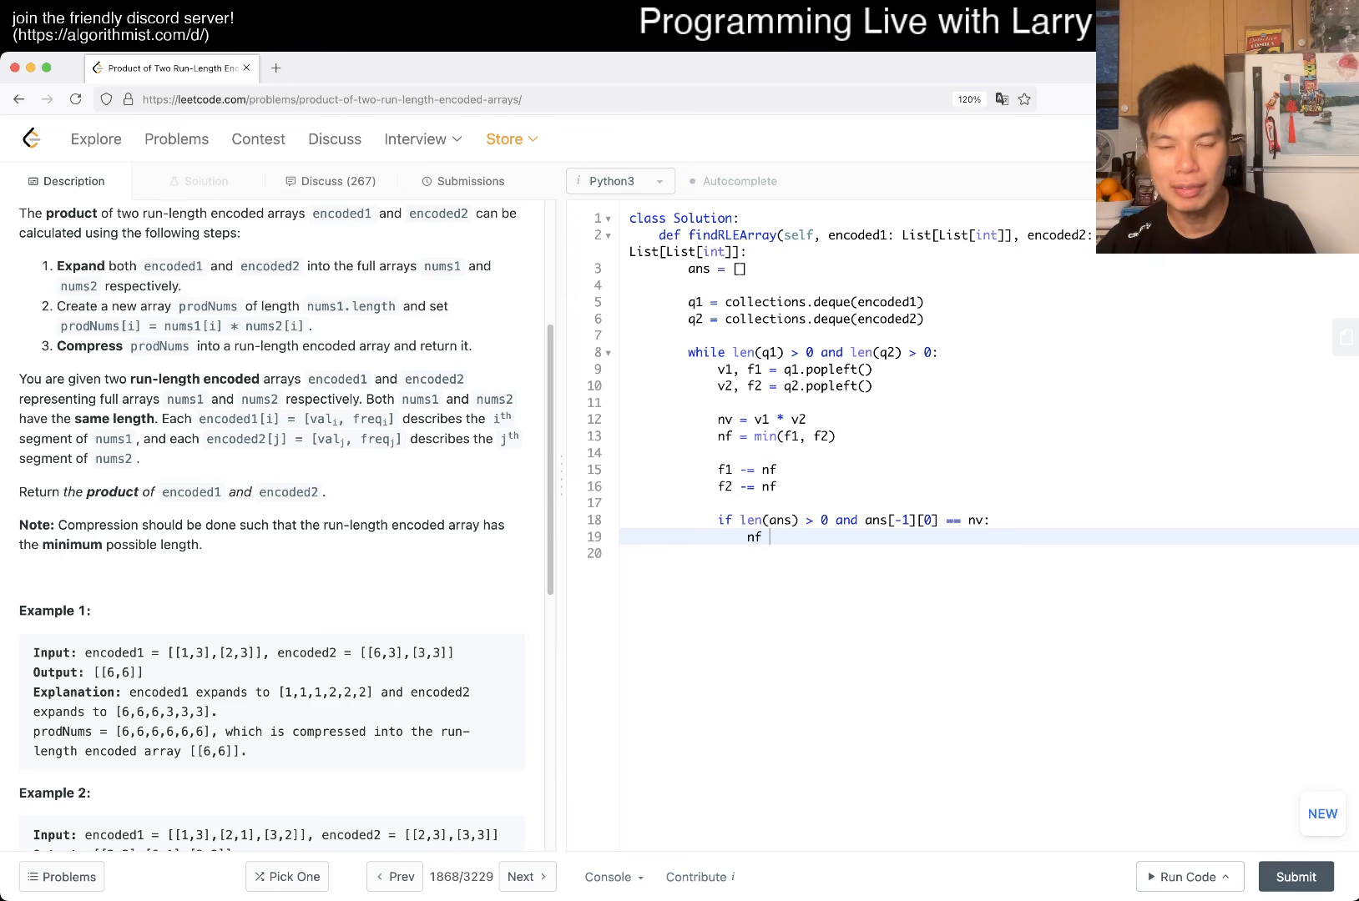
Step: Inside the if, pop the last ans entry as (tv, tf) and add tf to nf
{"action": "type", "text": "+= ans"}
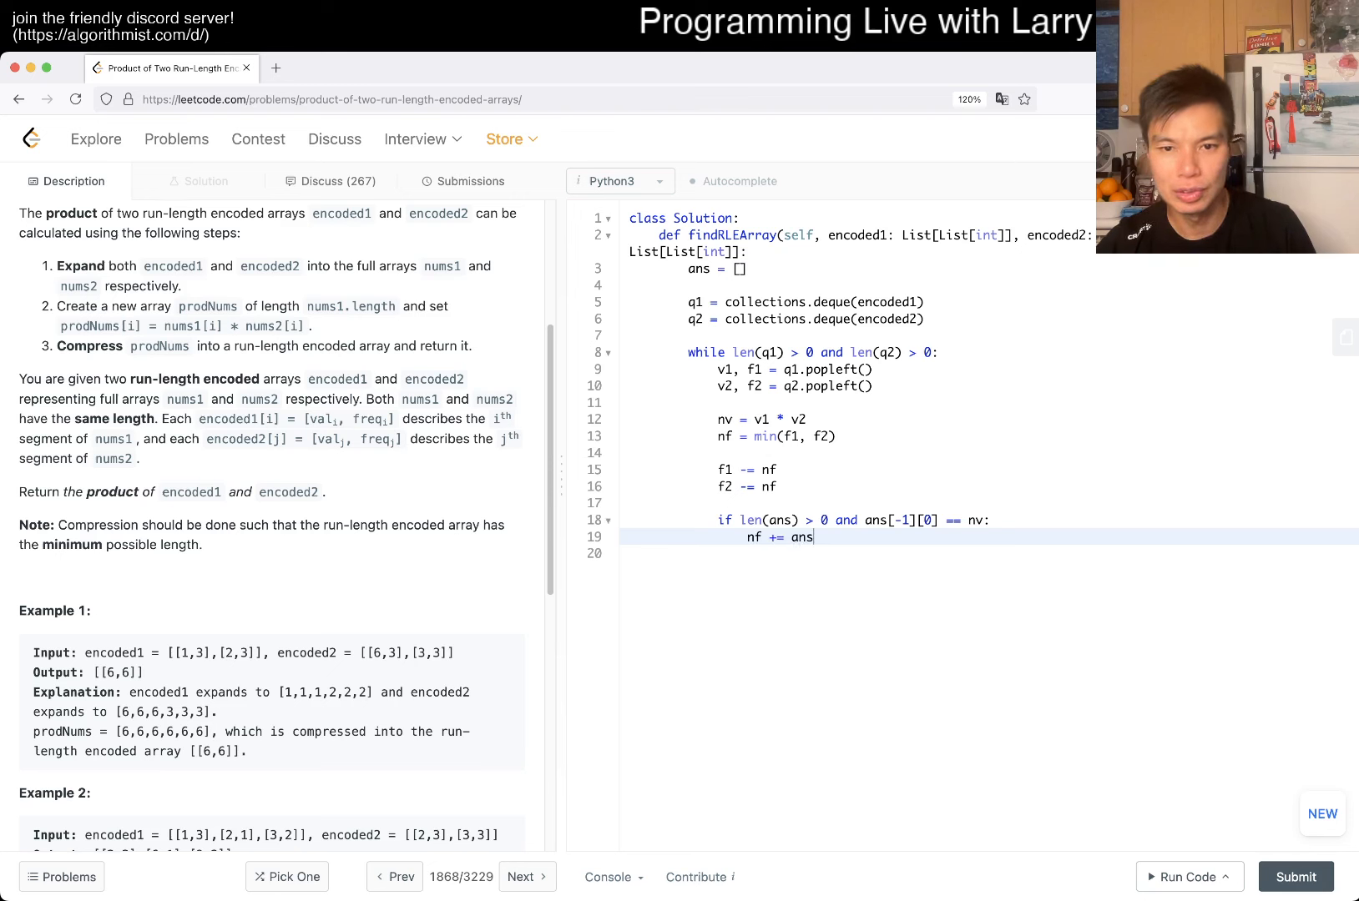
{"action": "type", "text": "[-1][1]"}
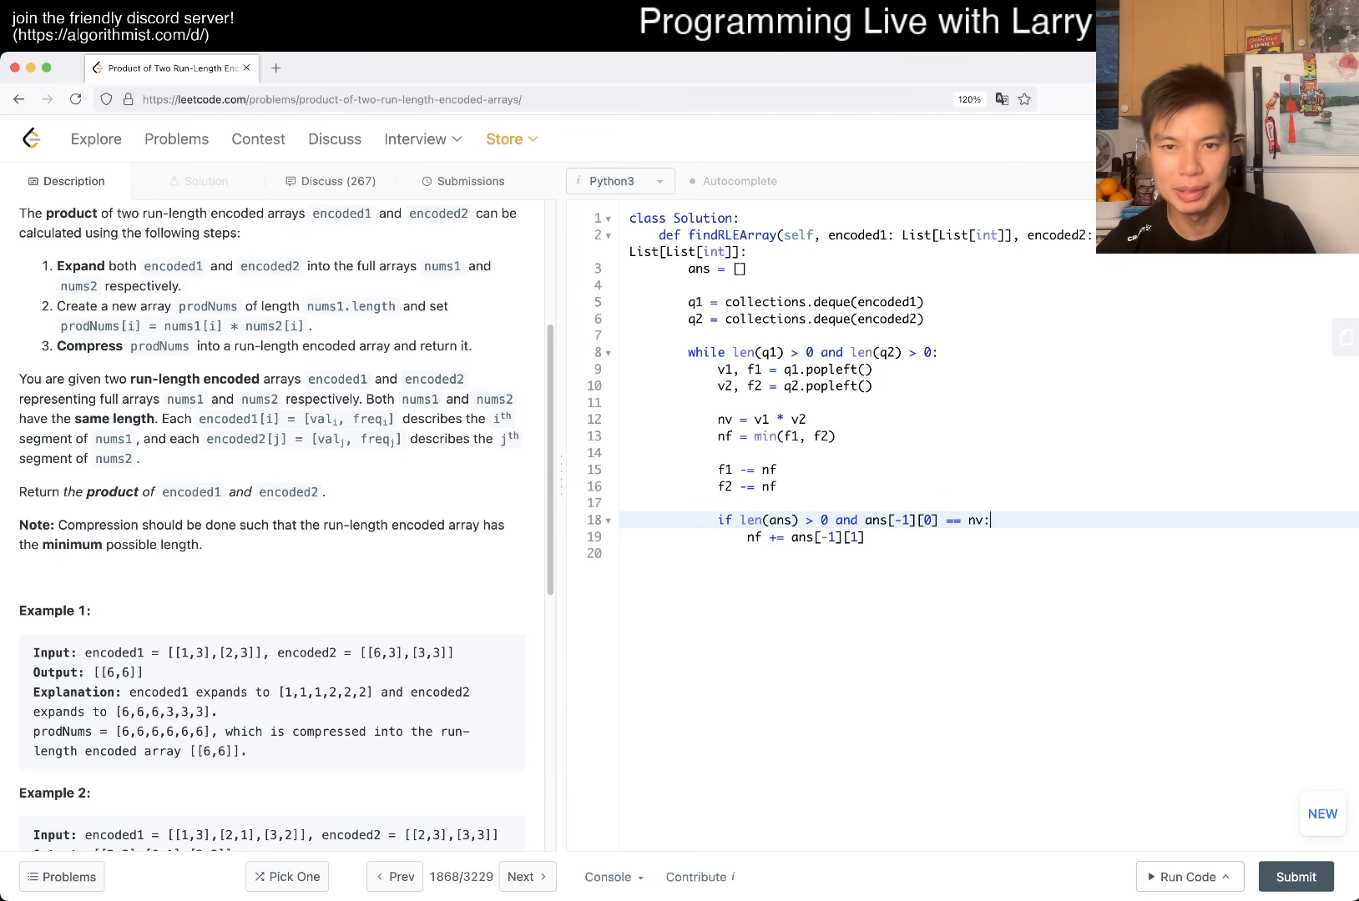
{"action": "type", "text": "ans.pop()"}
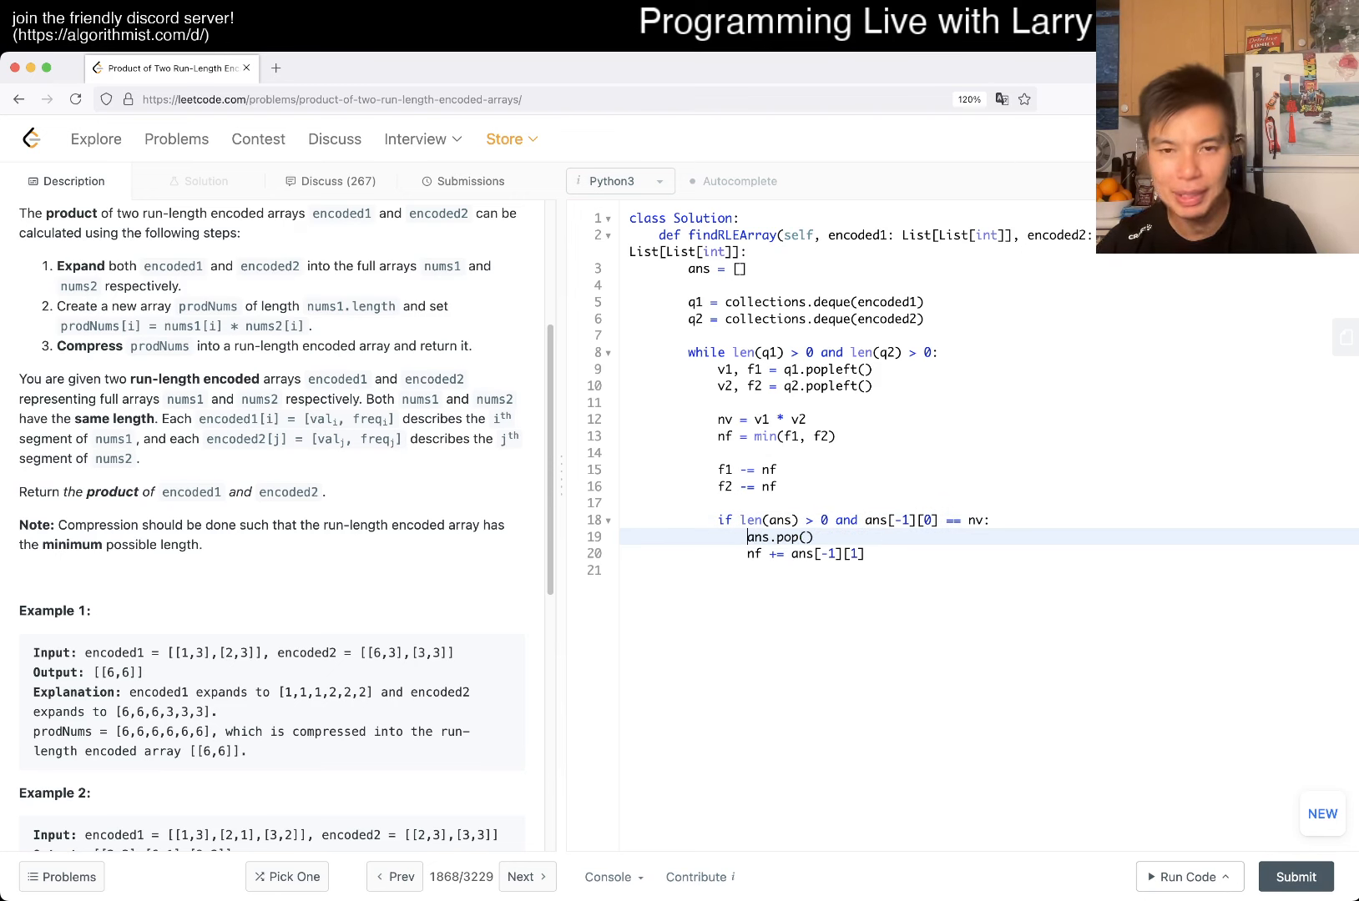
{"action": "type", "text": "t"}
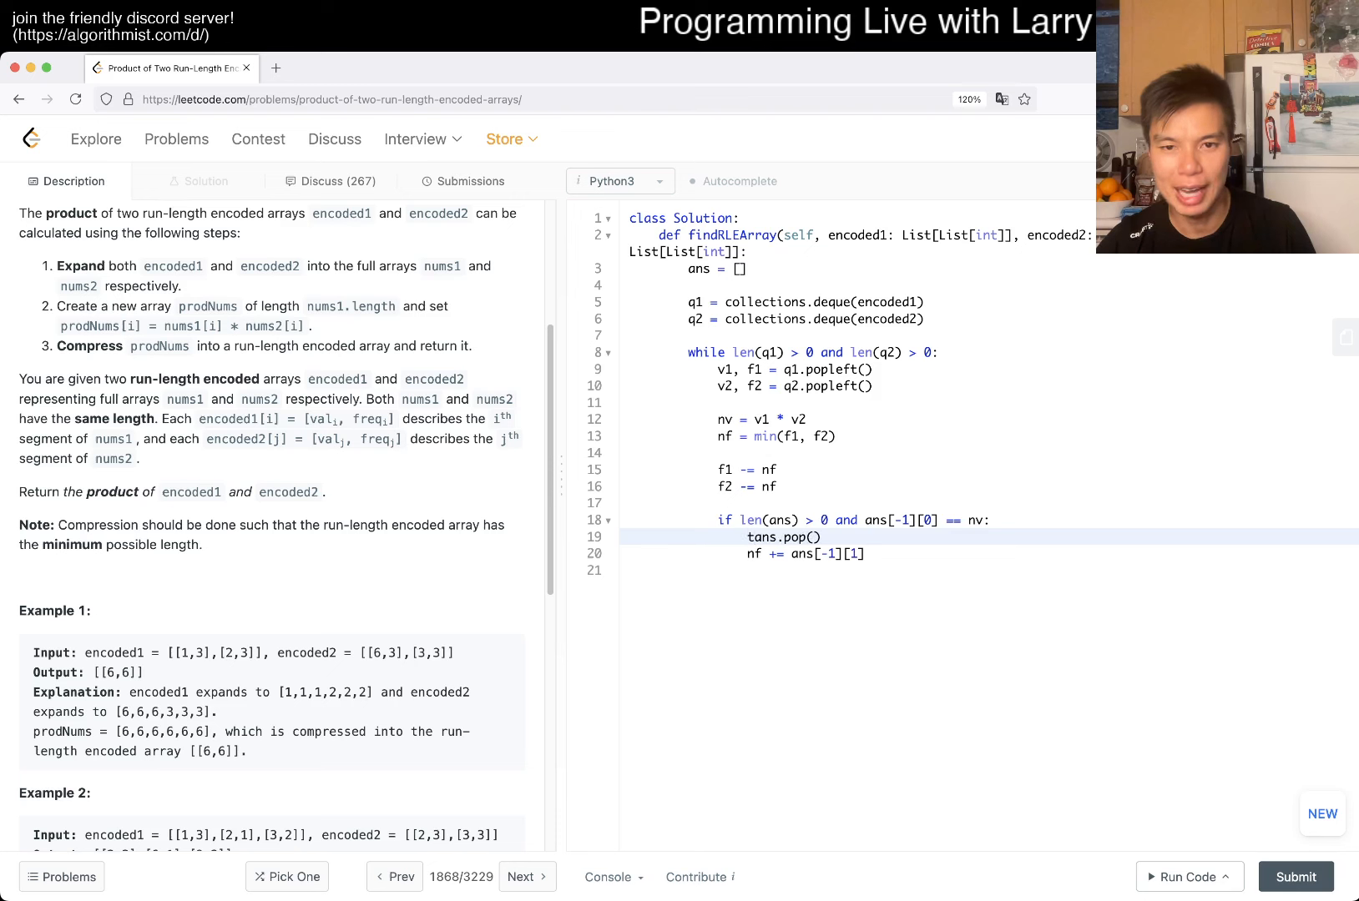
{"action": "type", "text": "tv, tf = ans.pop()"}
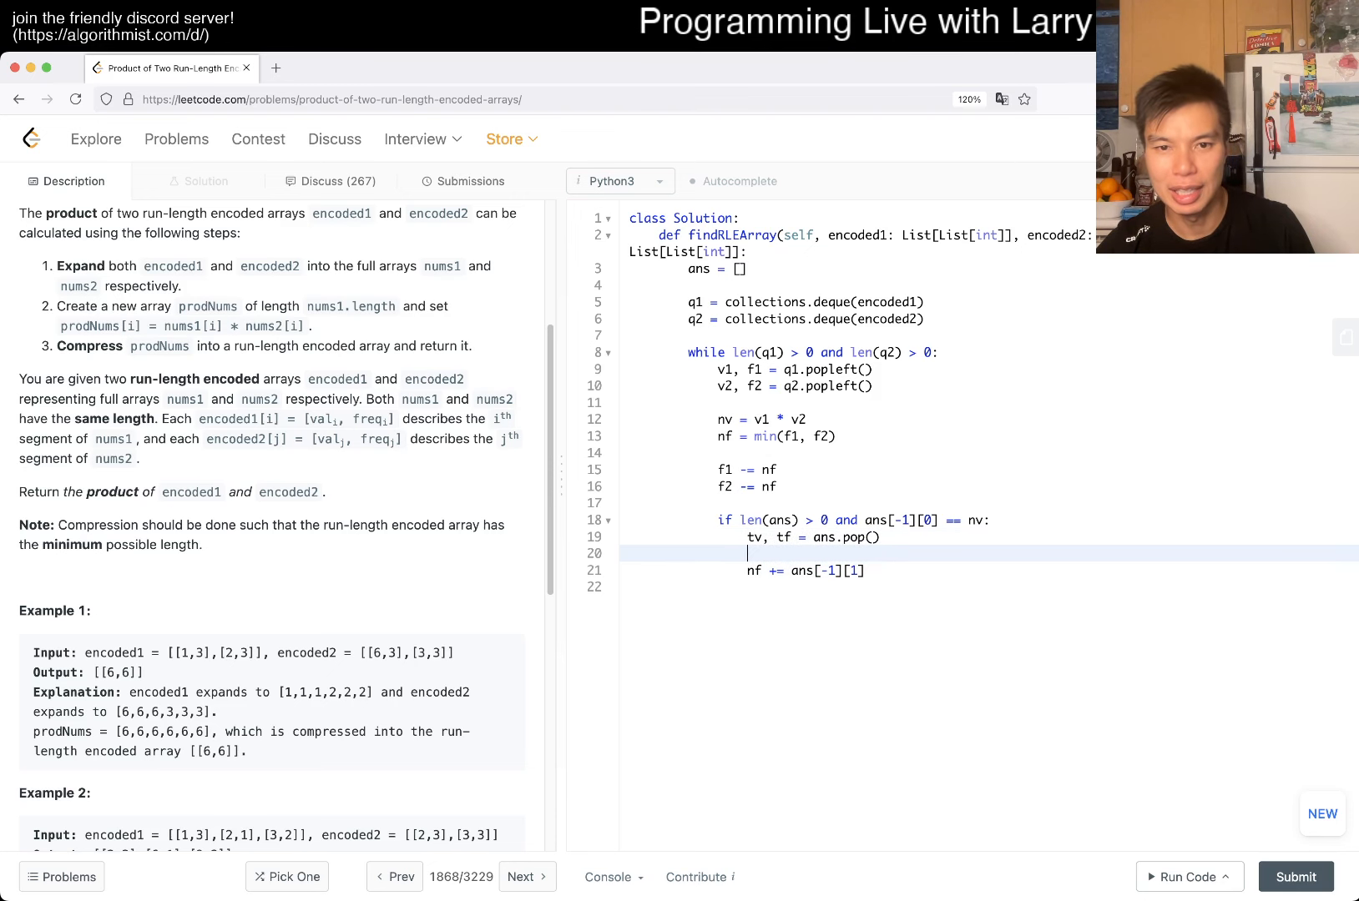
{"action": "type", "text": "tv +"}
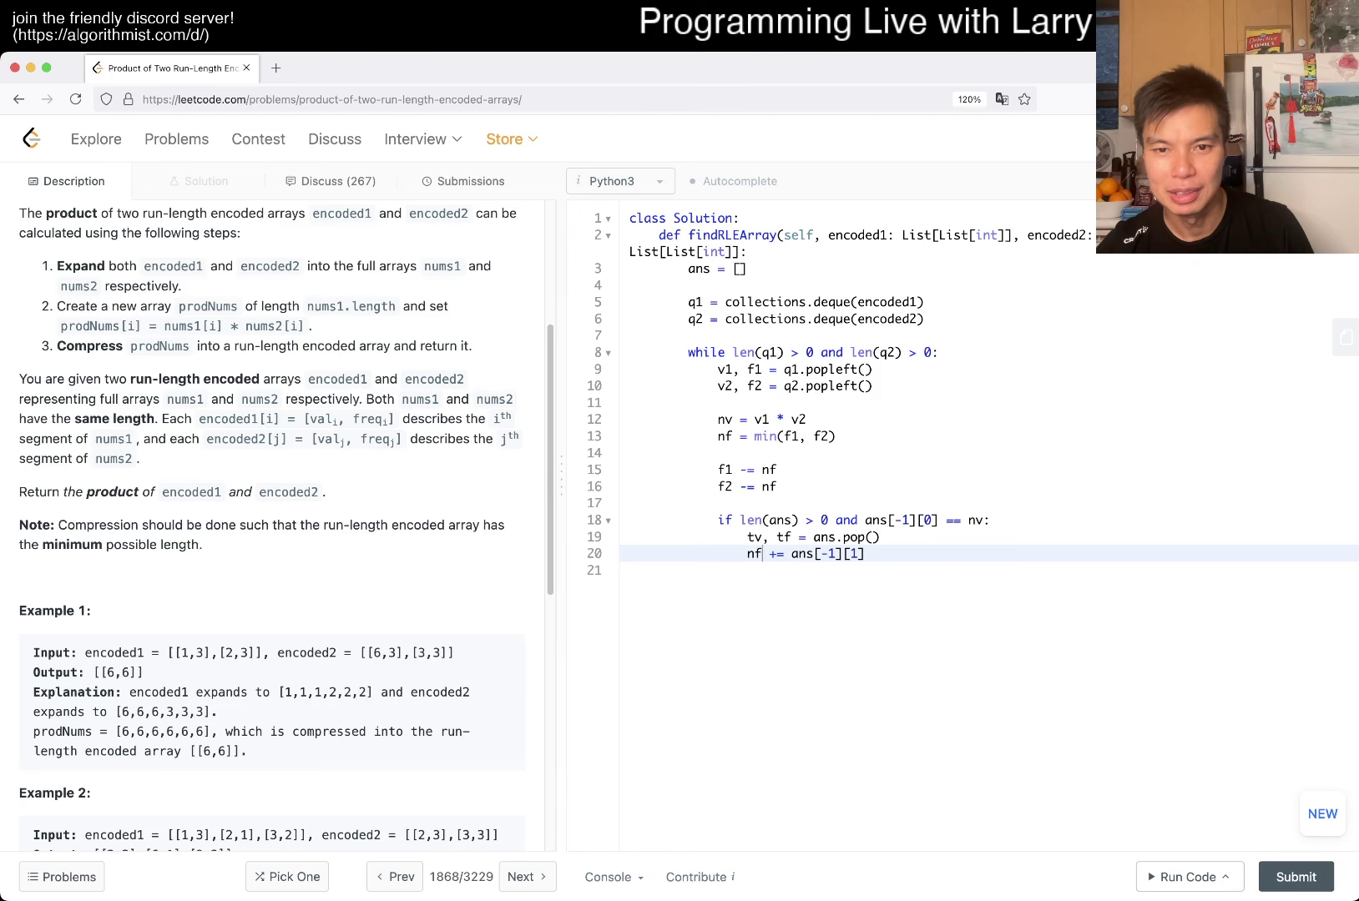
{"action": "type", "text": "tf"}
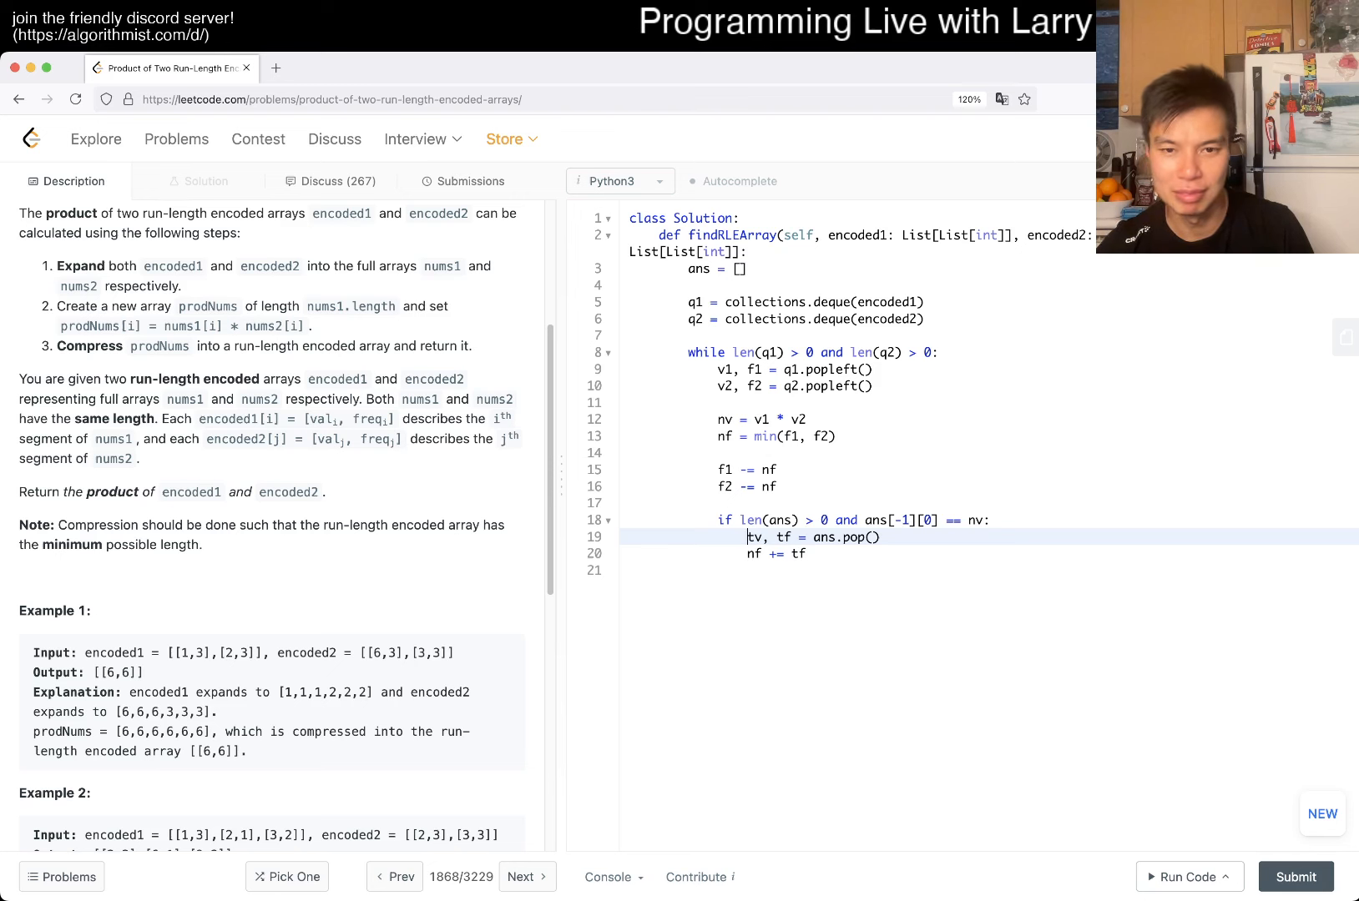
{"action": "type", "text": "_"}
{"action": "type", "text": "ans"}
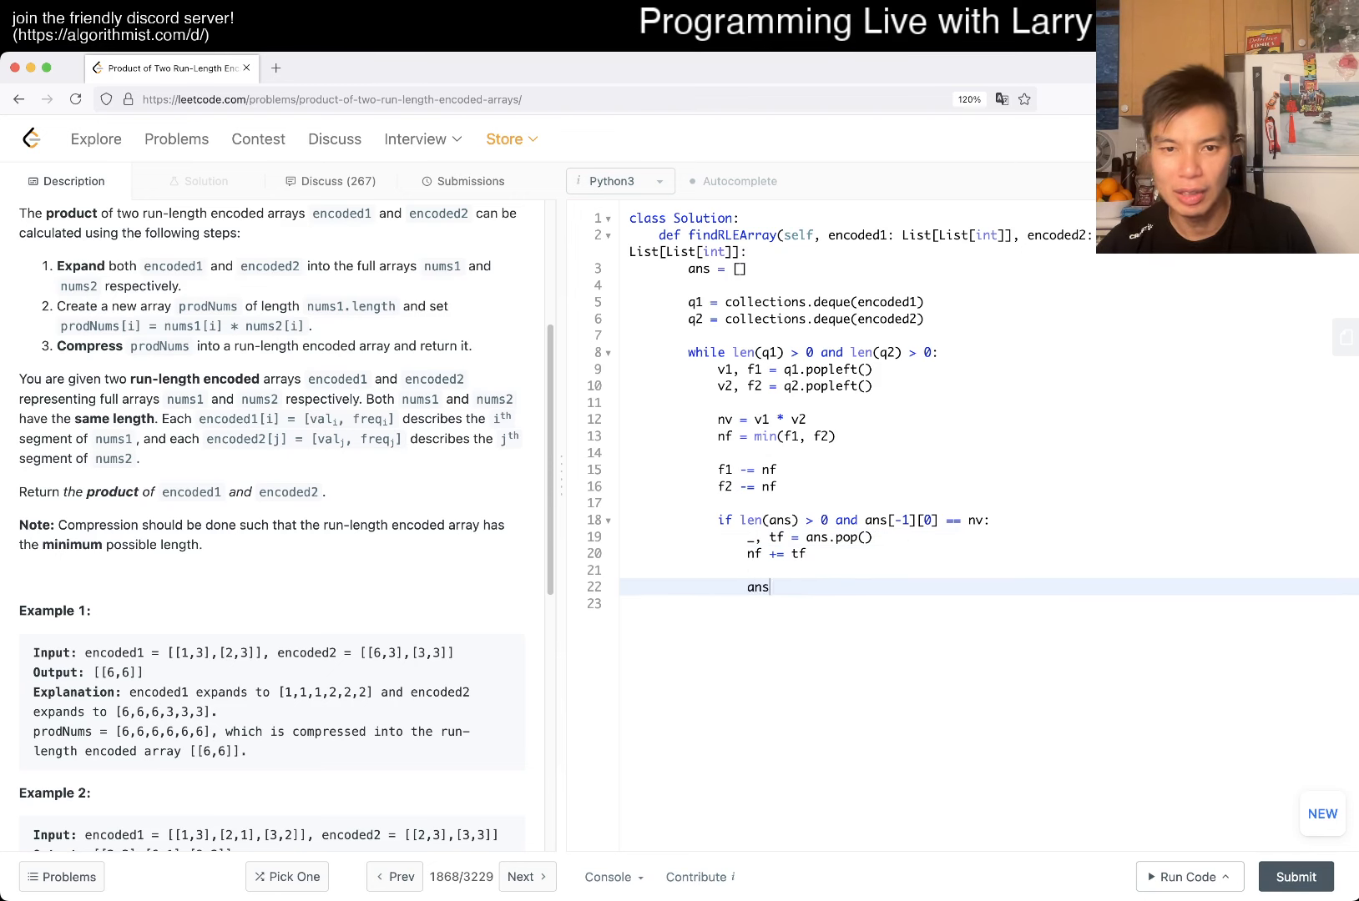
Step: Append the new run to the answer with ans.append((nv, nv))
{"action": "type", "text": ".append()"}
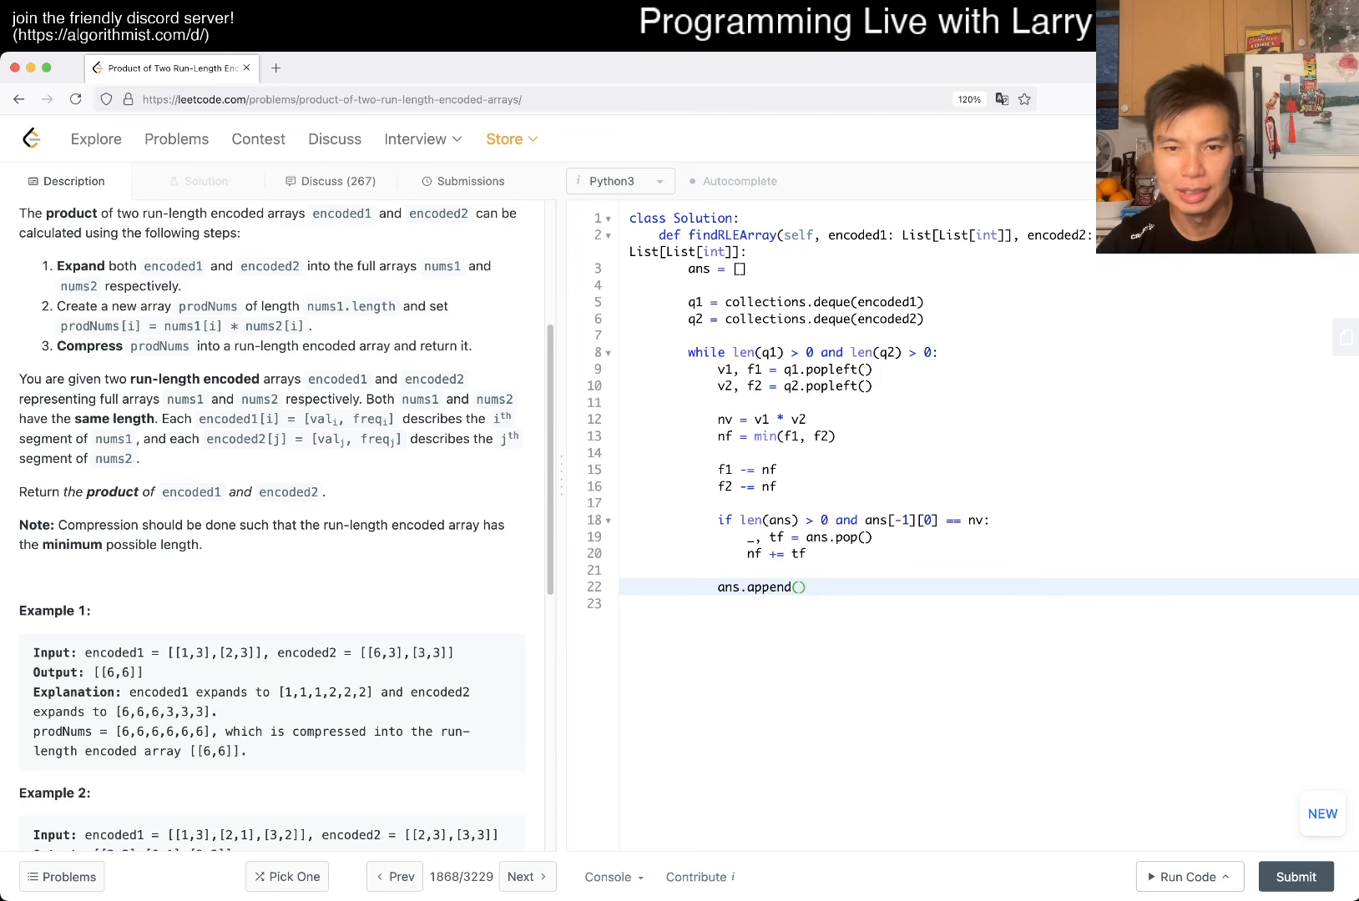
{"action": "type", "text": "nv, nv"}
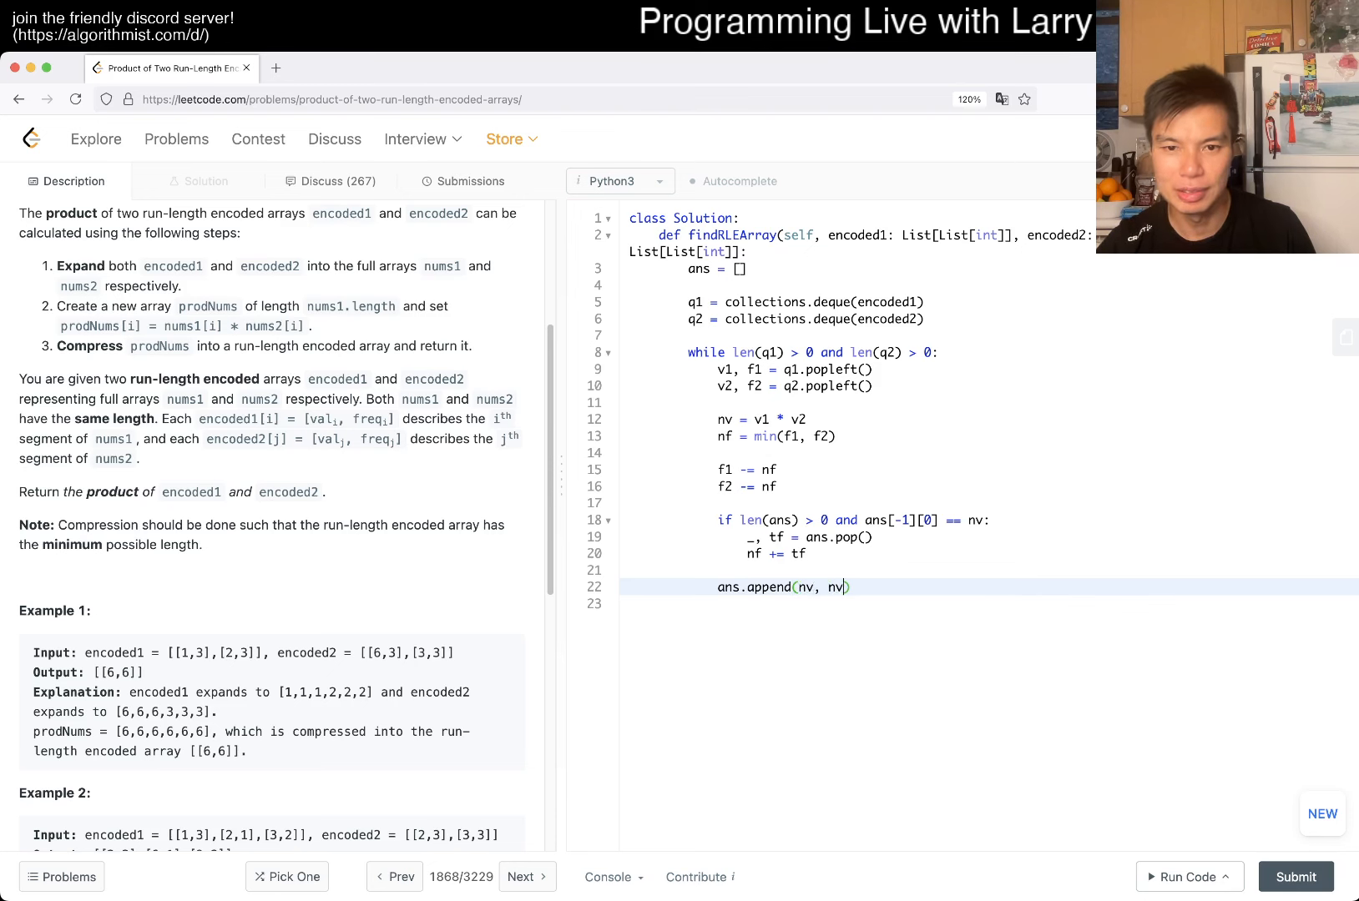
{"action": "type", "text": "("}
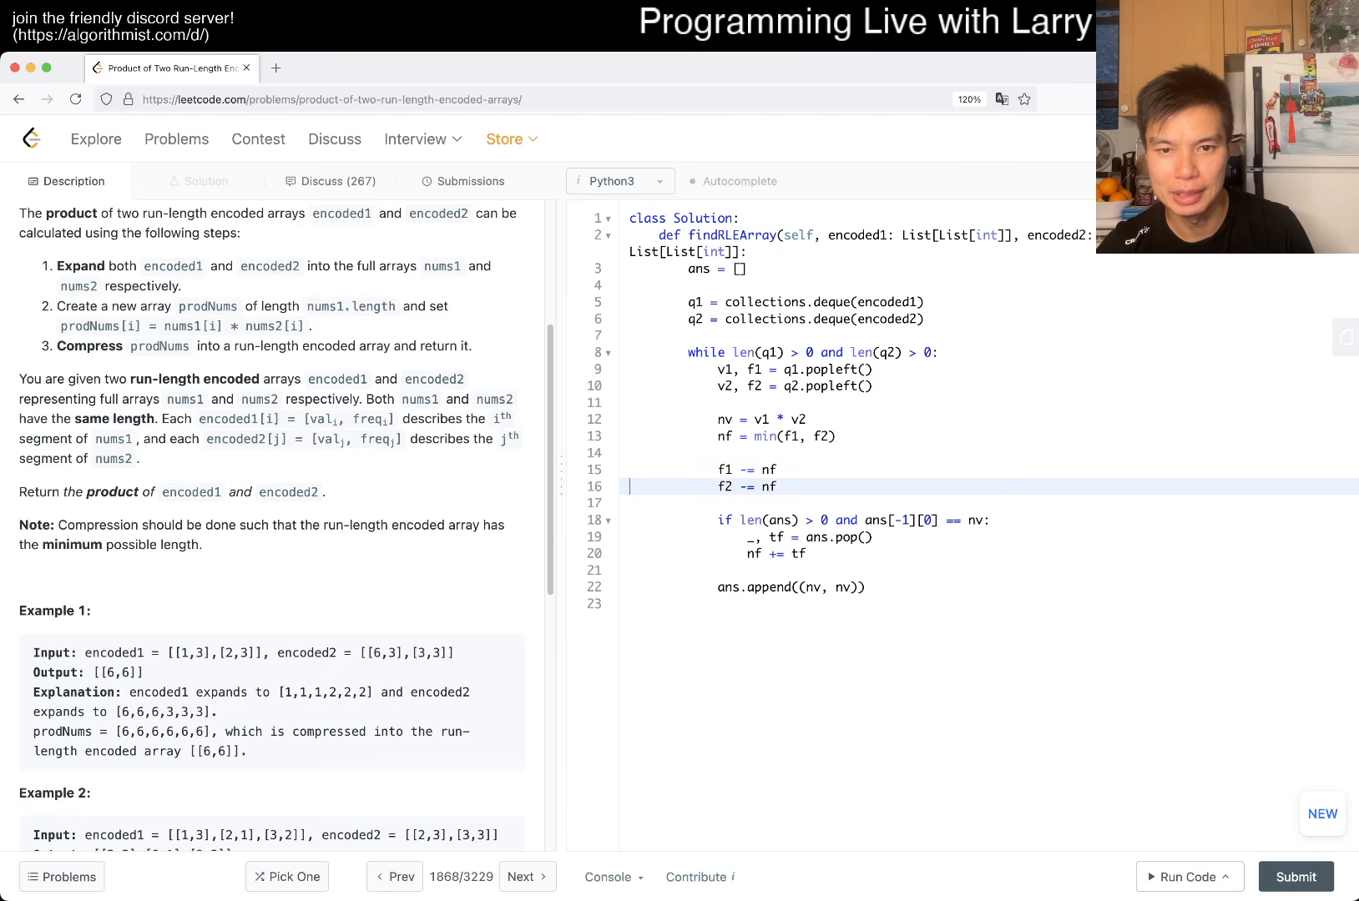
Step: Add 'if f1 > 0: q1.appendleft((v1, f1))' and 'if f2 > 0: q2.appendleft((v2, f2))', removing a blank line
{"action": "type", "text": "if f1 > 0:"}
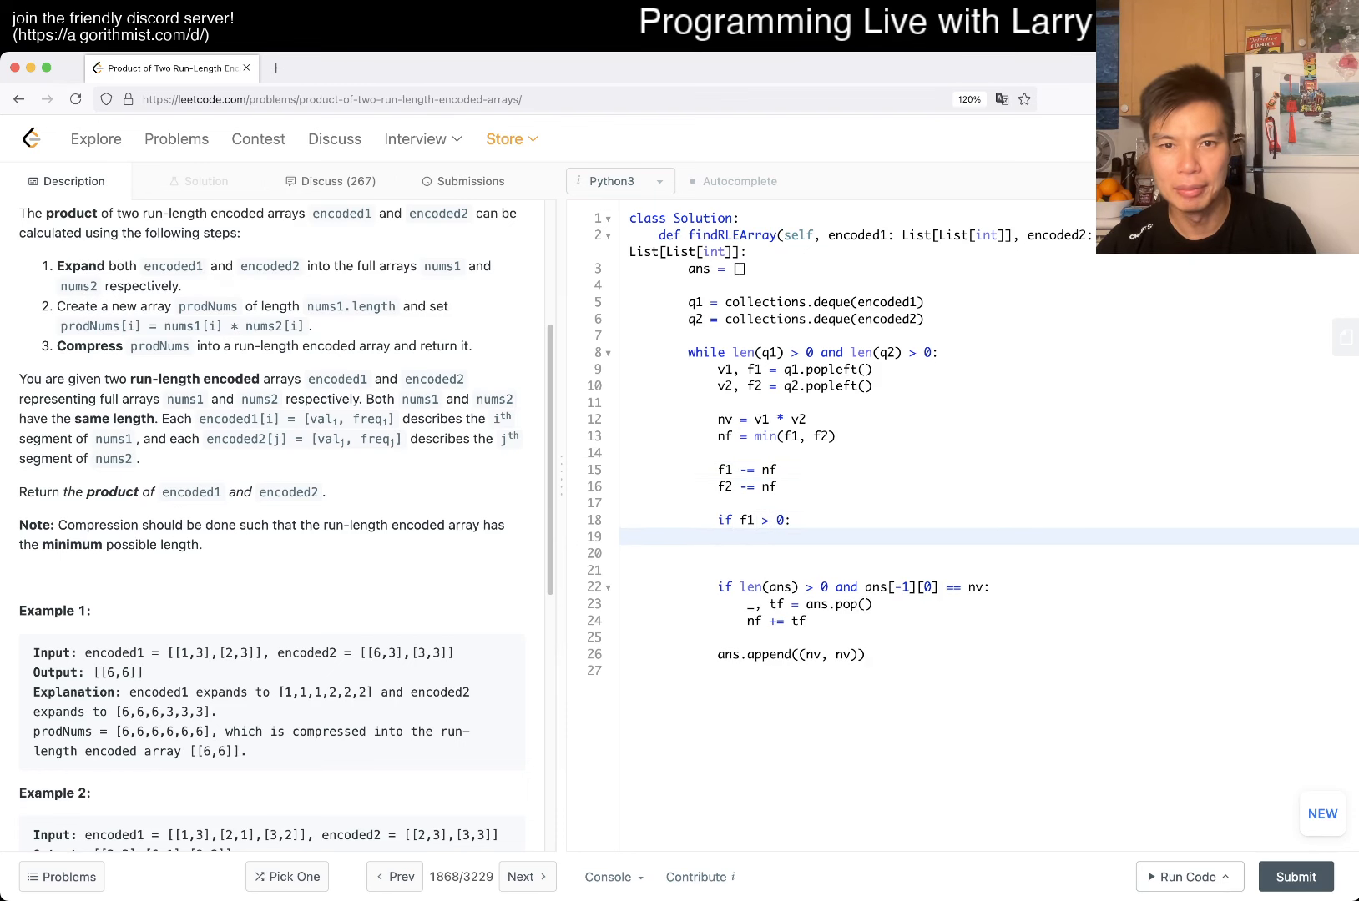
{"action": "type", "text": "q1"}
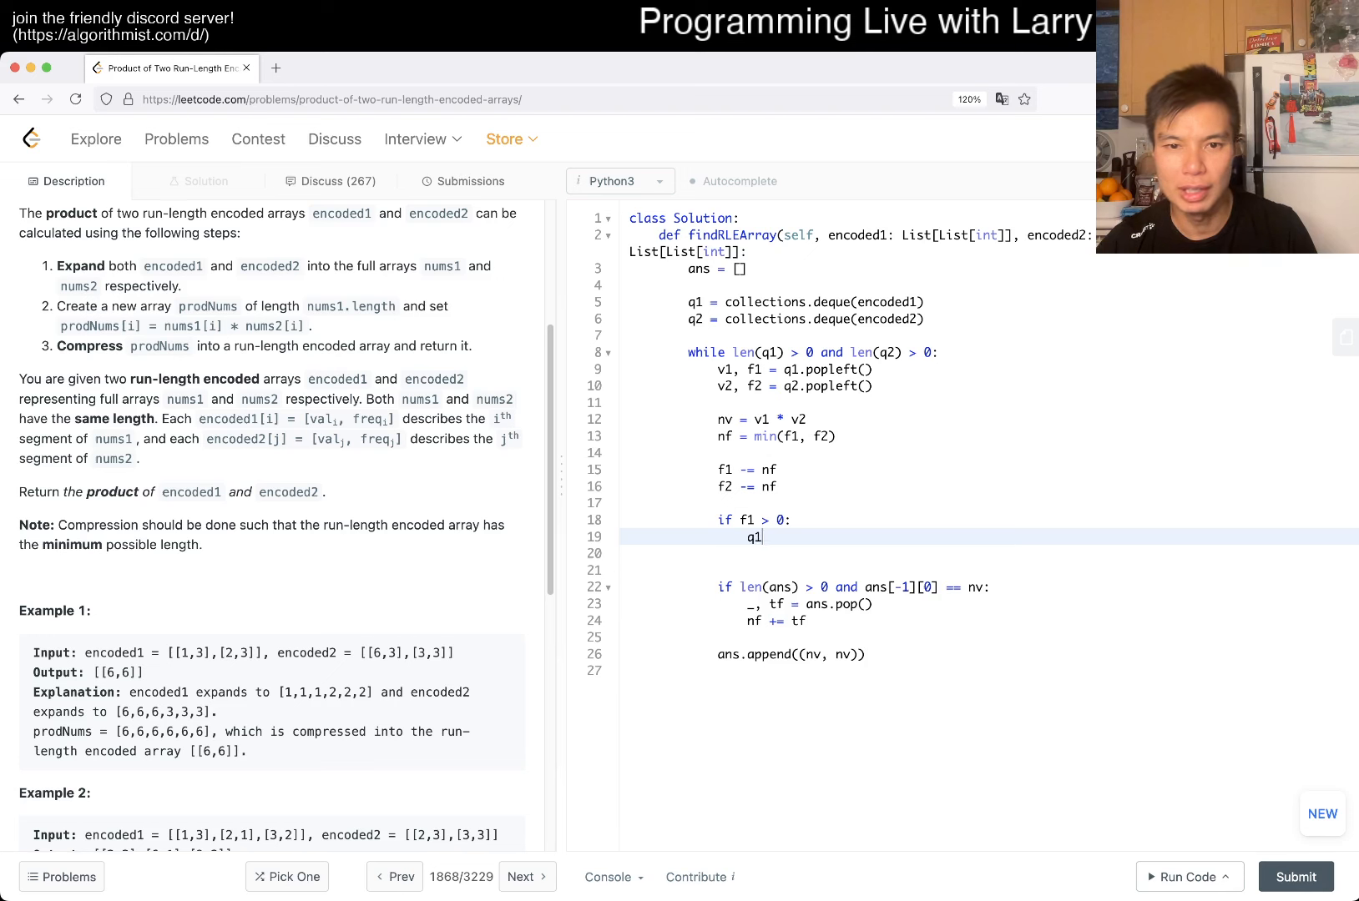
{"action": "type", "text": ".appendleft((v1, f1"}
{"action": "left_click", "coordinate": [857, 553]}
{"action": "type", "text": "if f2"}
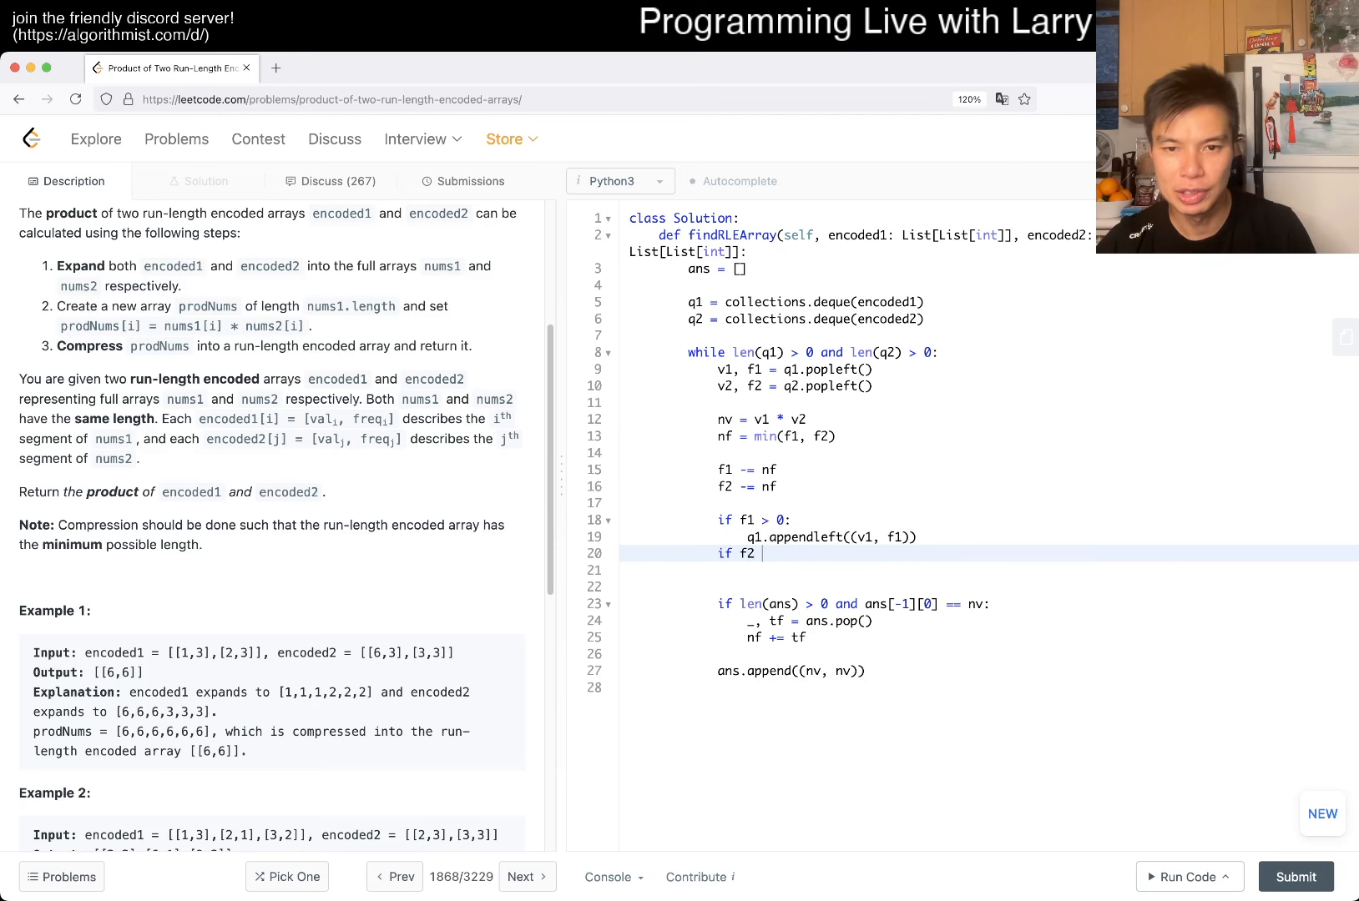
{"action": "type", "text": "> 0:"}
{"action": "left_click", "coordinate": [988, 569]}
{"action": "type", "text": "q2.appendleft(("}
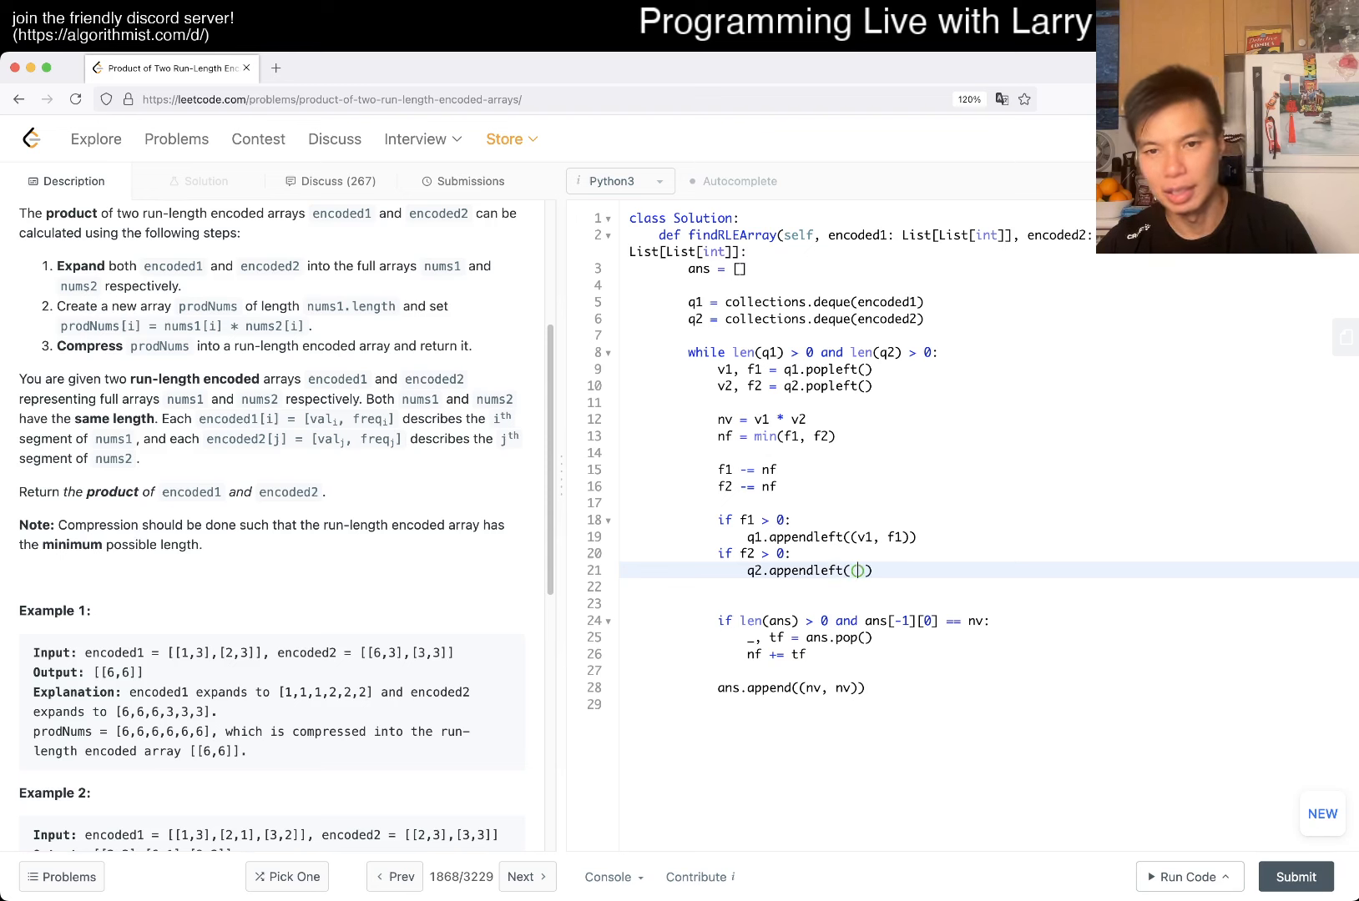
{"action": "type", "text": "v2, f2"}
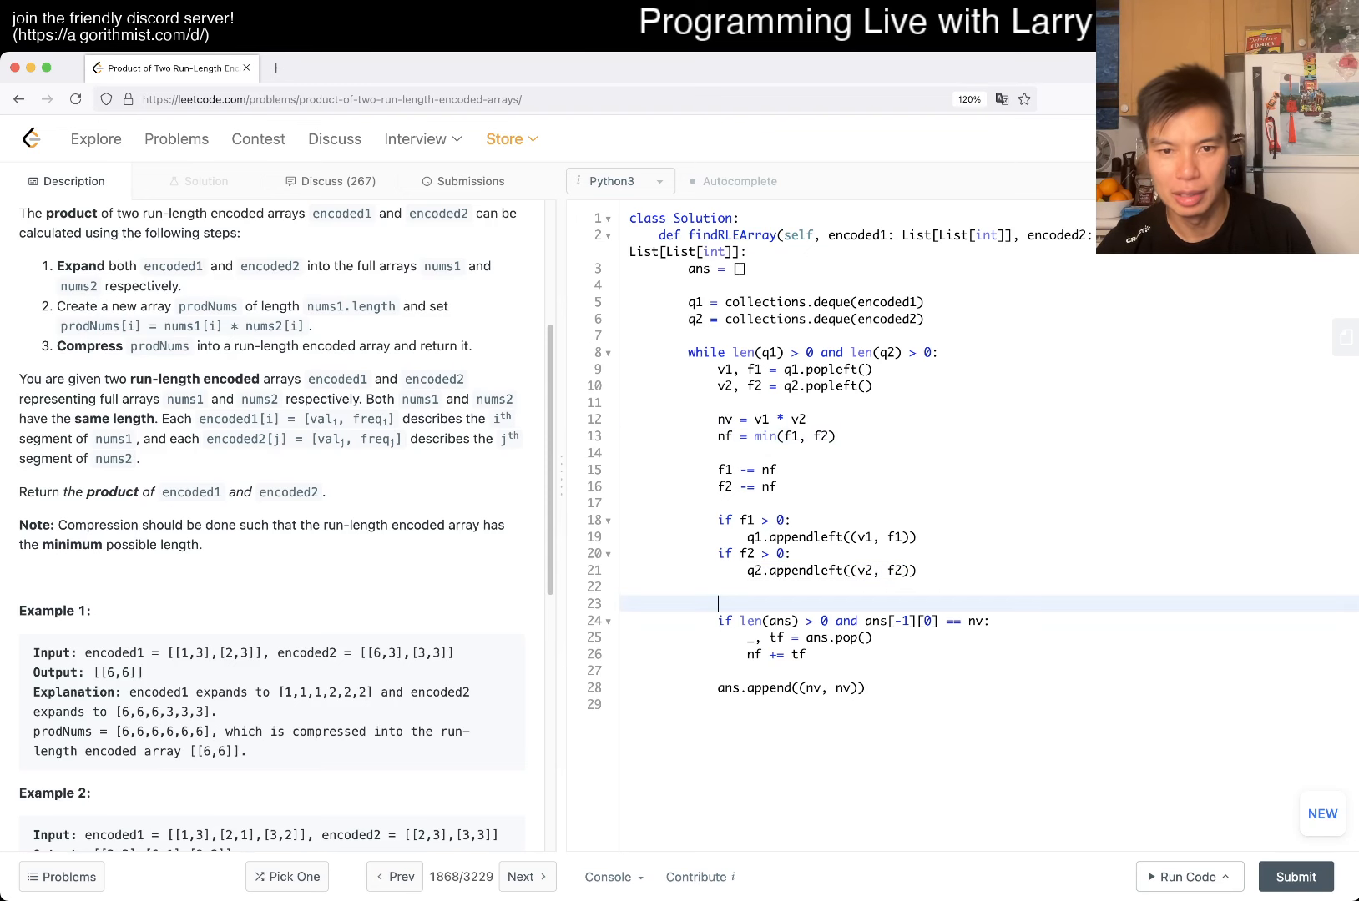
{"action": "key", "text": "Backspace"}
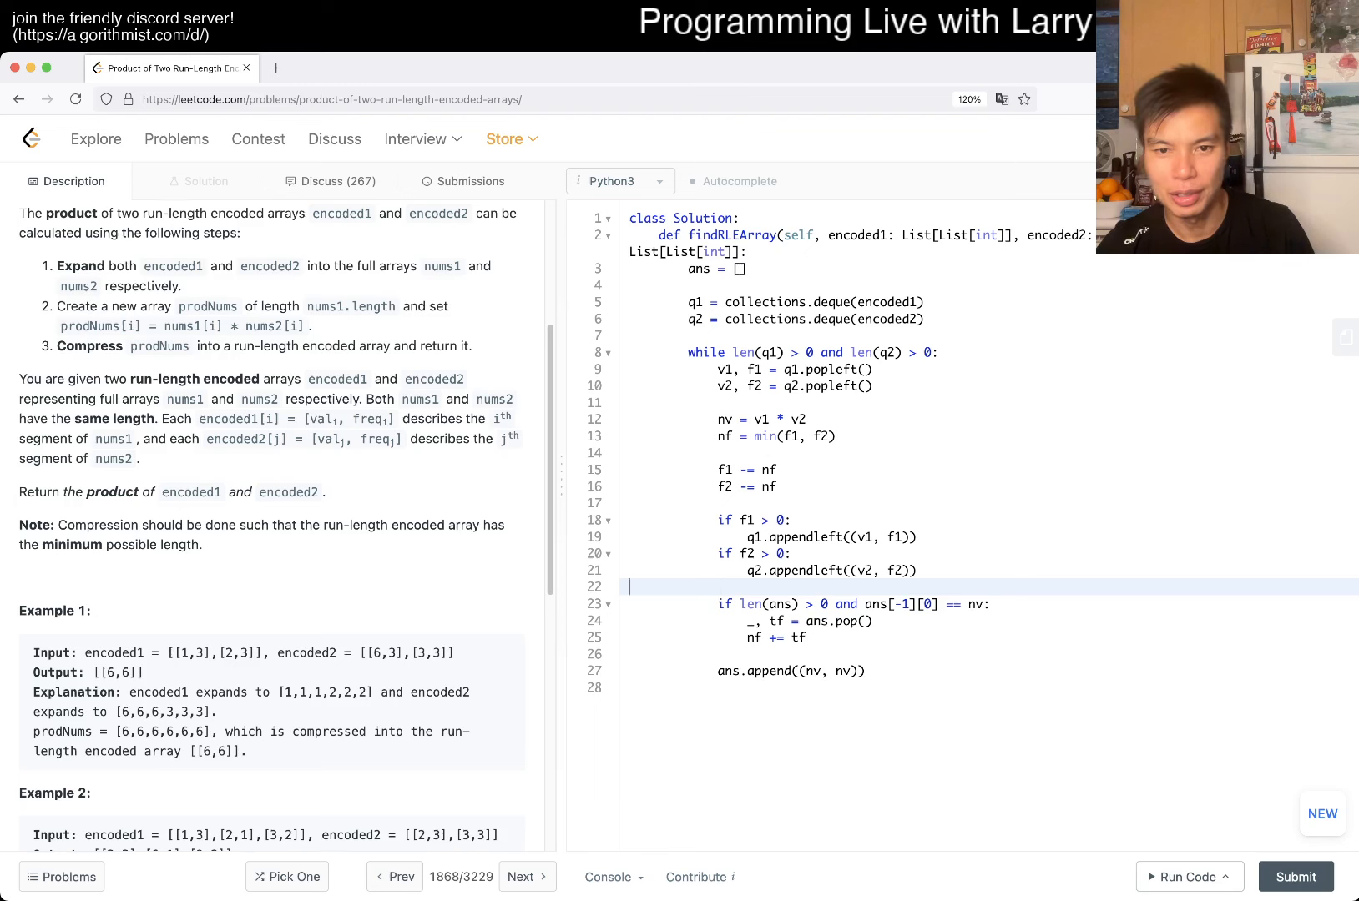
{"action": "type", "text": "re"}
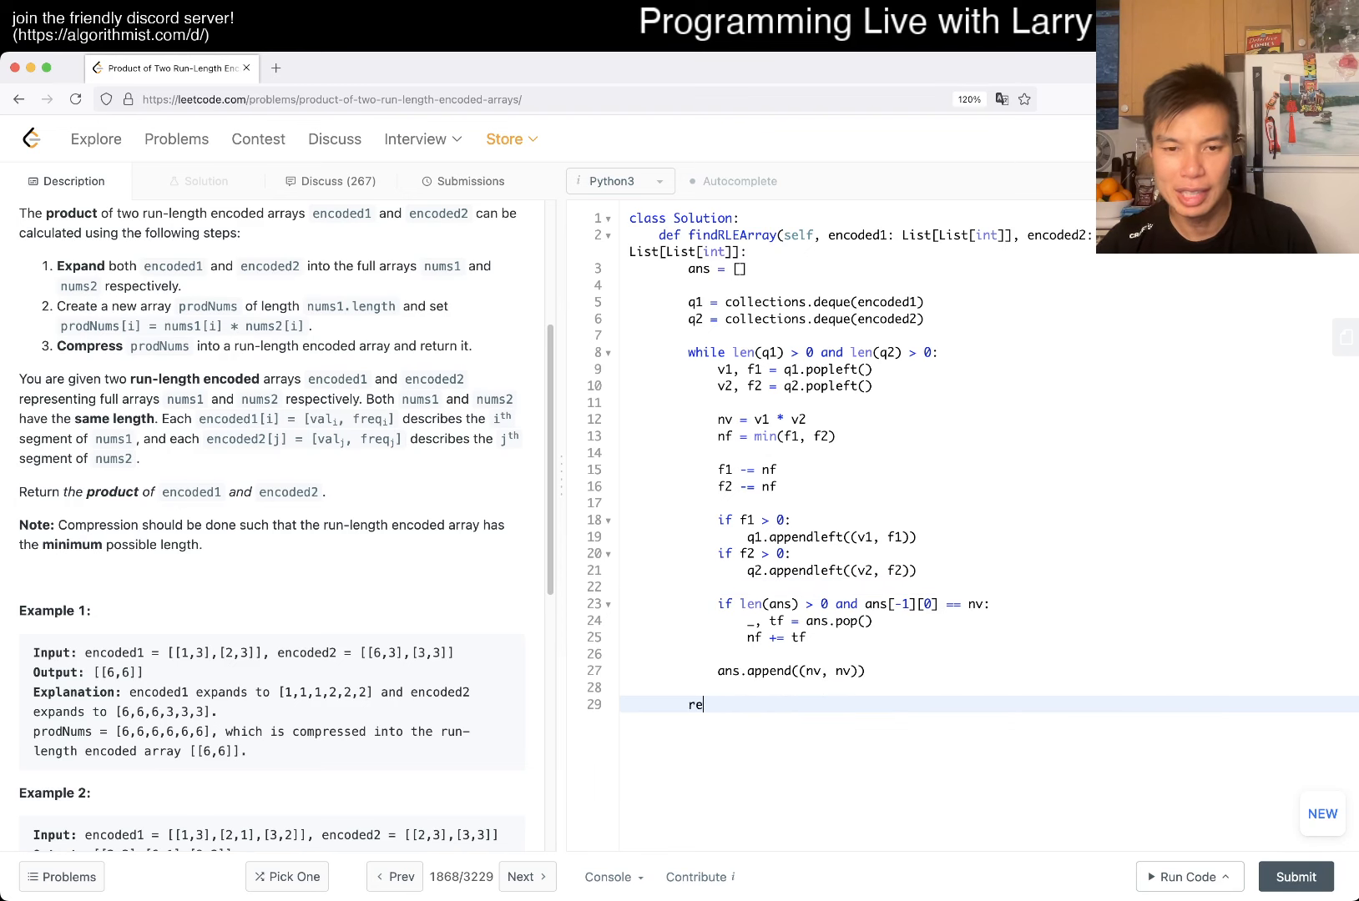
Step: Finish with 'return ans' and run the solution on the example test cases
{"action": "type", "text": "turn ans"}
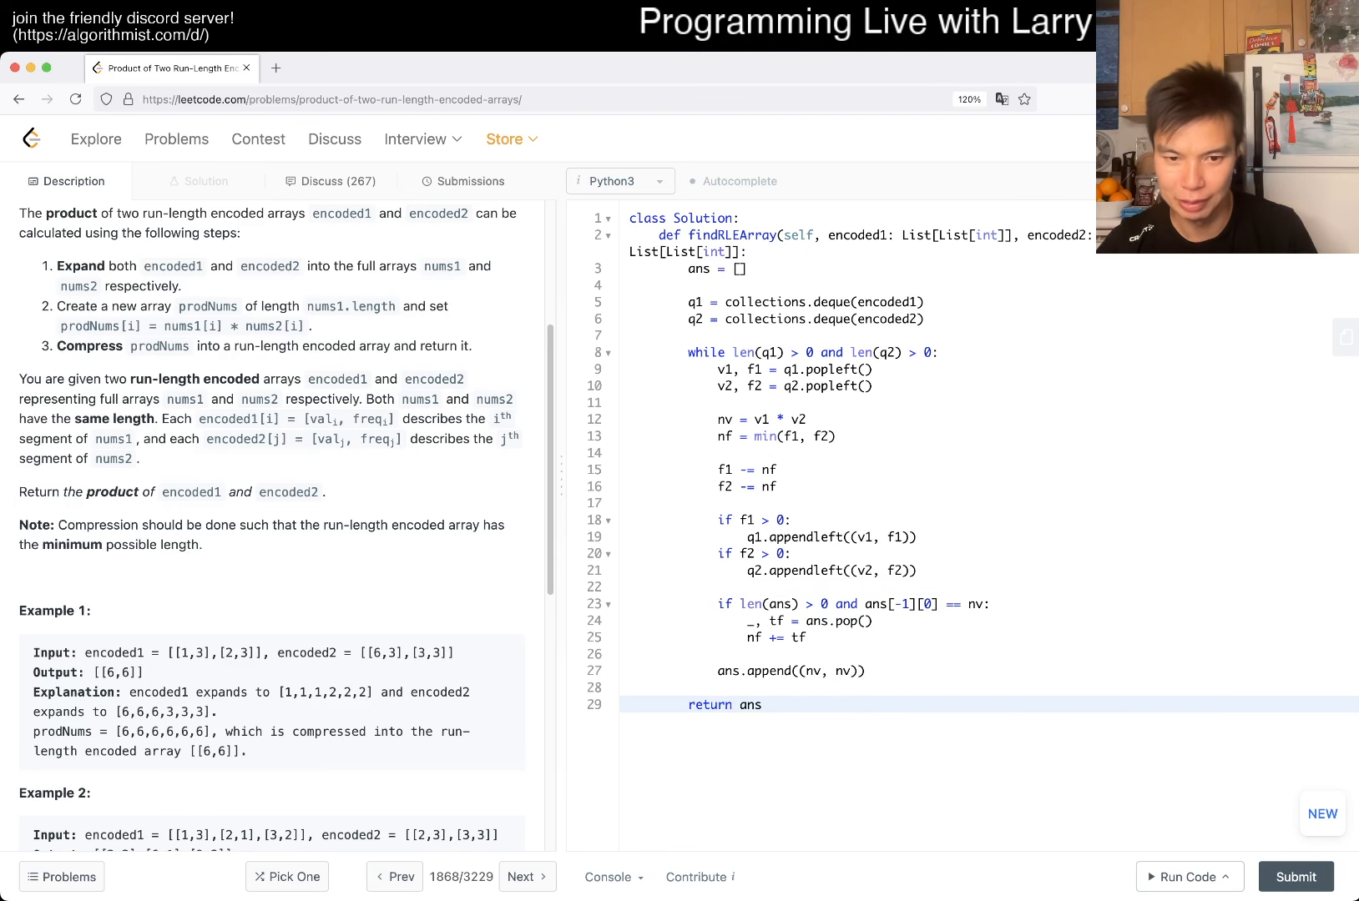
{"action": "left_click", "coordinate": [1187, 877]}
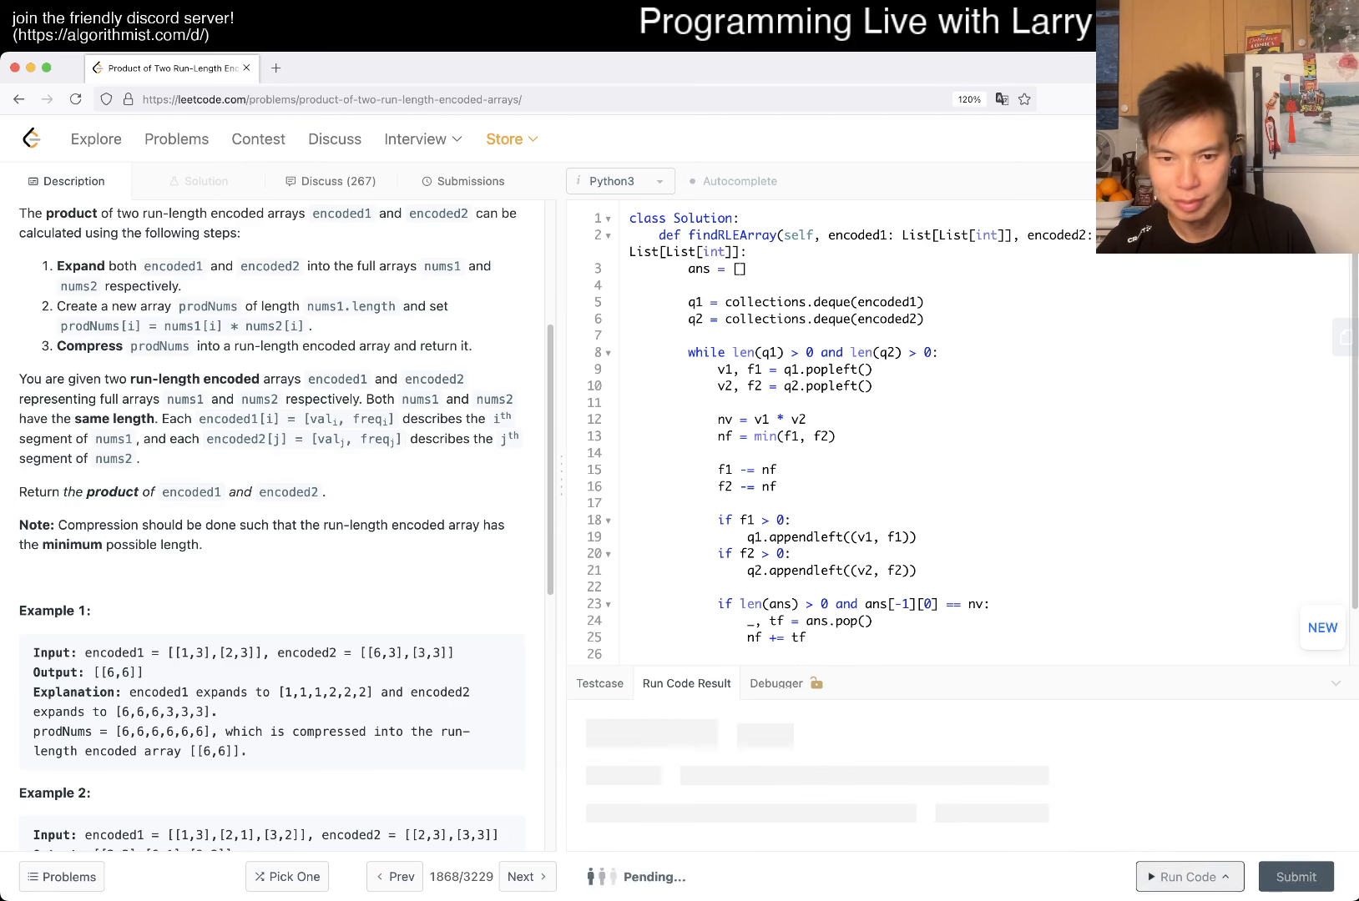
{"action": "left_click", "coordinate": [1189, 876]}
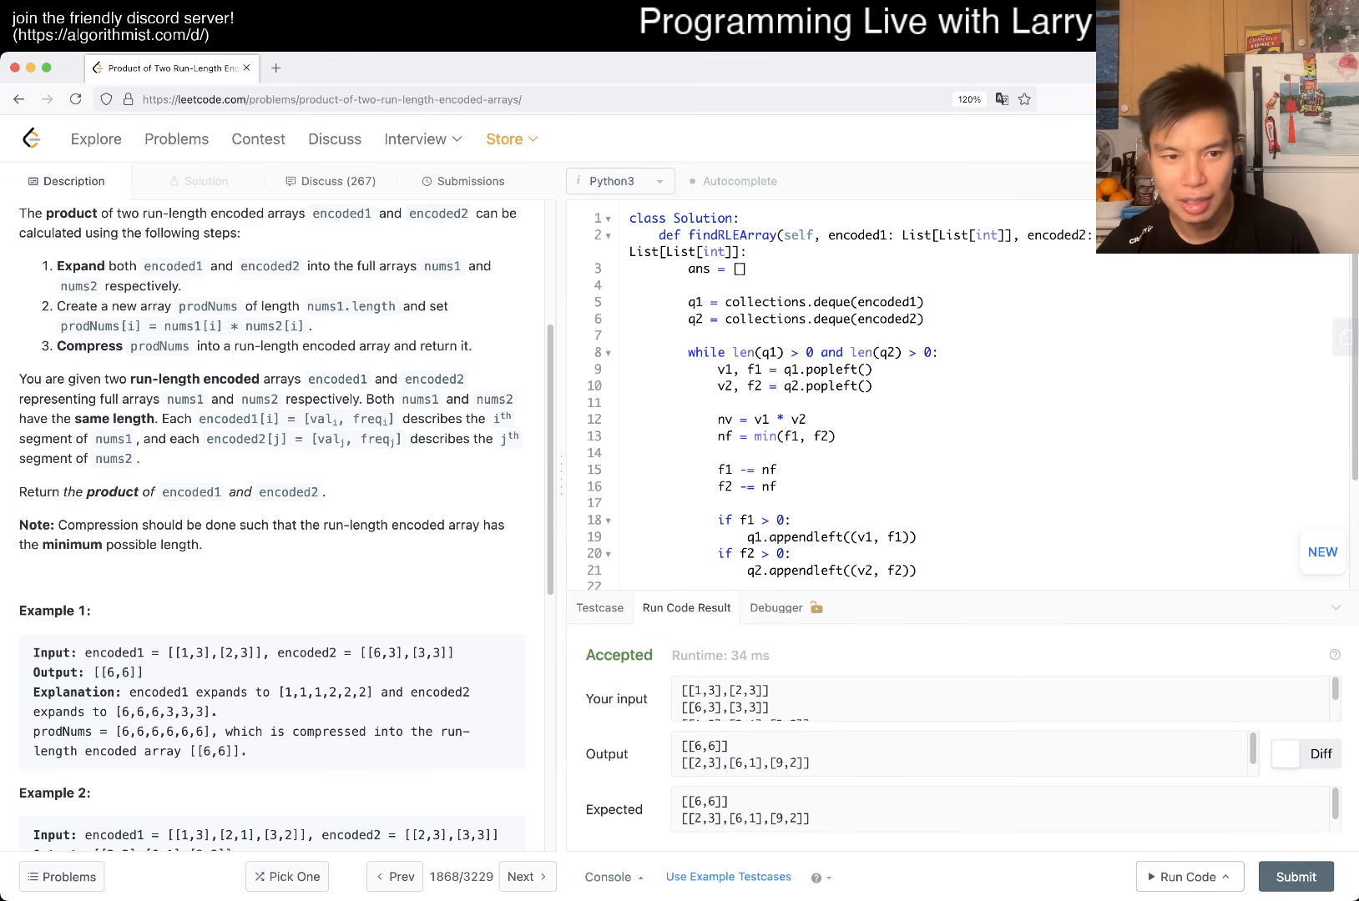
{"action": "scroll", "scroll_direction": "down", "scroll_amount": 3}
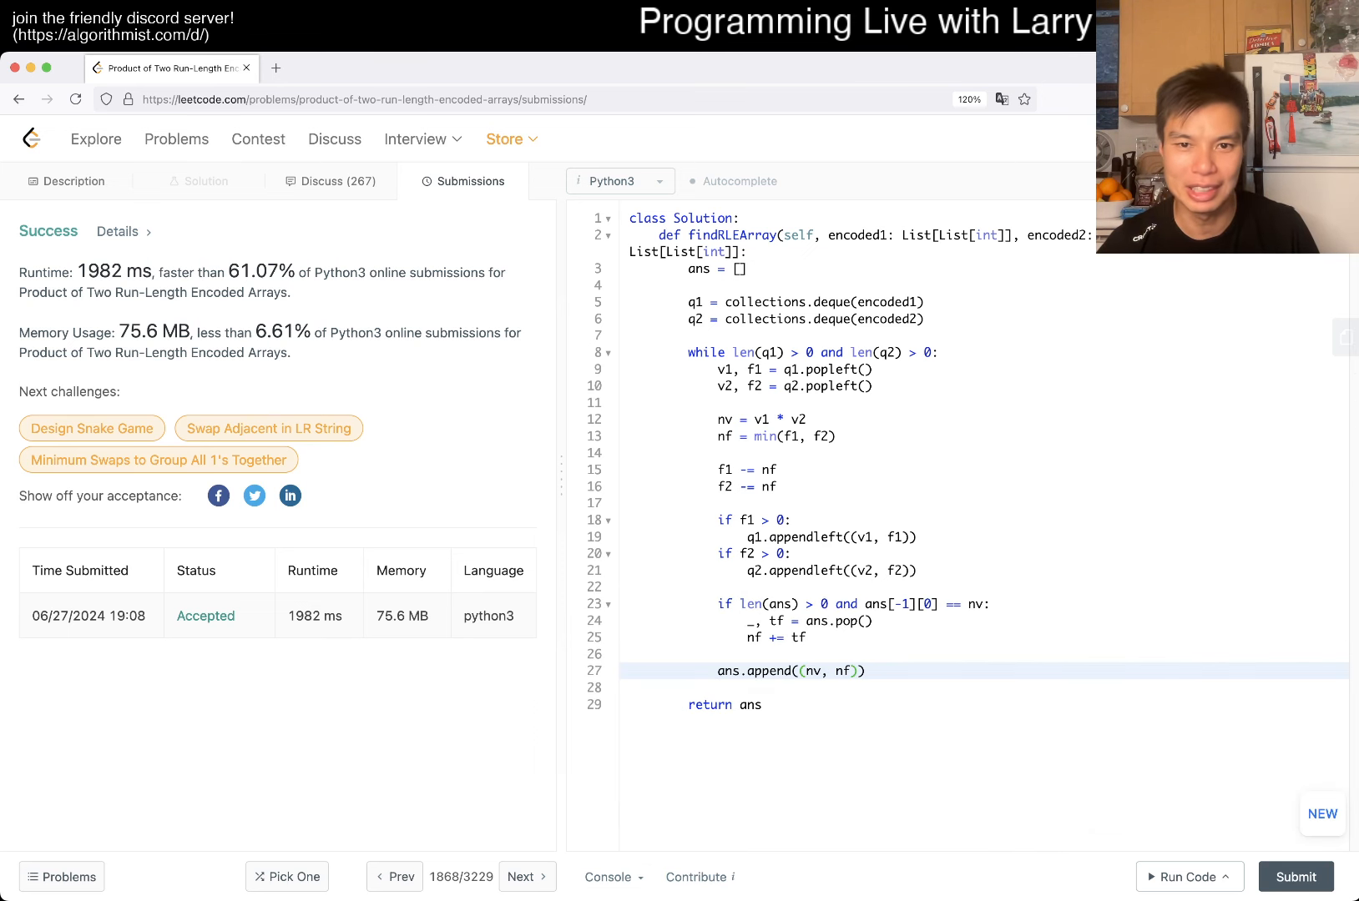
Step: Submit the corrected solution appending (nv, nf) and view the accepted result
{"action": "left_click", "coordinate": [763, 704]}
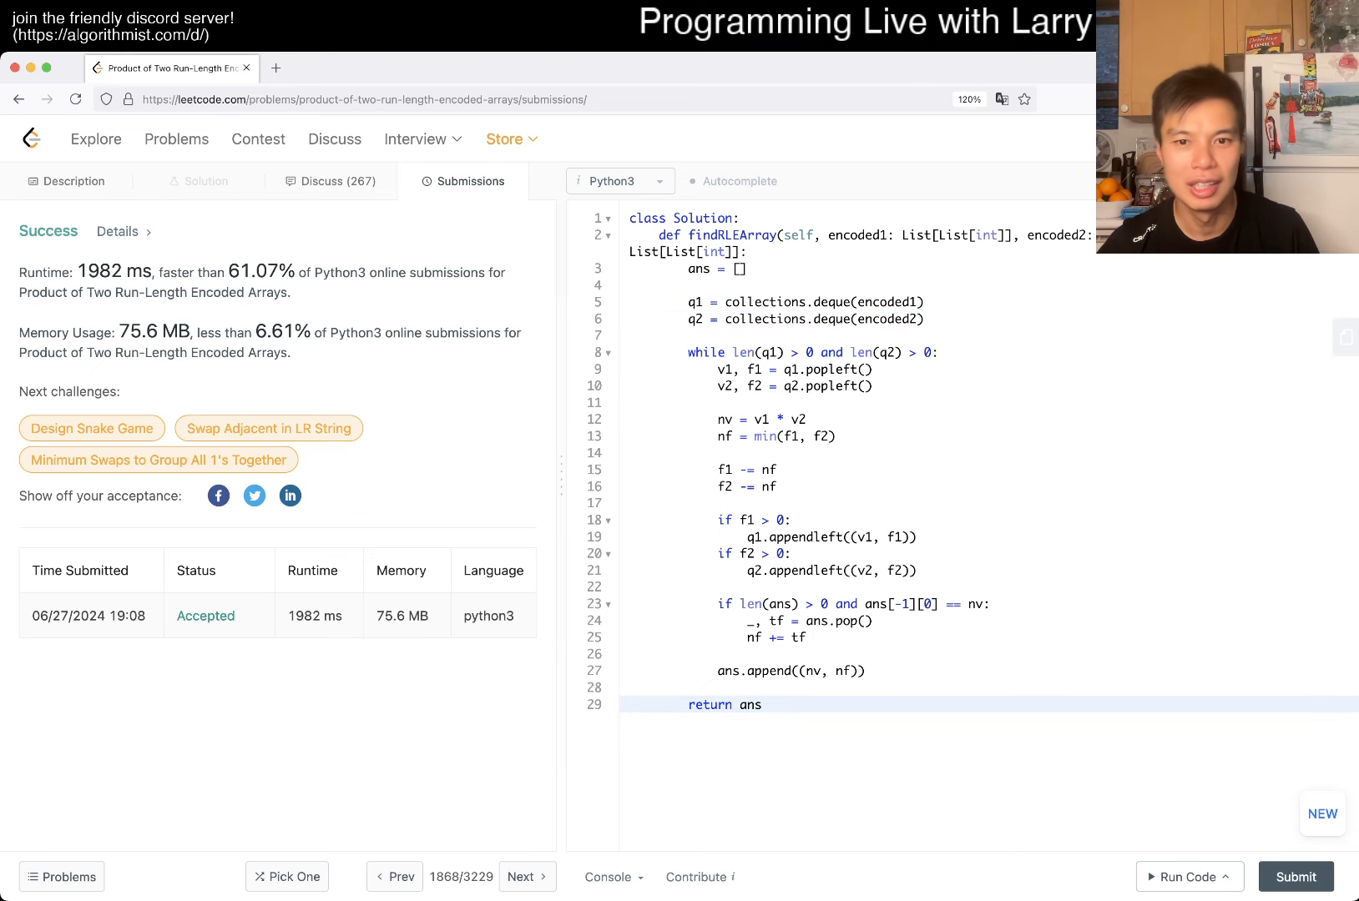
{"action": "left_click", "coordinate": [65, 182]}
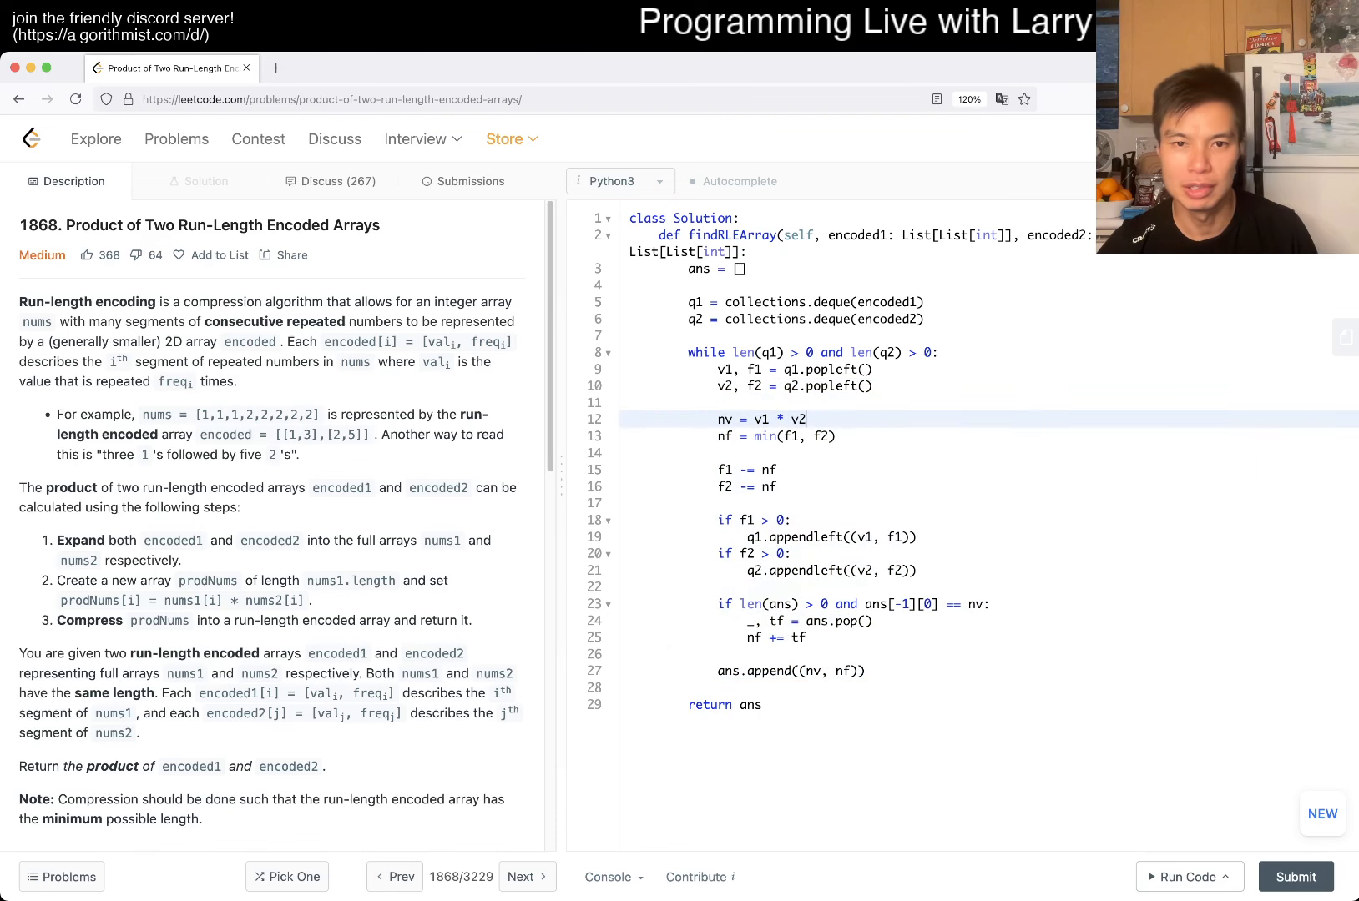
Step: Return to the problem 1868 description beside the accepted Python3 solution
{"action": "left_click", "coordinate": [763, 705]}
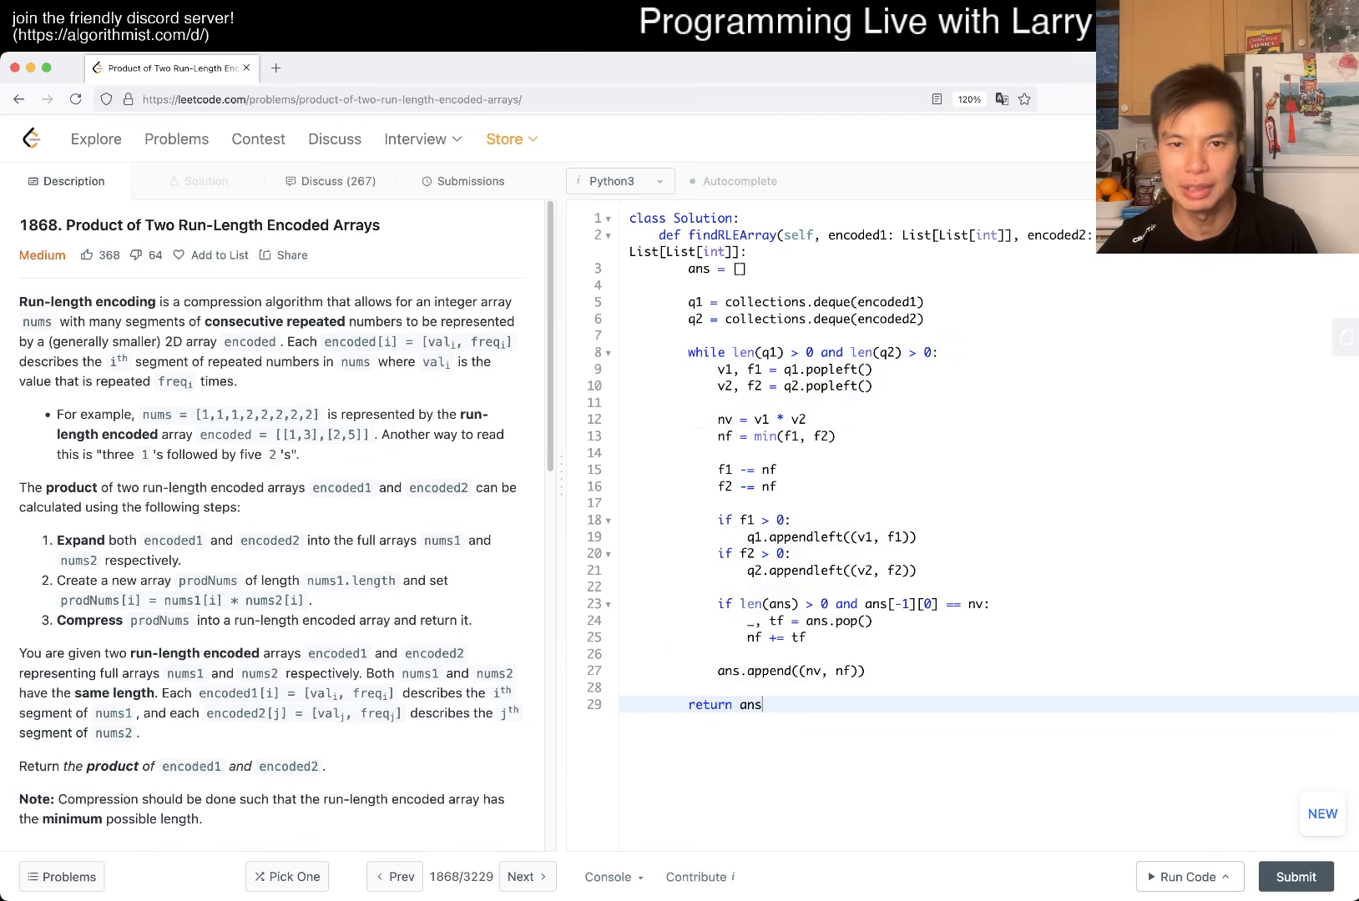